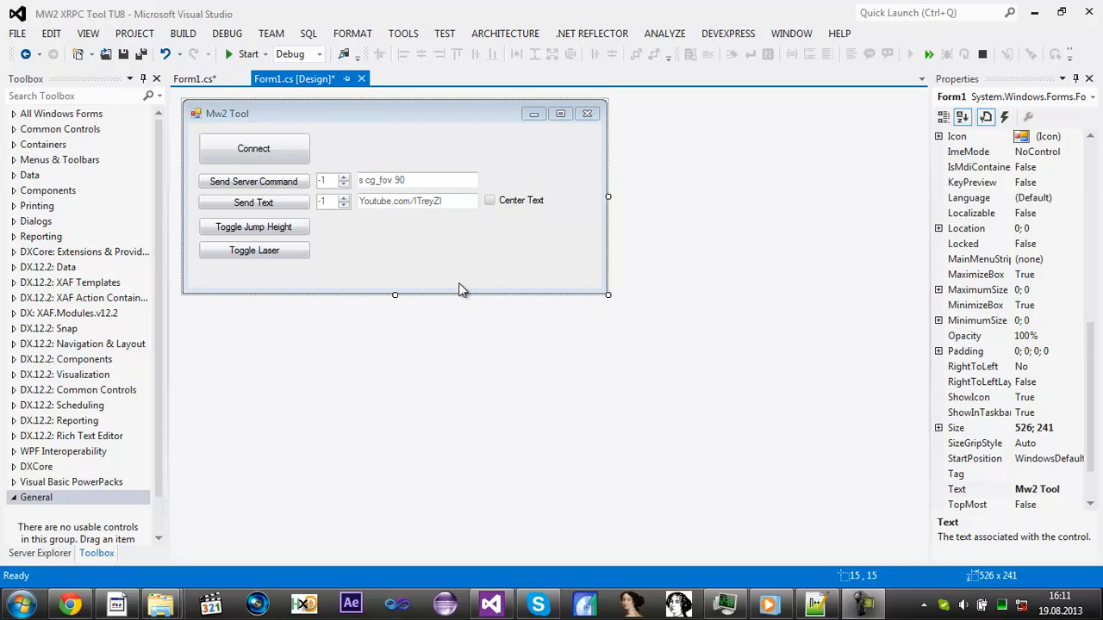
mouse_move(363, 252)
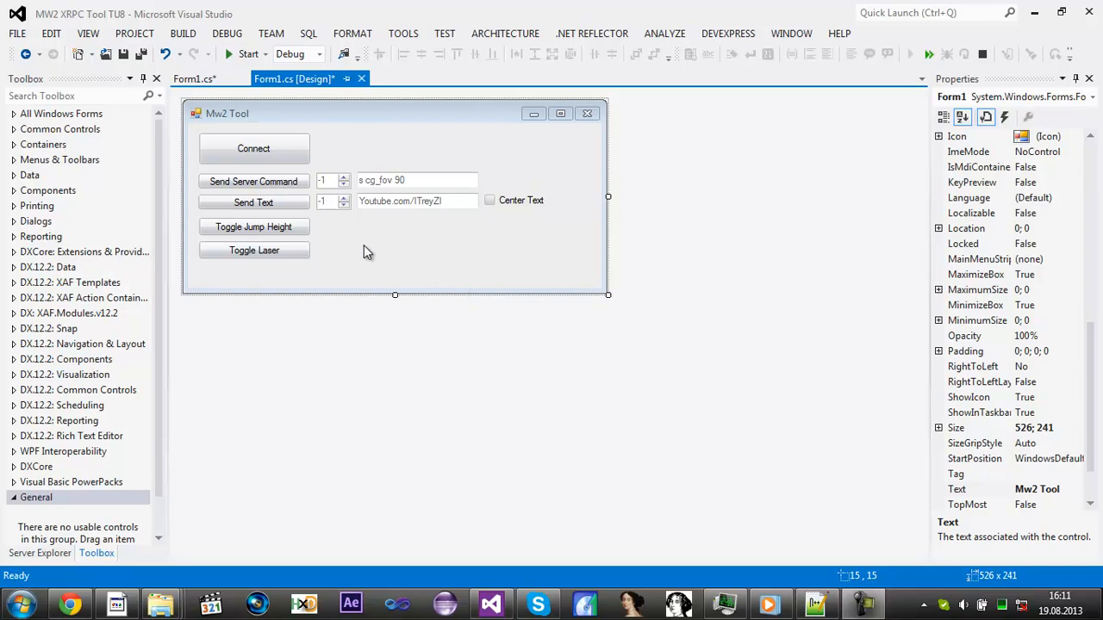
mouse_move(344, 257)
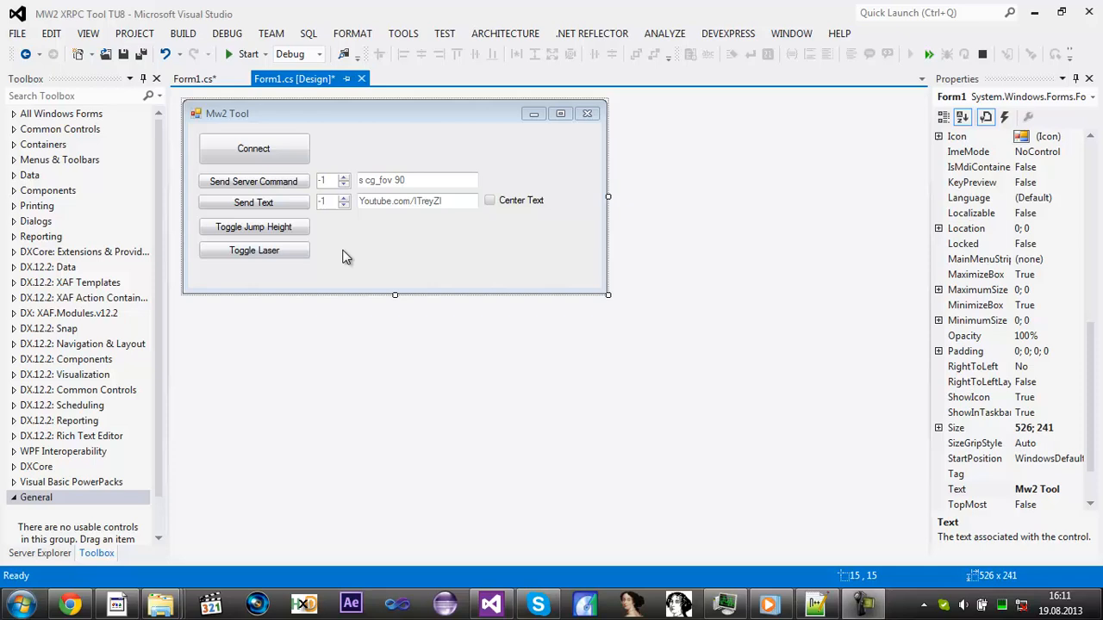
mouse_move(279, 233)
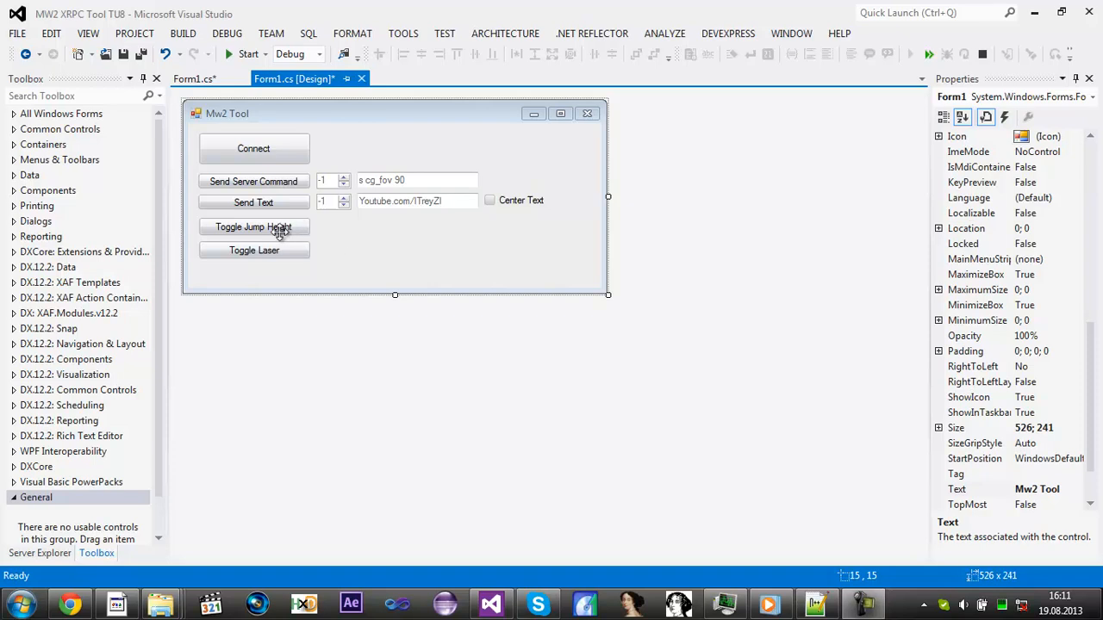
Step: Show the Toggle Jump Height button's button3_Click handler with its if (jump) branches in Form1.cs
double_click(253, 227)
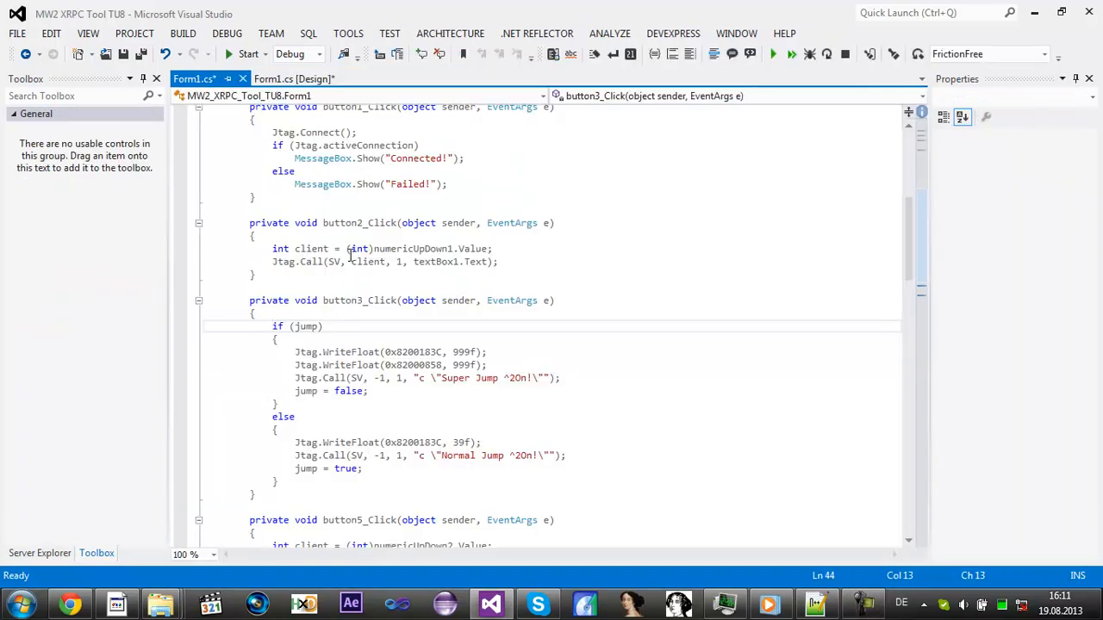
click(293, 79)
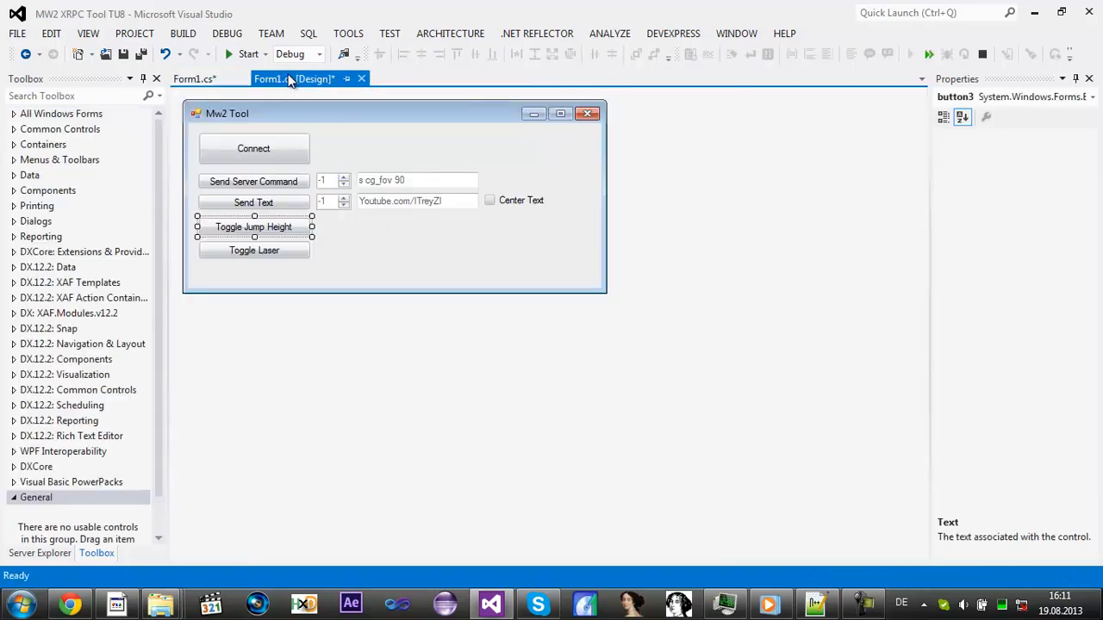
click(193, 79)
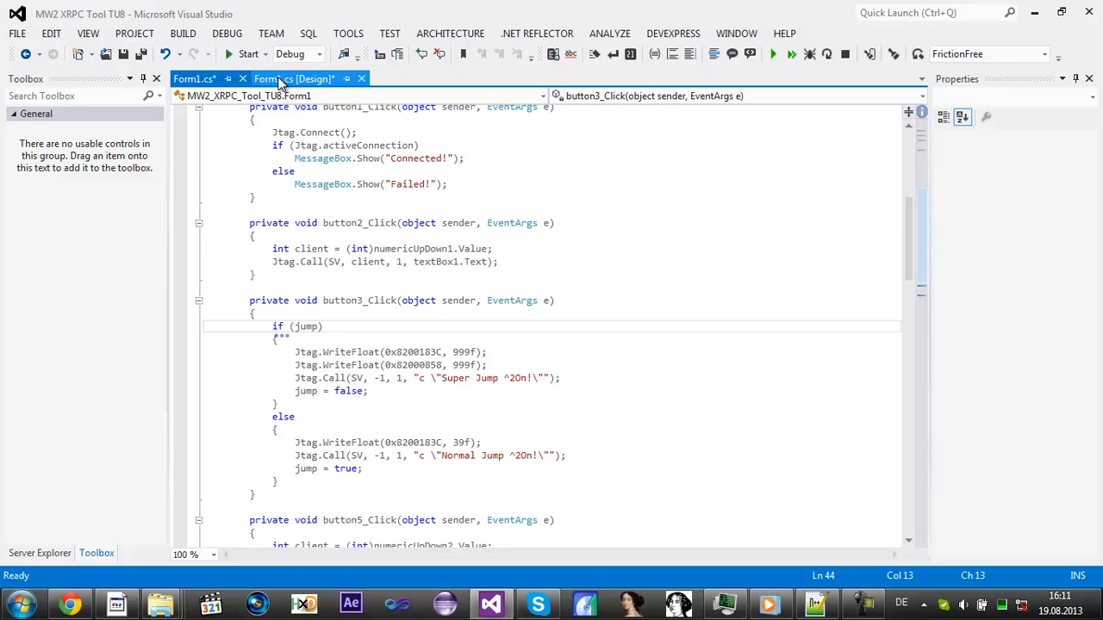
click(293, 79)
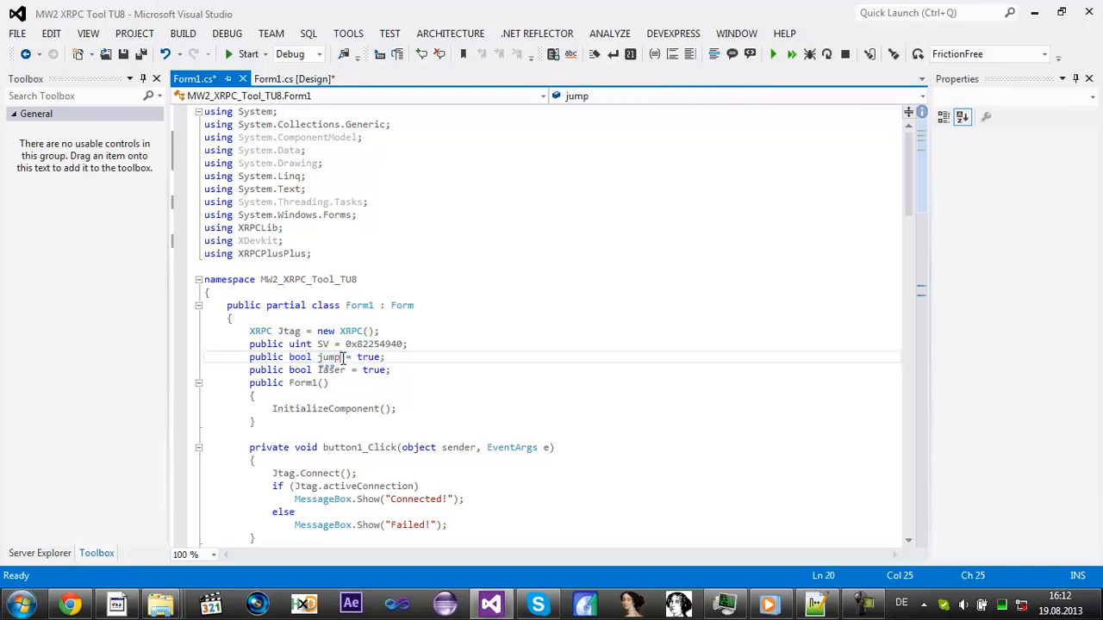
double_click(329, 357)
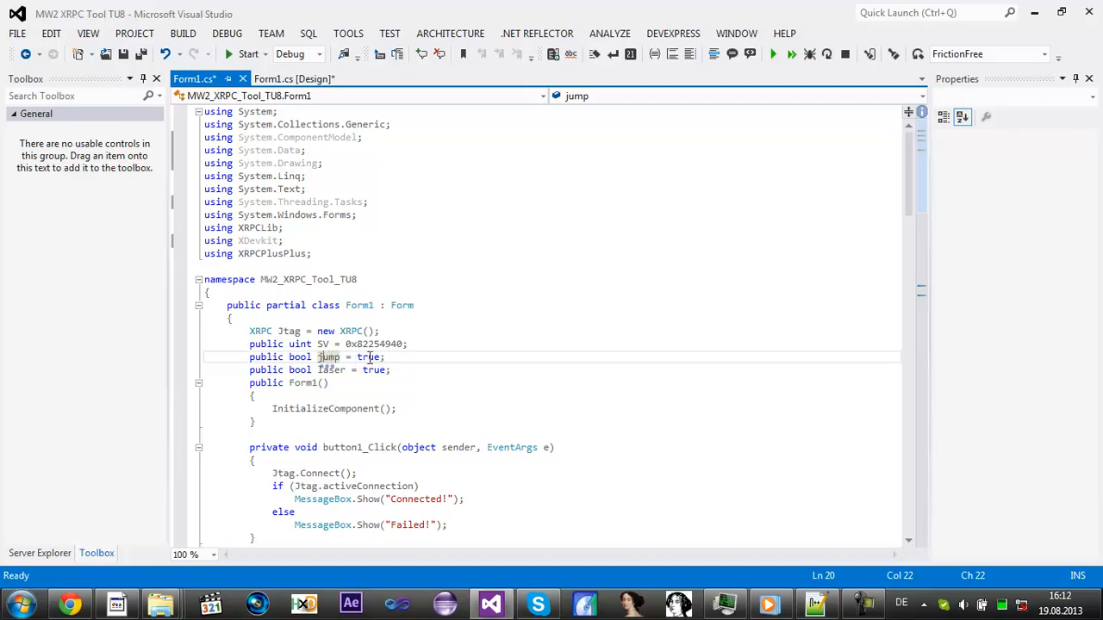
mouse_move(368, 357)
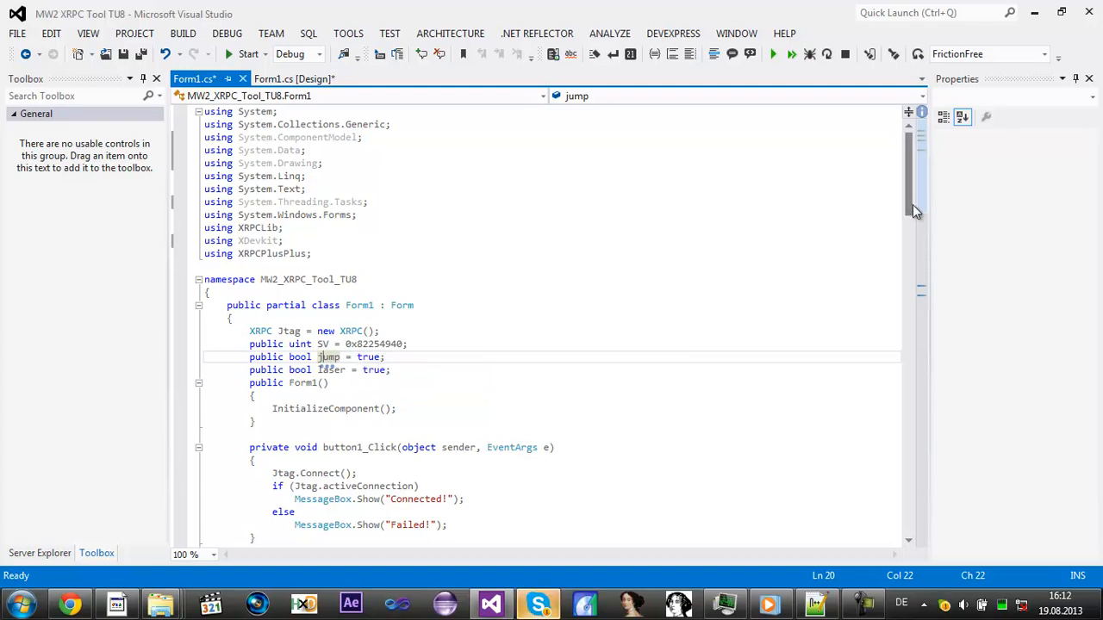
scroll(down, 3)
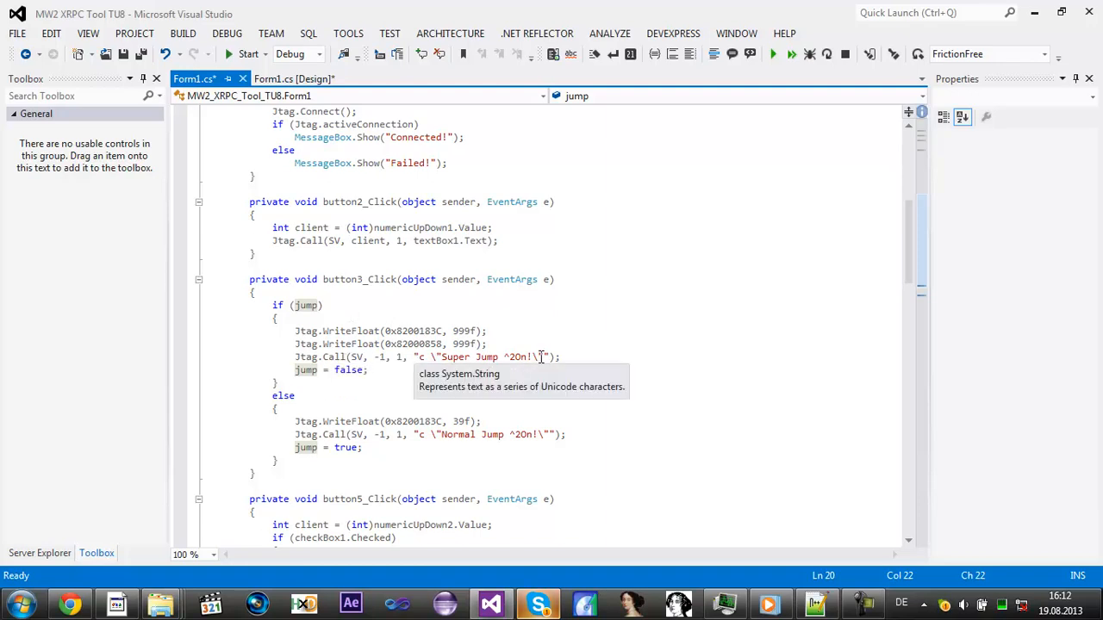
Step: Start the super-jump branch with a plain if (jump) condition, dropping the == true comparison
click(551, 356)
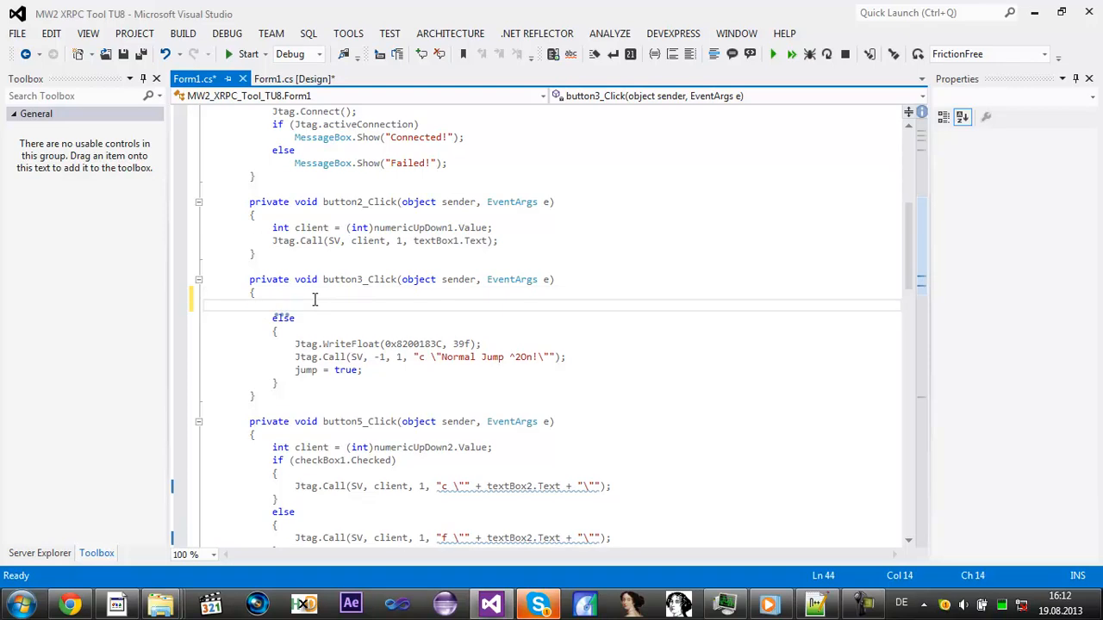
text(if()
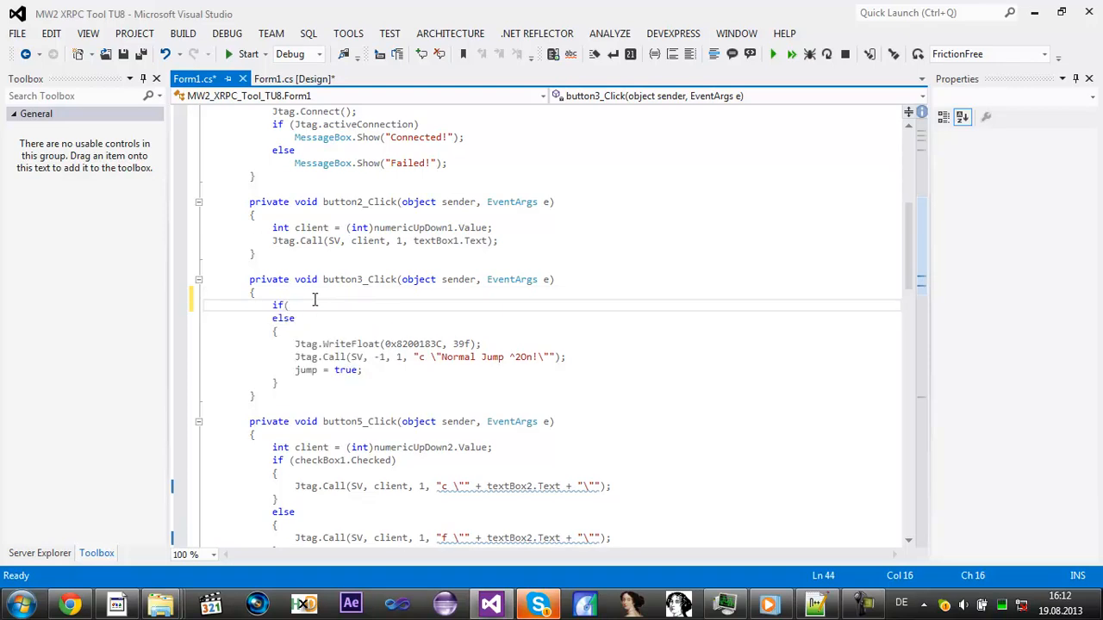
text(jump)
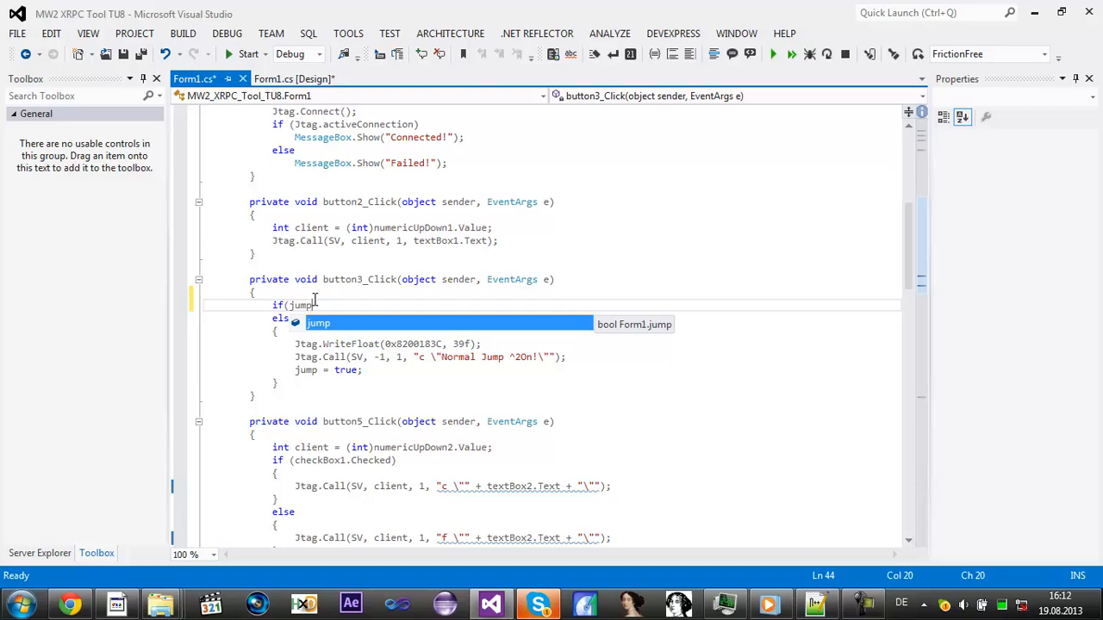
text())
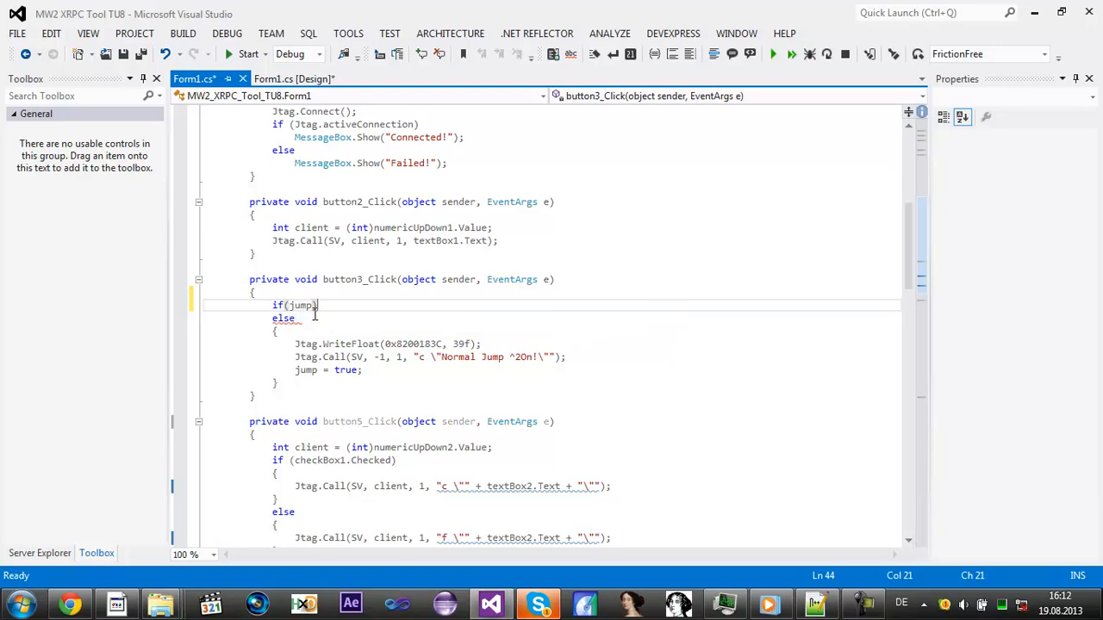
mouse_move(302, 305)
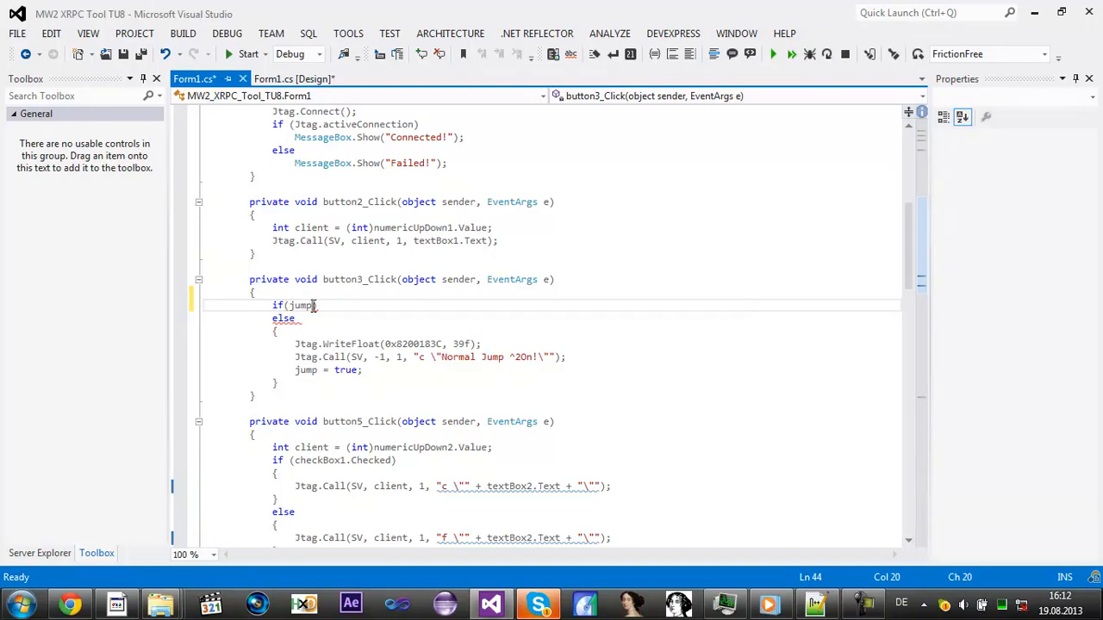
text(== tru)
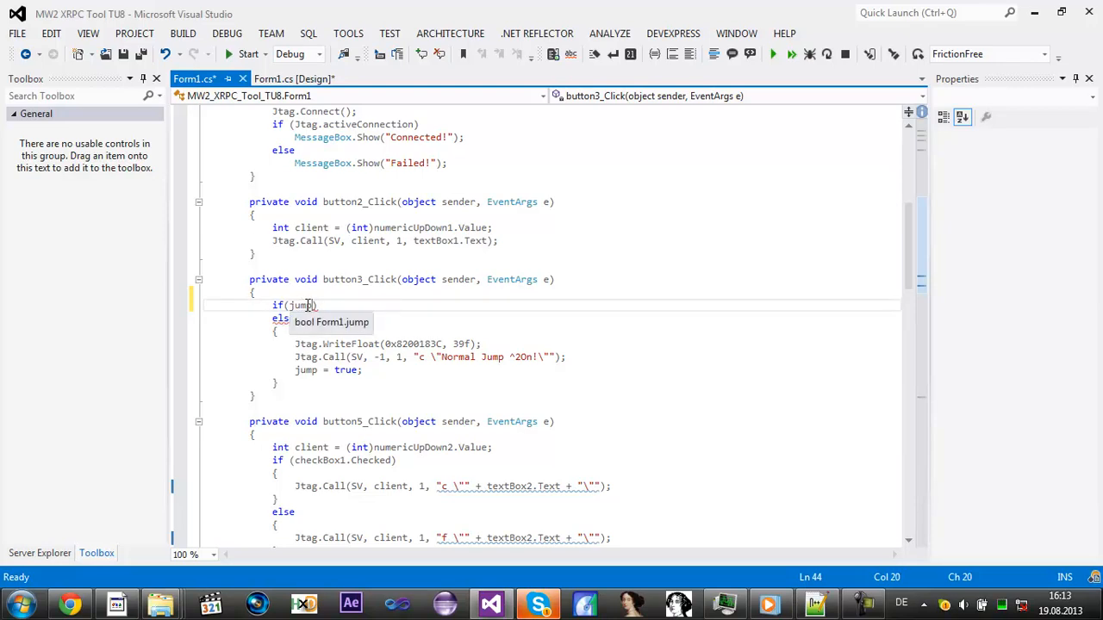
key(enter)
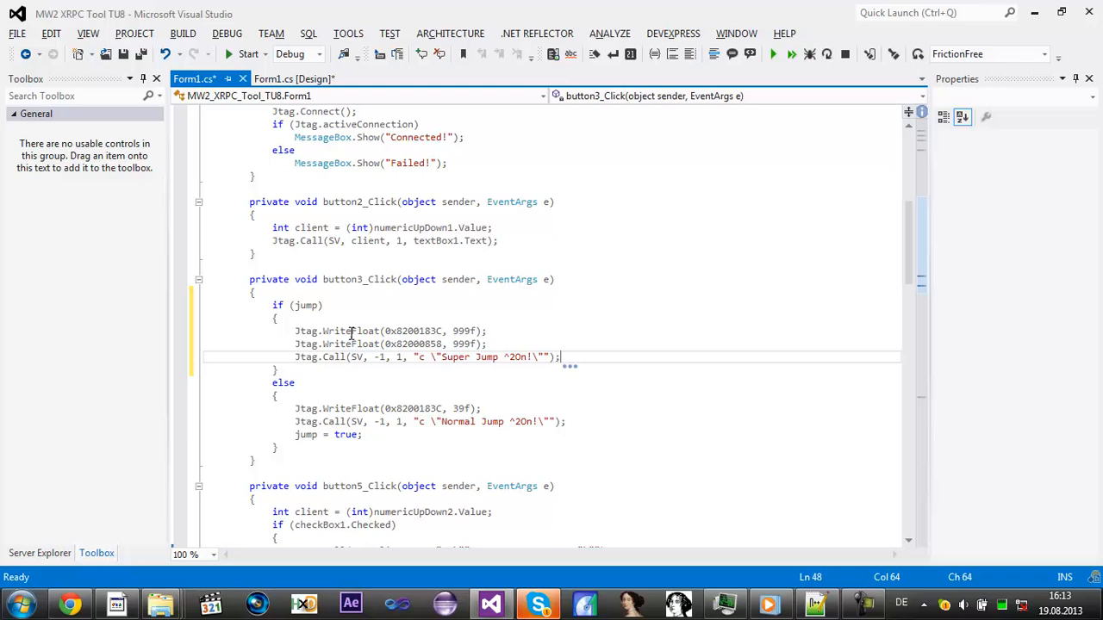
mouse_move(424, 308)
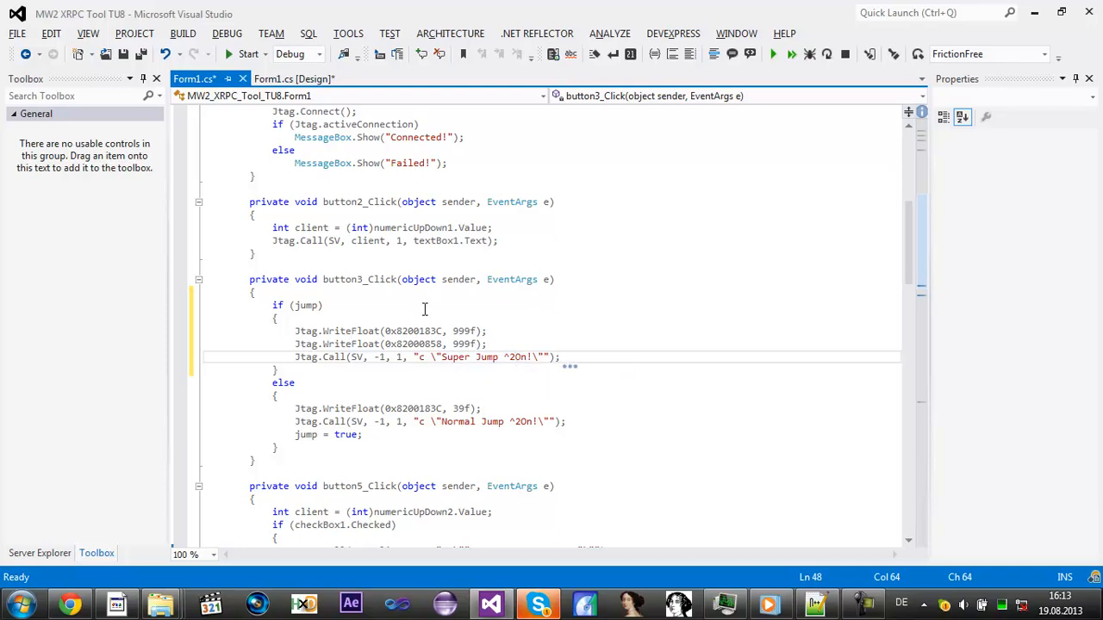
mouse_move(612, 360)
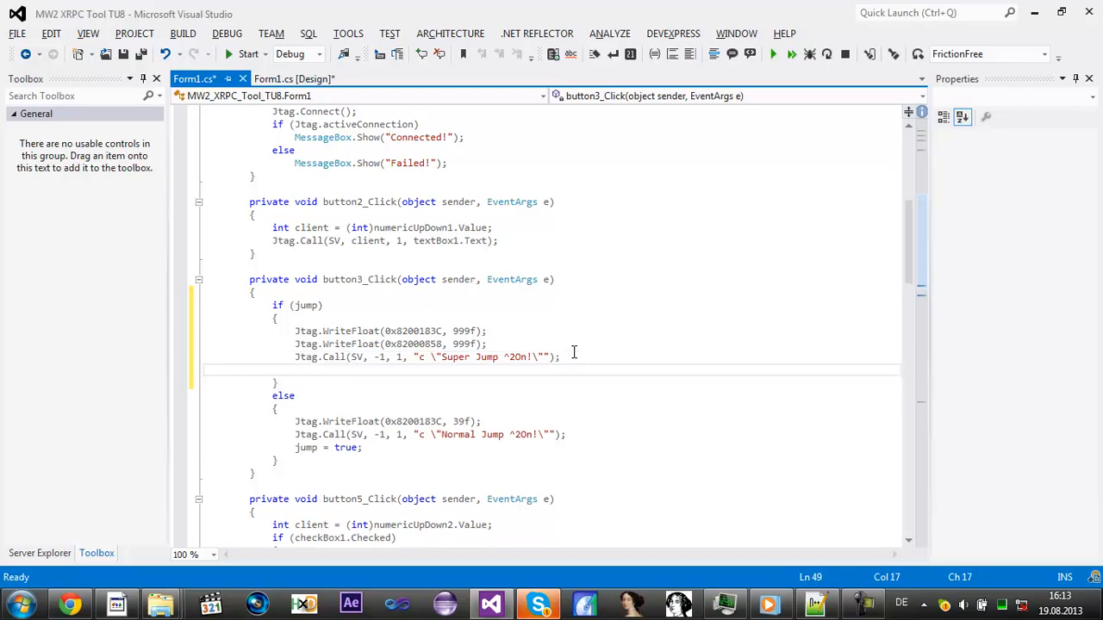
Step: End the branch with jump = false after the 999f writes and Super Jump On message
text(jump)
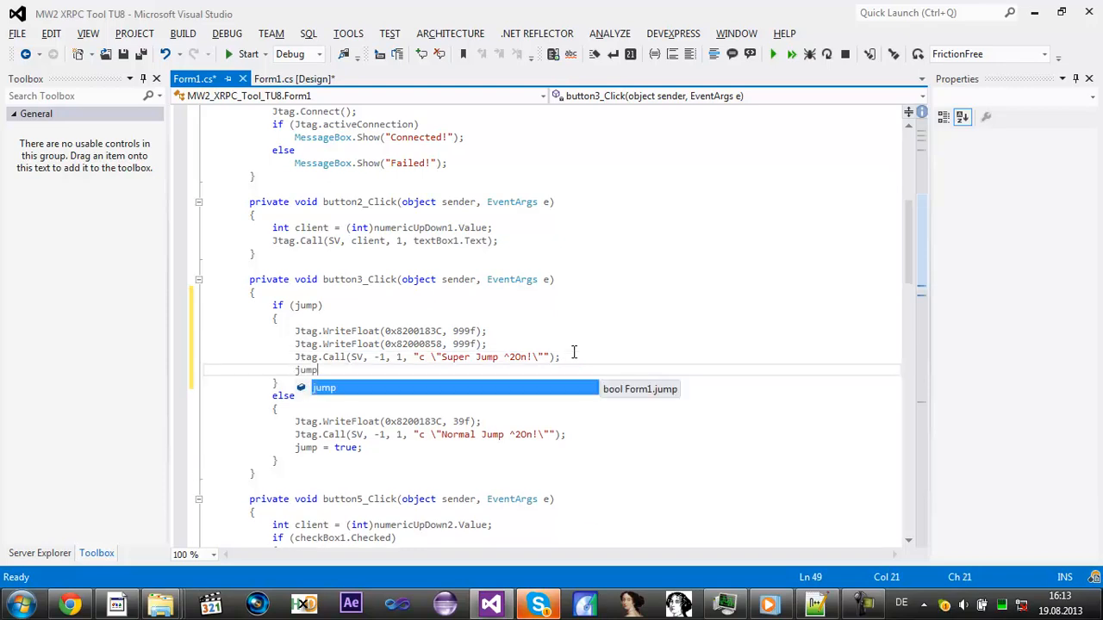
text(= false;)
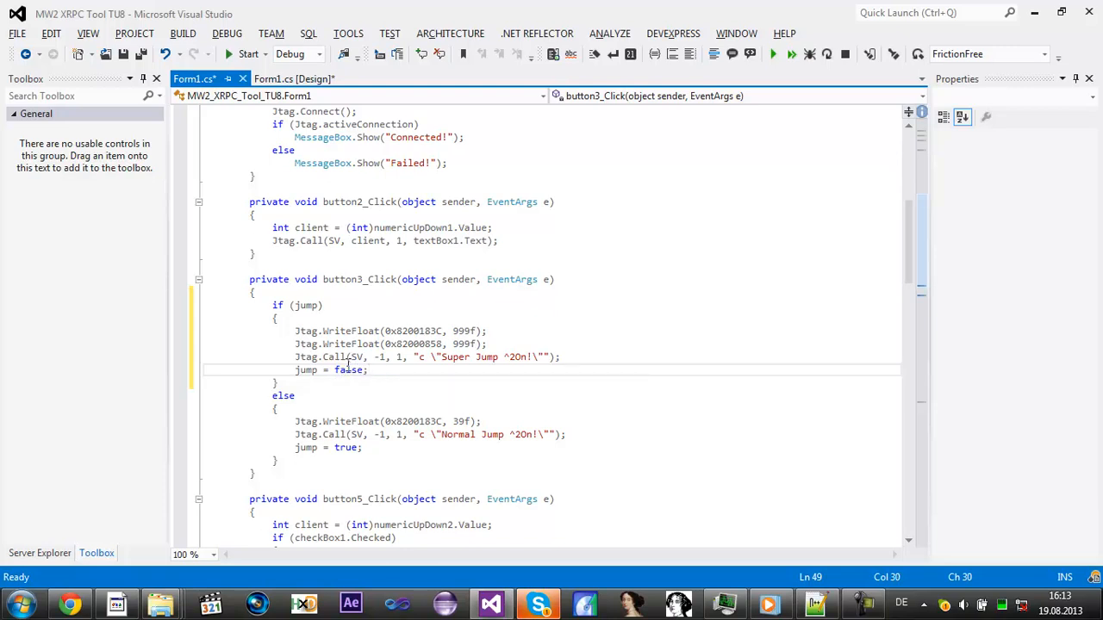
mouse_move(396, 435)
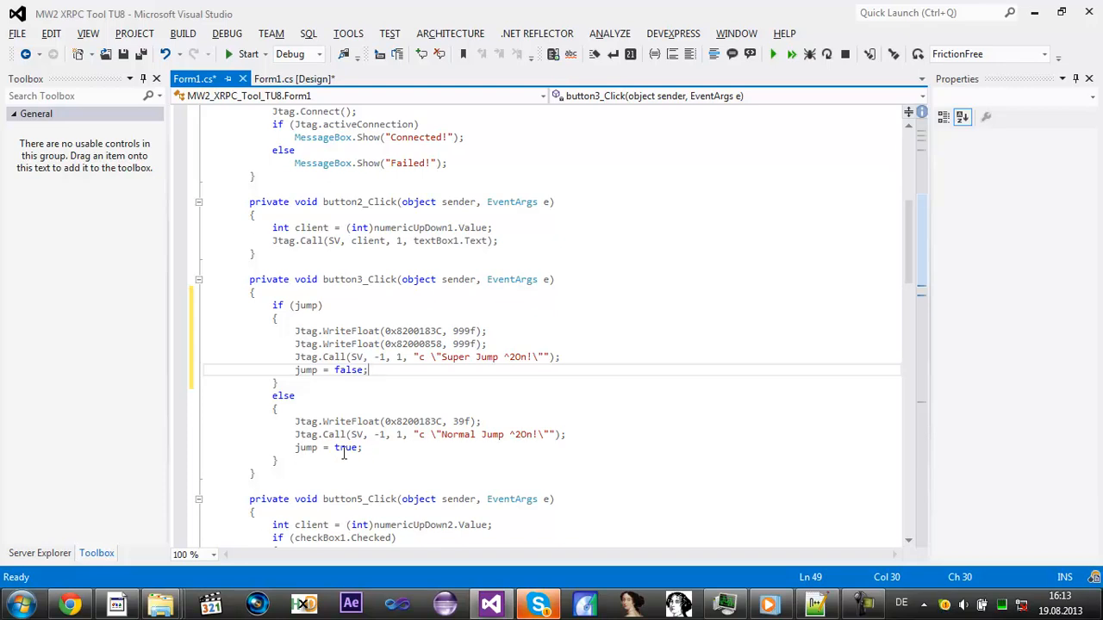
mouse_move(331, 448)
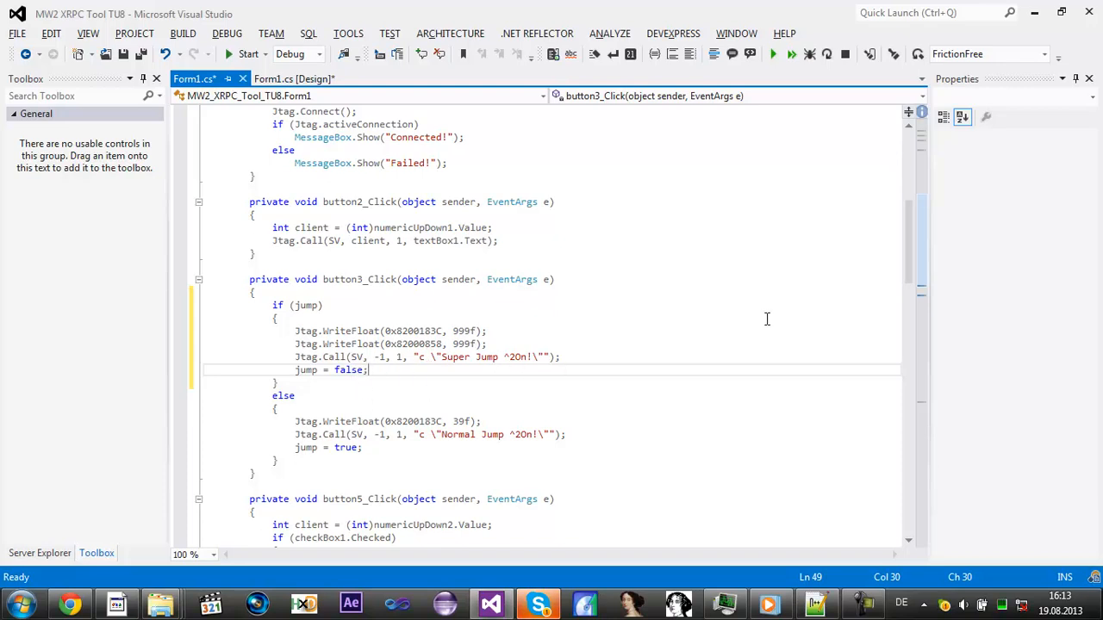
scroll(down, 3)
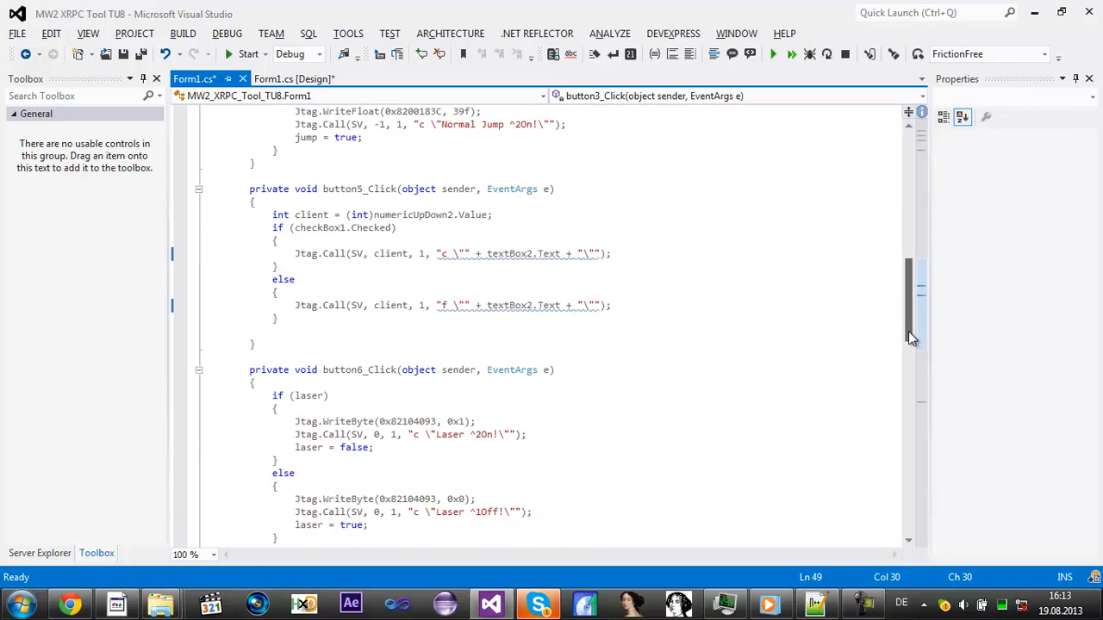
scroll(down, 3)
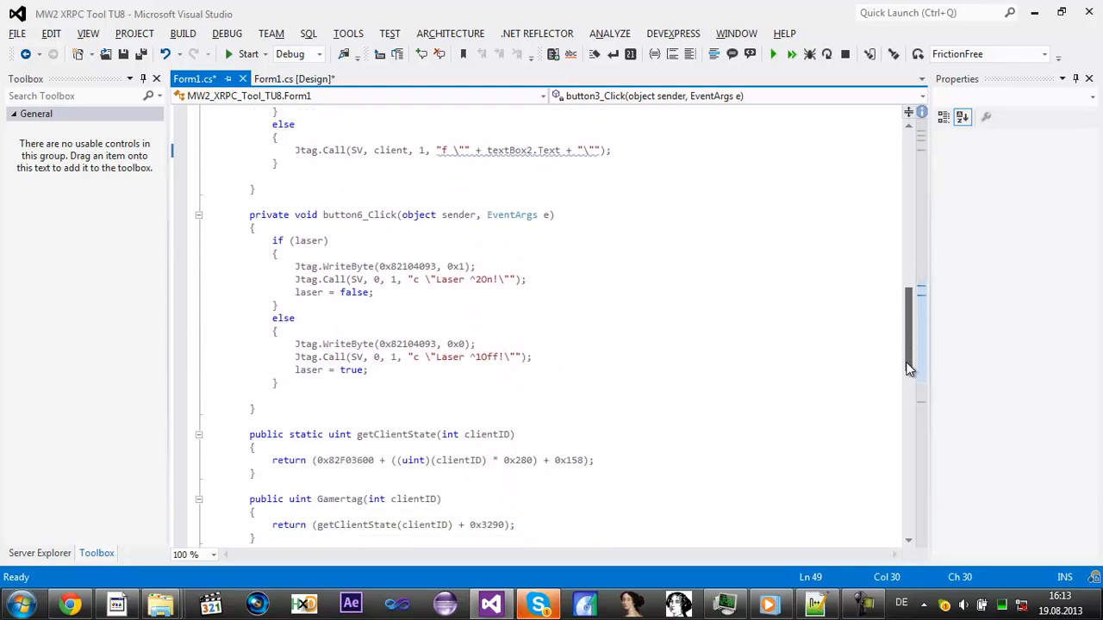
scroll(down, 3)
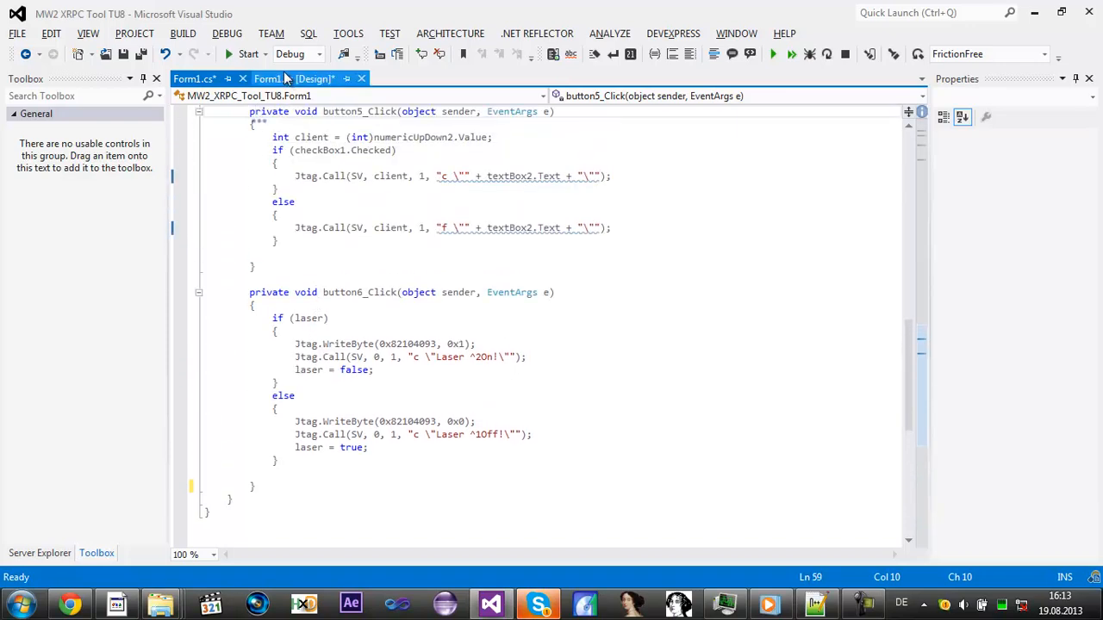
Step: Declare a public static int getPlayerState method above the button handlers, settling its name after getClientState tries
click(293, 79)
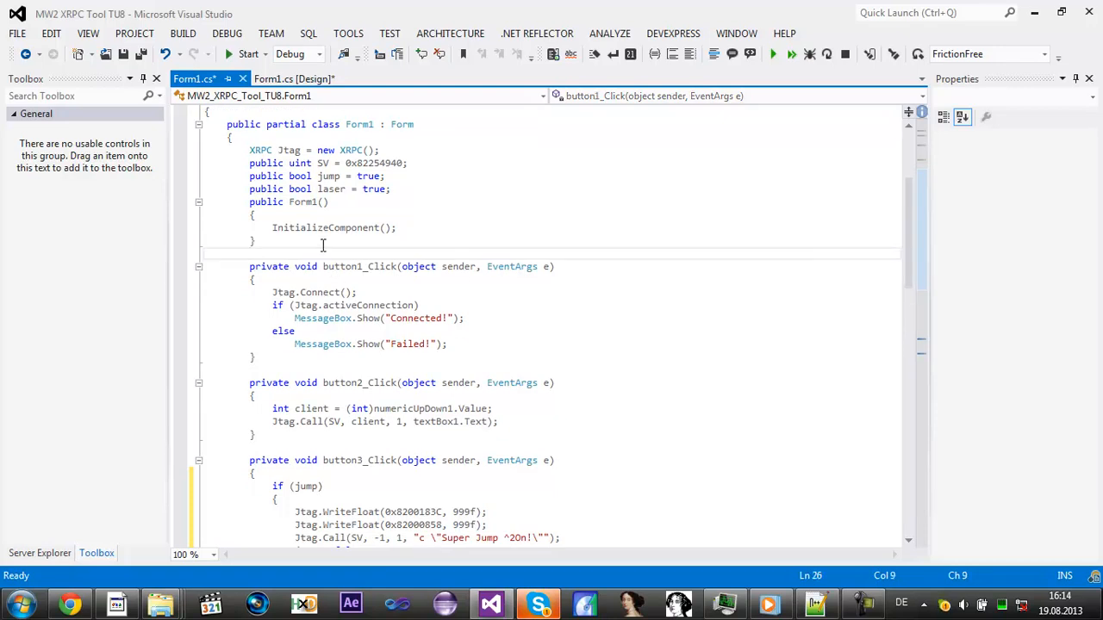
text(u)
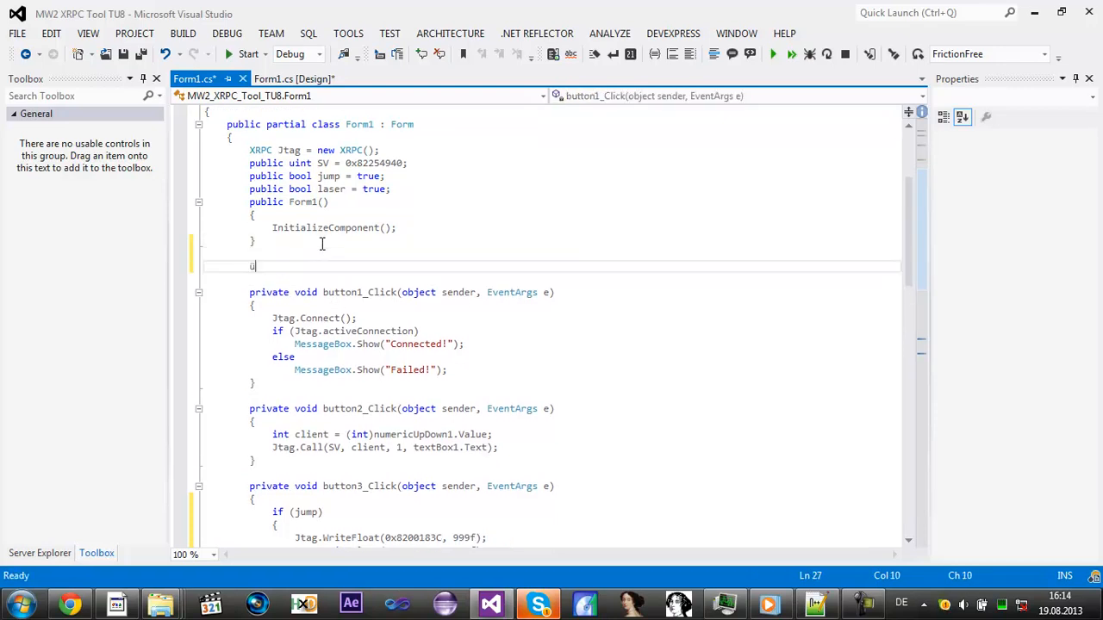
text(pi)
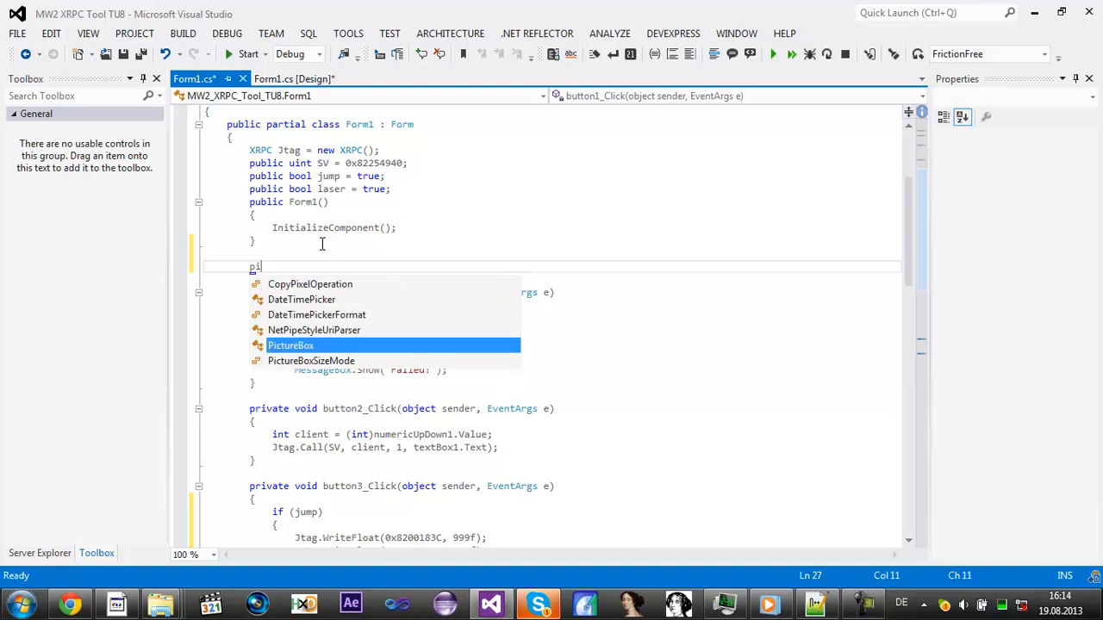
text(ublic v)
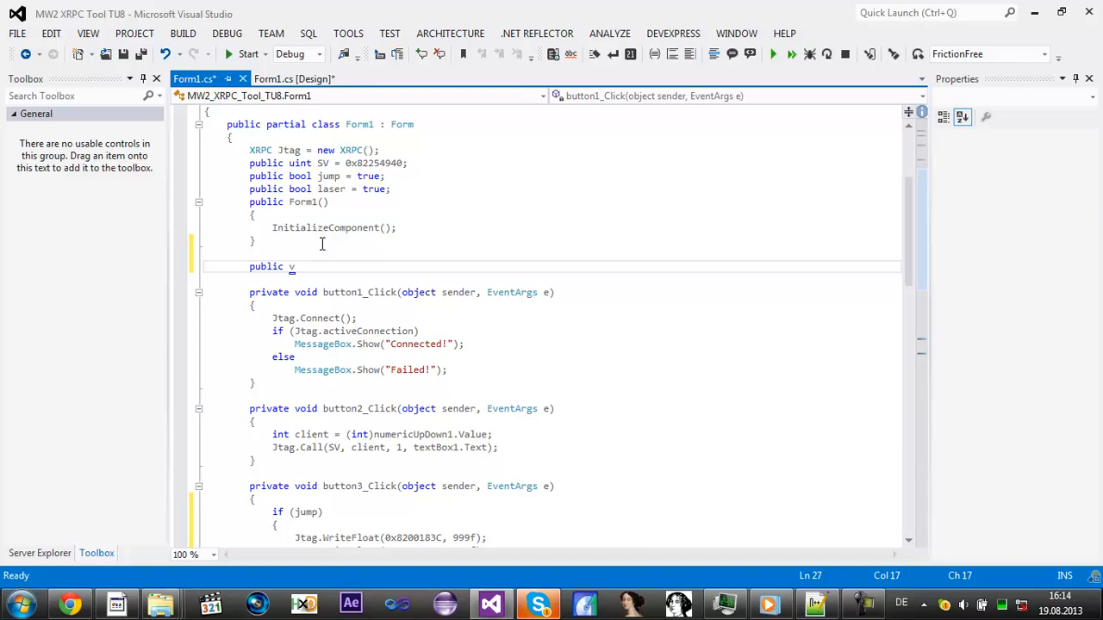
text(i)
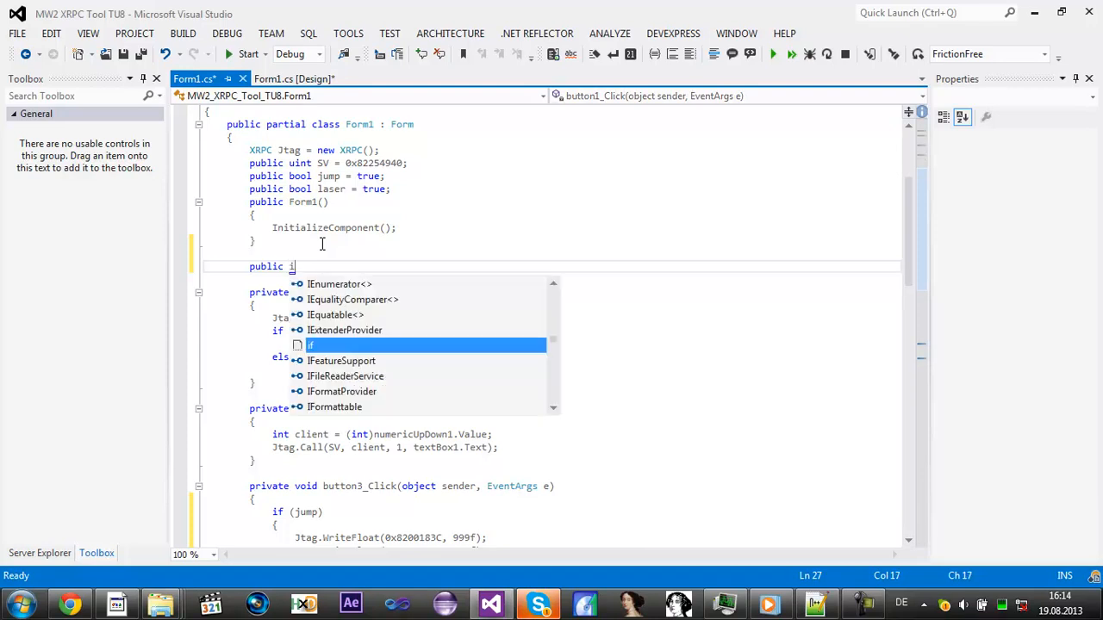
text(static)
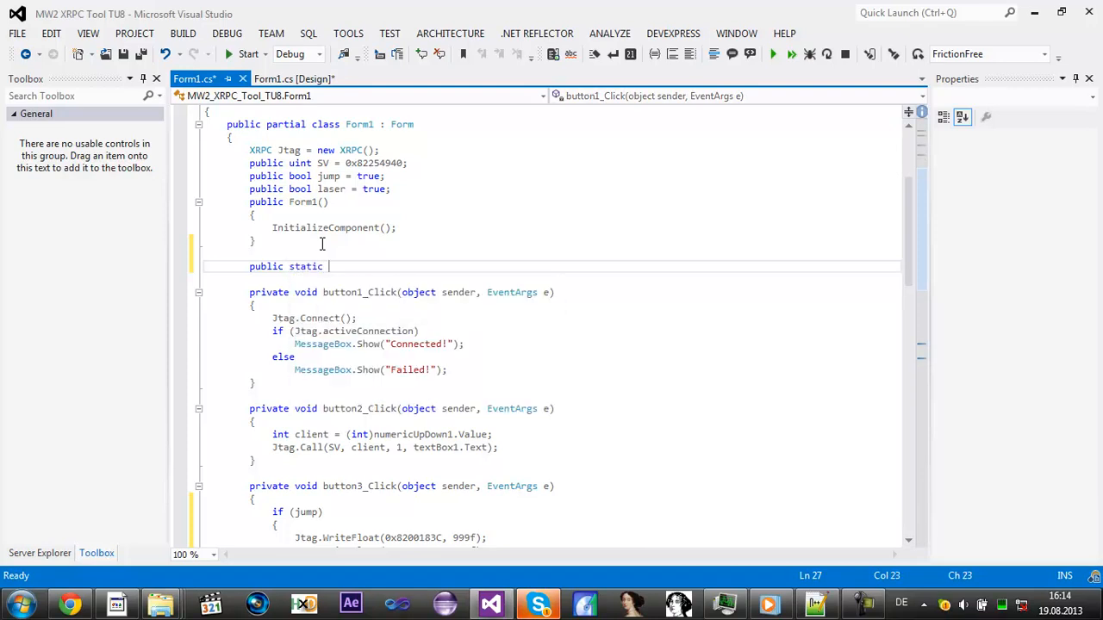
text(int)
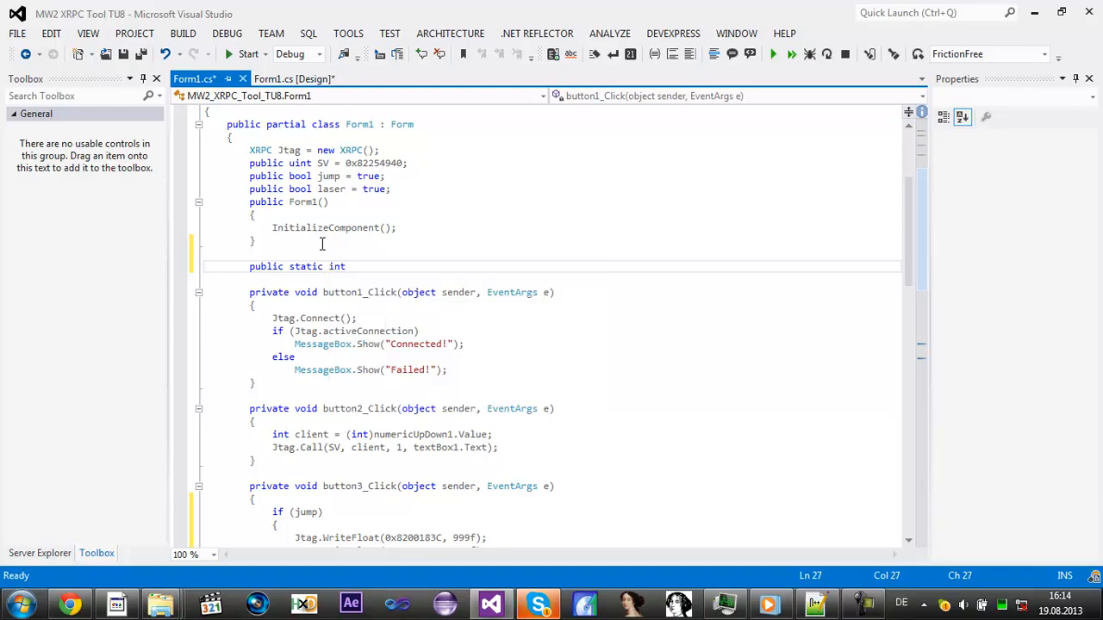
text(get)
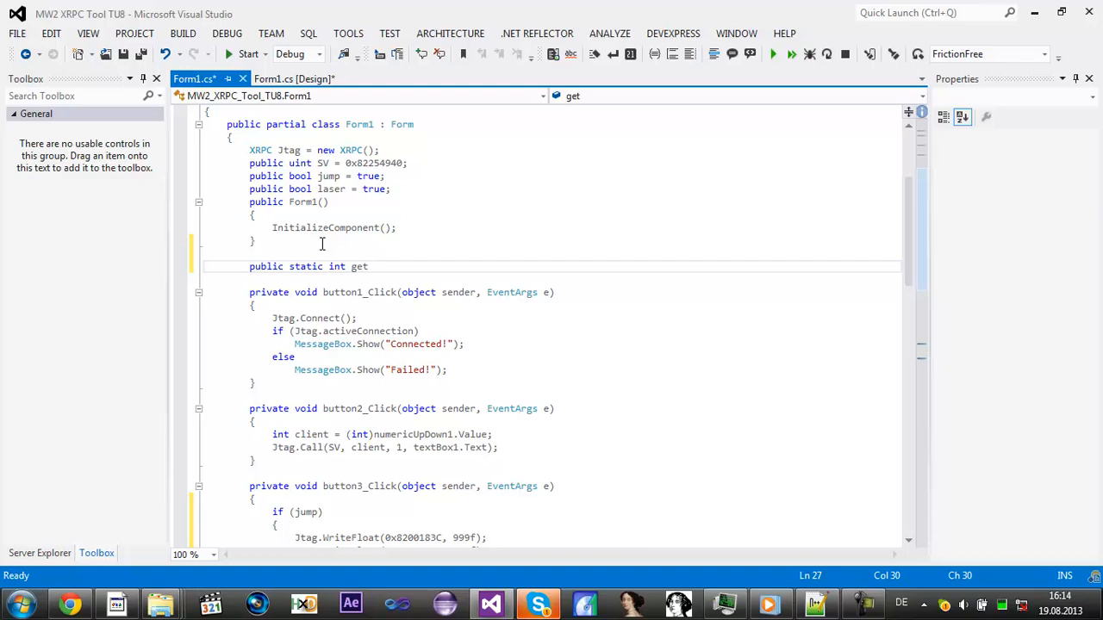
text(ClientState)
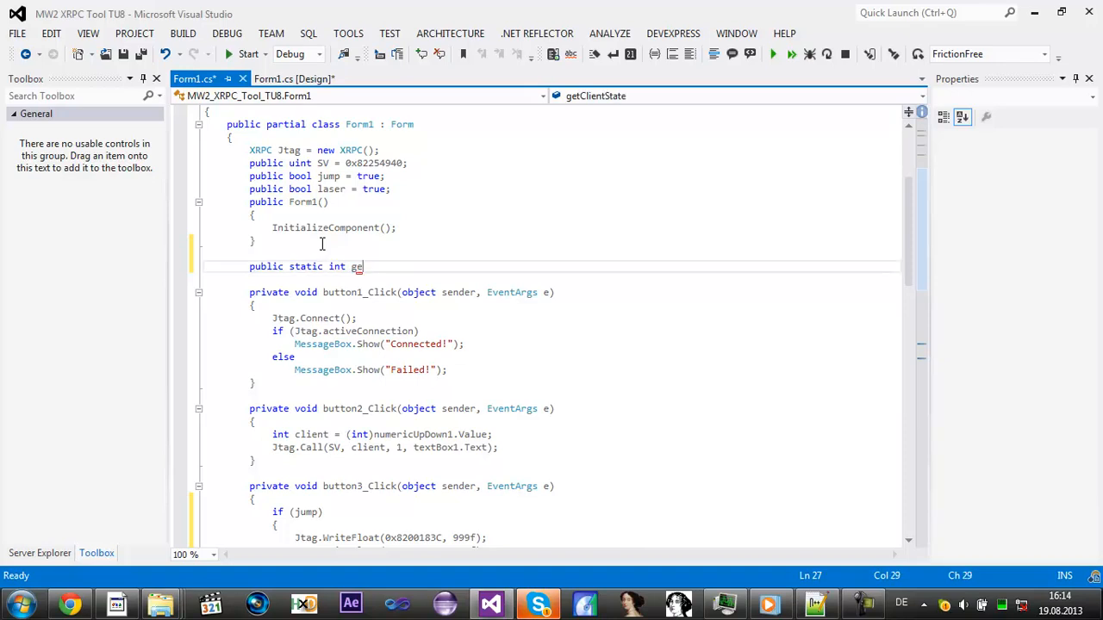
text(PlayerStat)
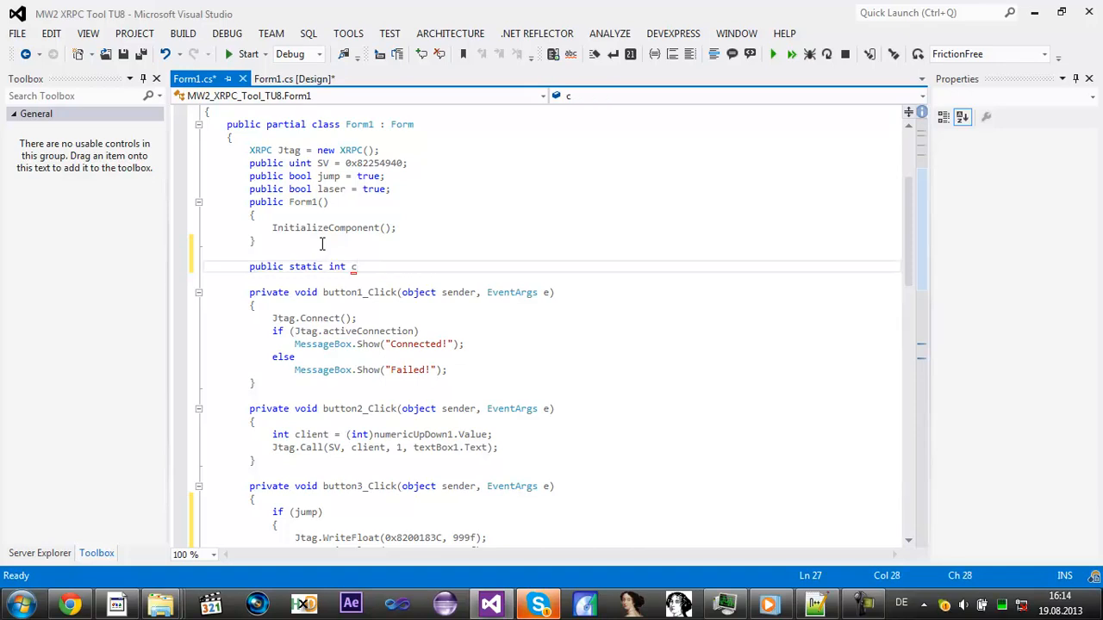
text(getClients)
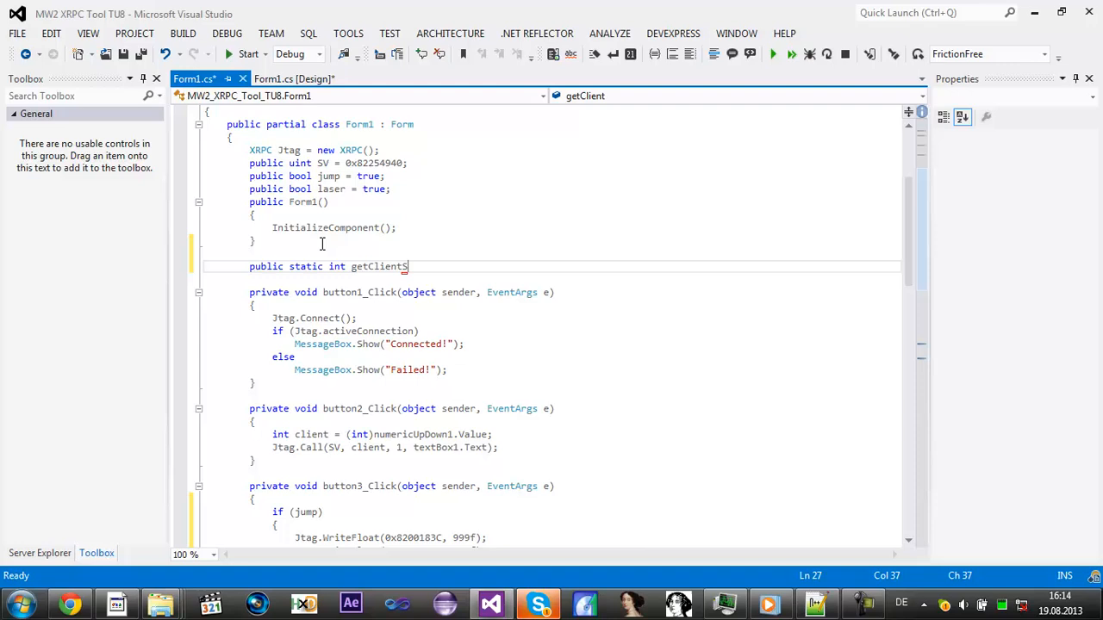
text(State)
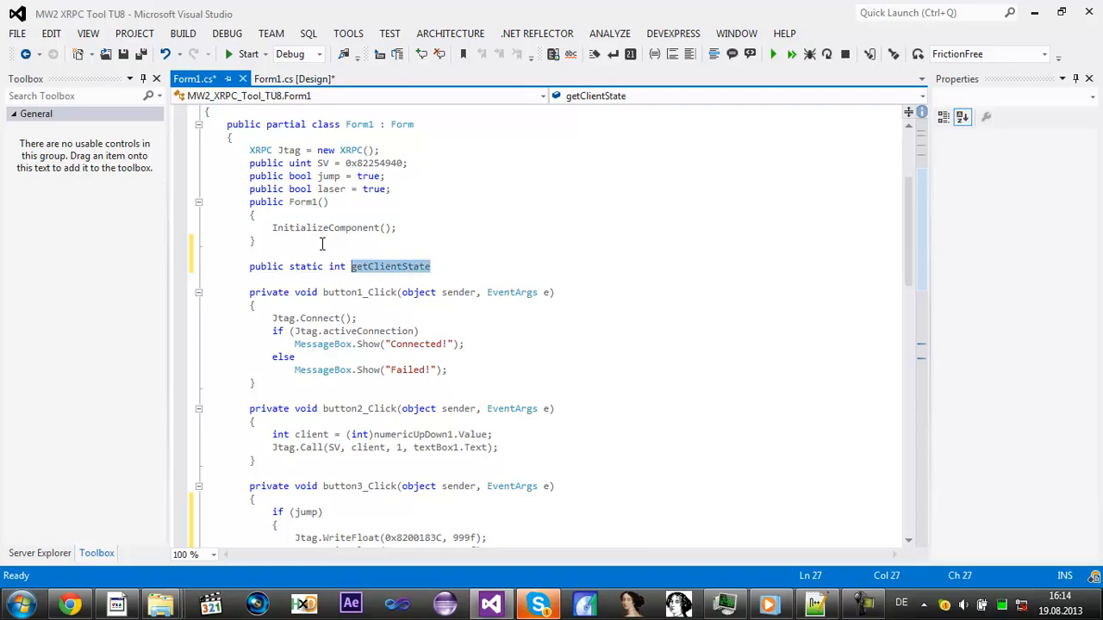
text(getPlayer)
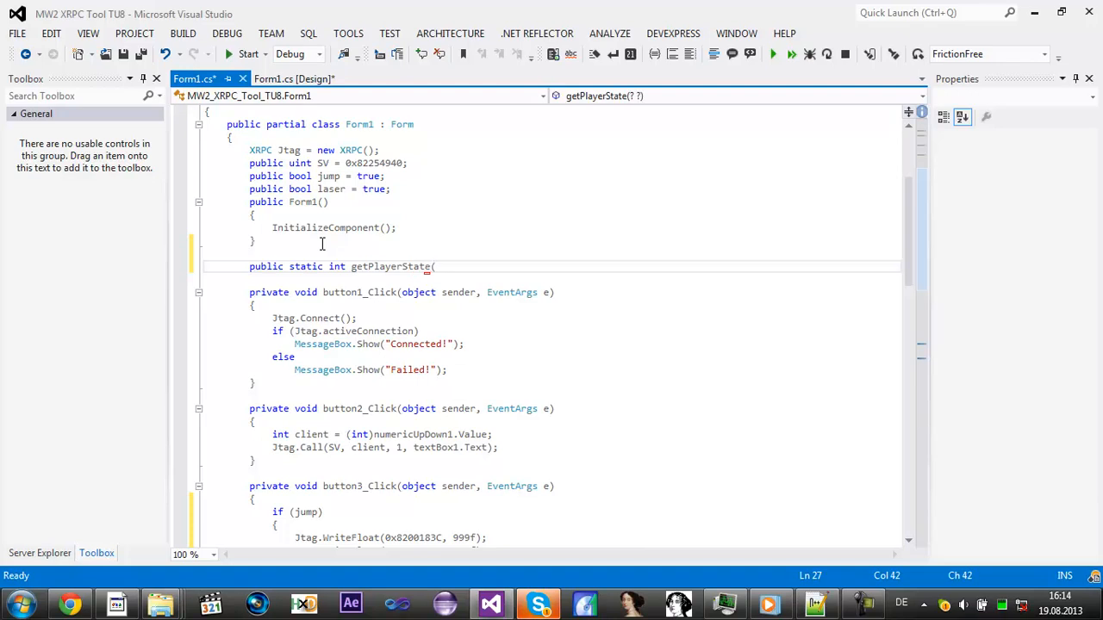
Step: Give getPlayerState a uint client parameter and begin its return( statement
text(uint)
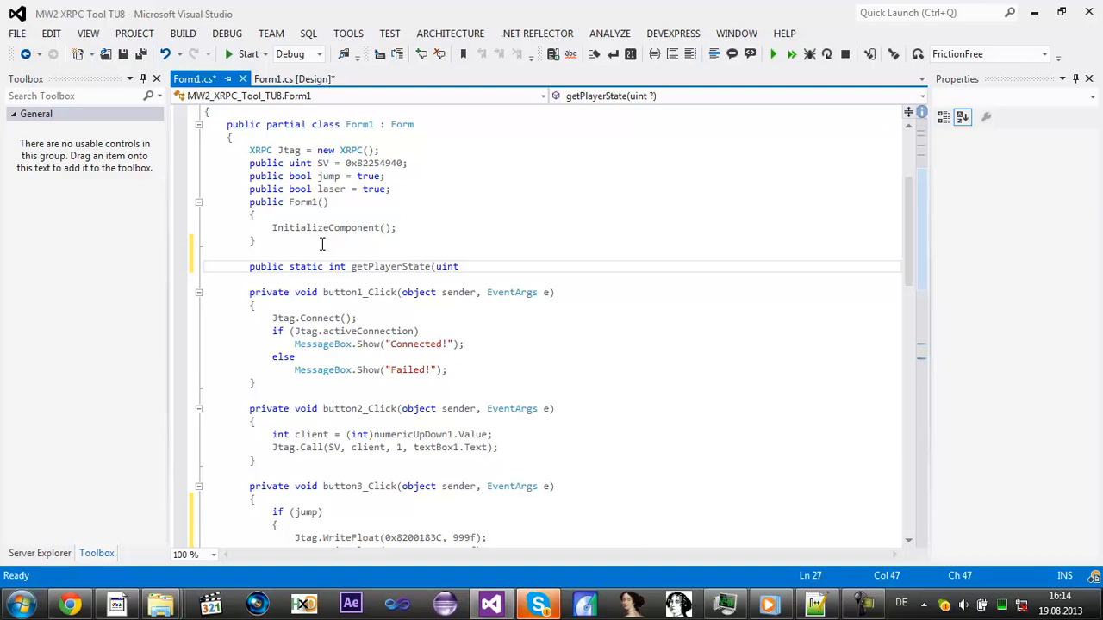
text(Cliet)
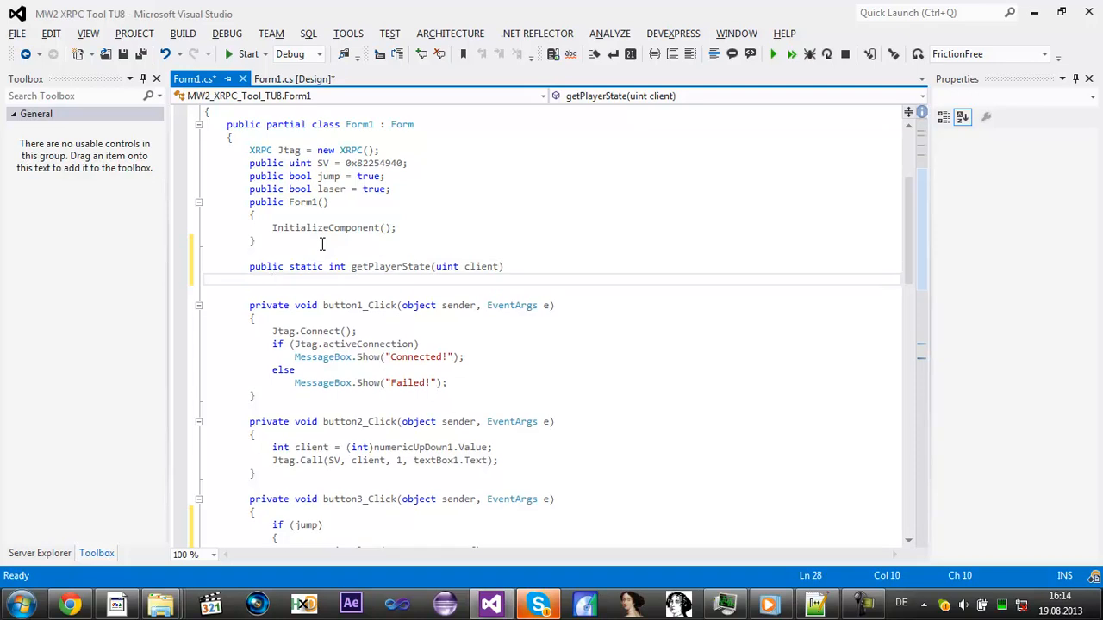
key(enter)
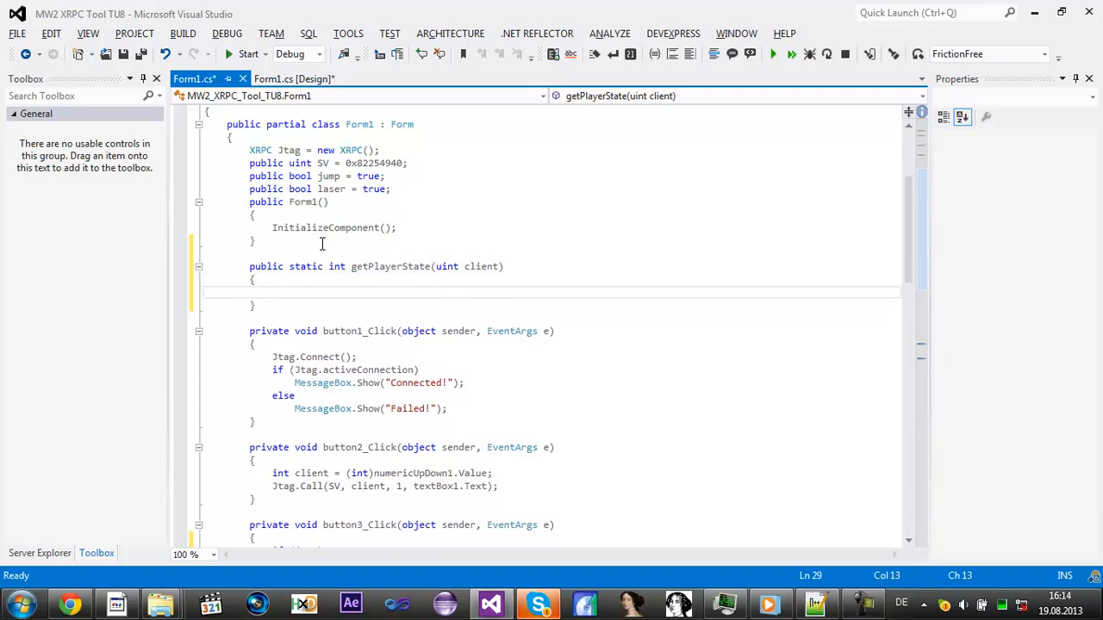
text(return)
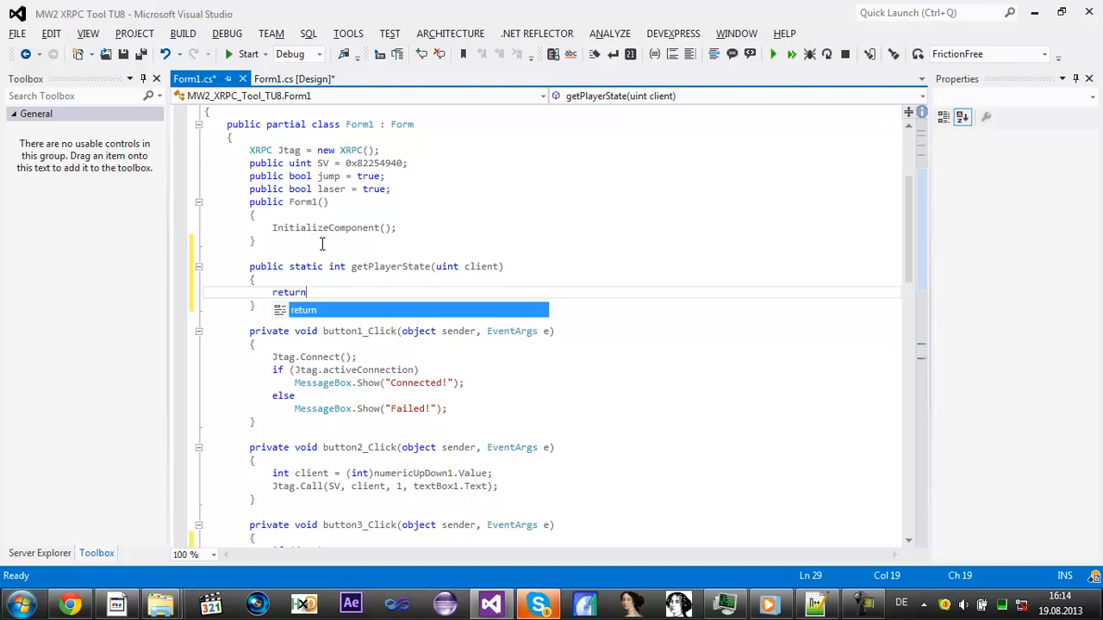
text(()
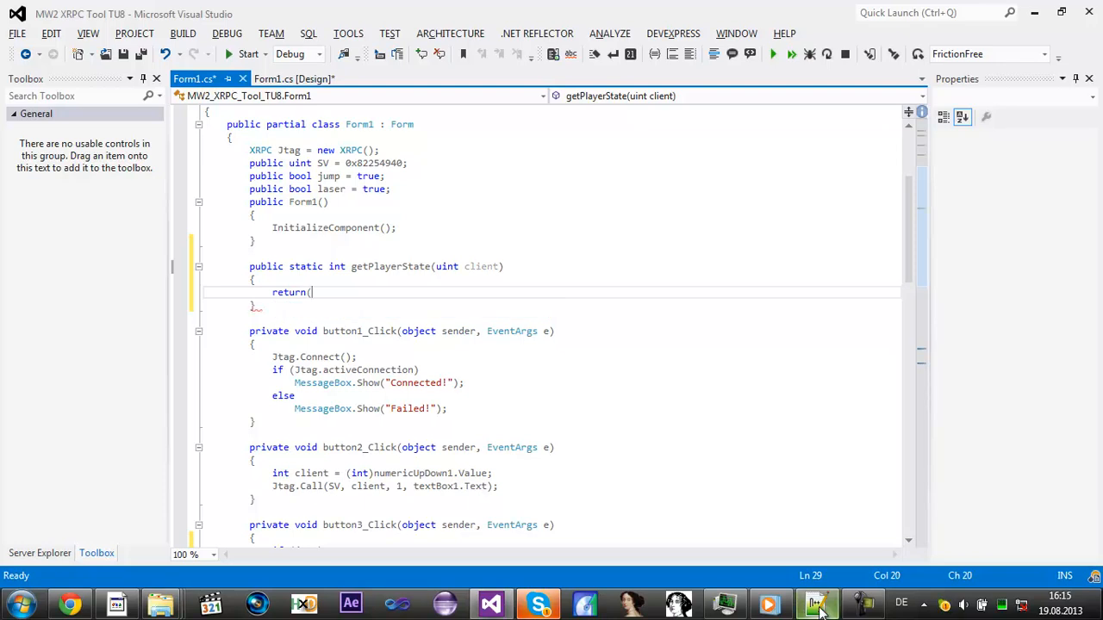
Step: Look up the getClientState base address in Tutorial.txt in Notepad++ and return to the form code
click(813, 603)
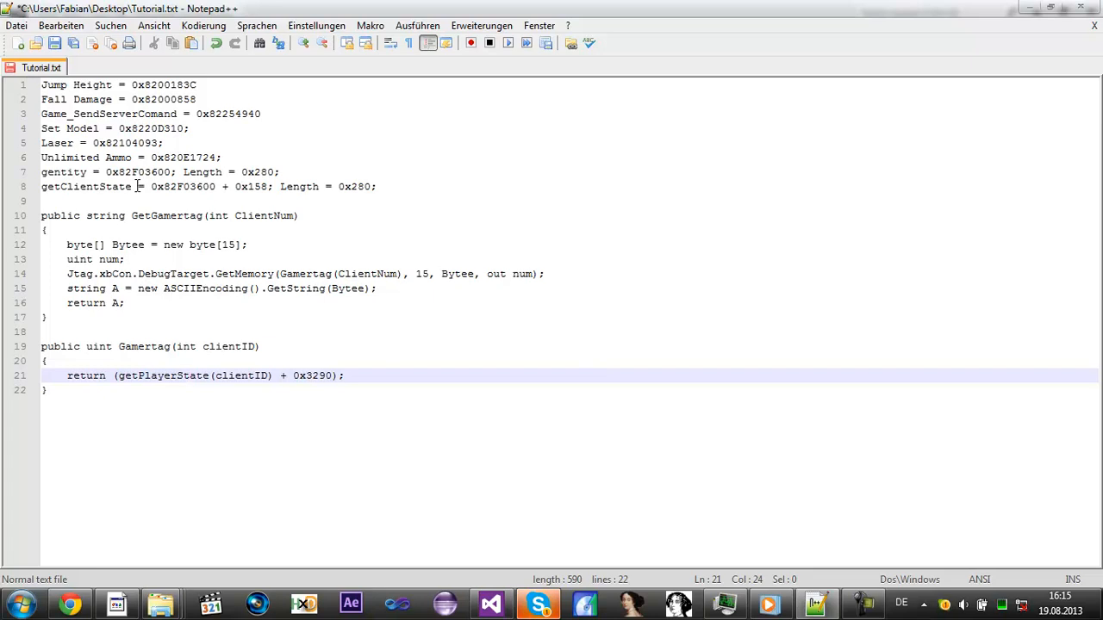
double_click(183, 186)
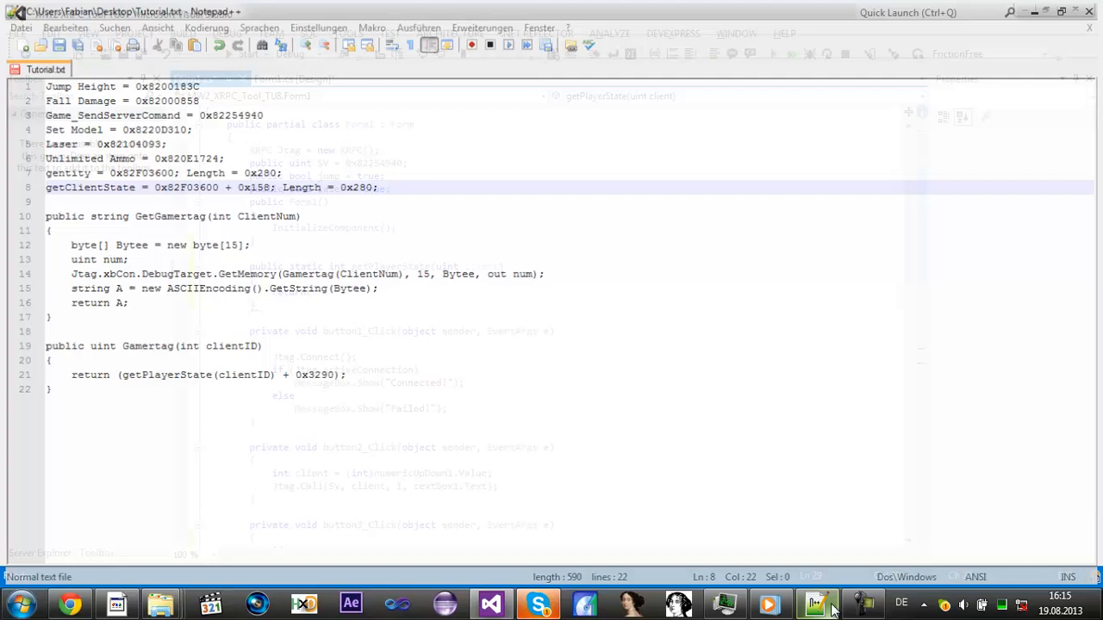
click(813, 604)
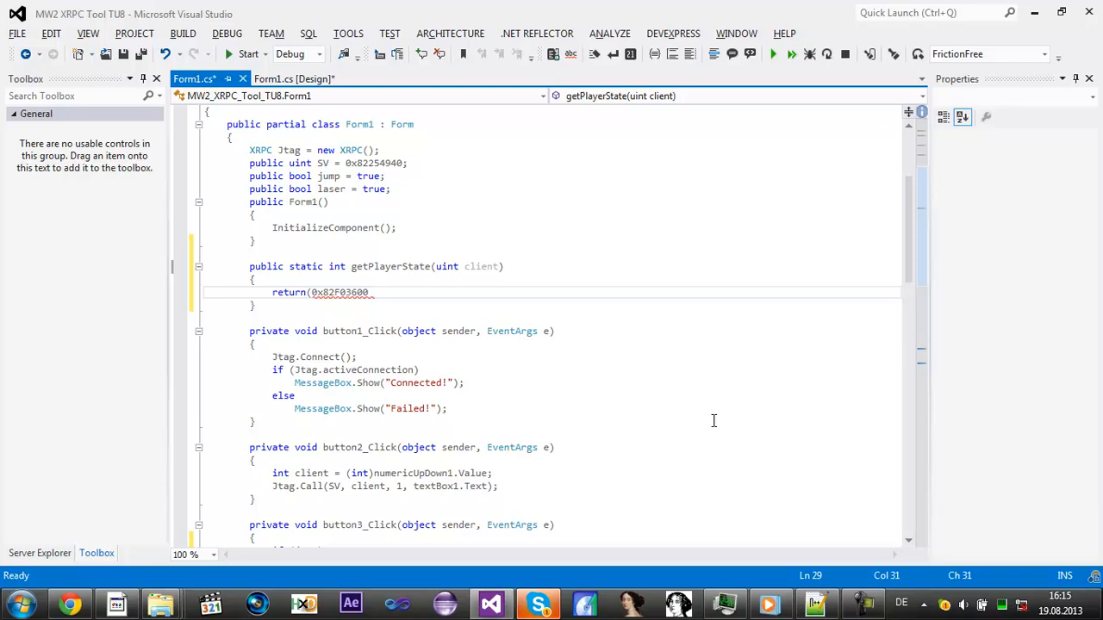
Step: Complete the return as base + (client * 0x280) + 0x158
text(()
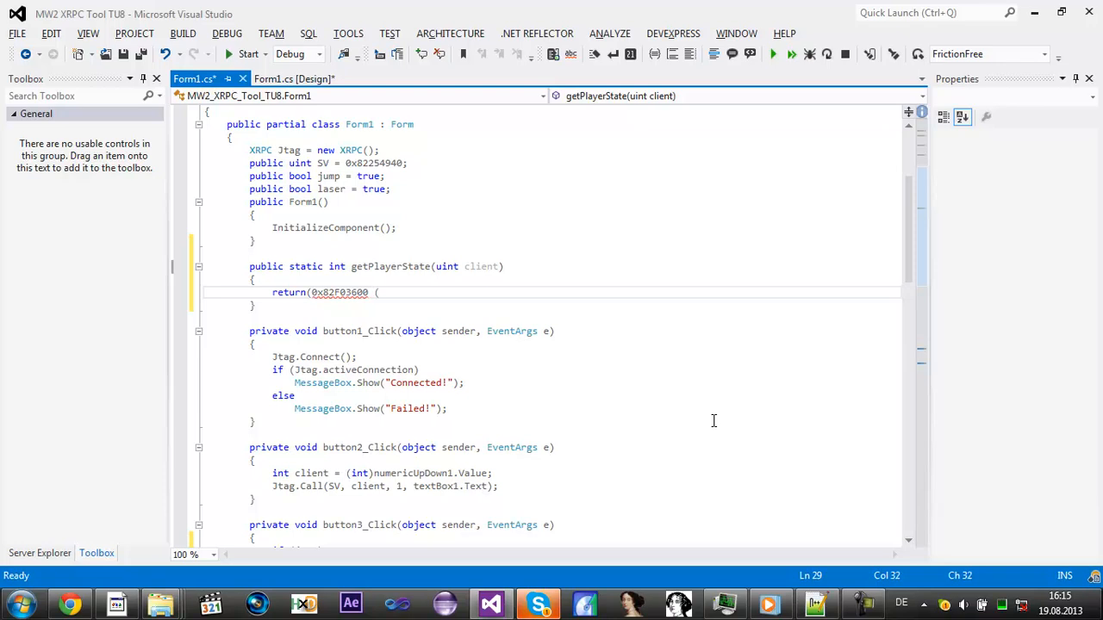
text(client)
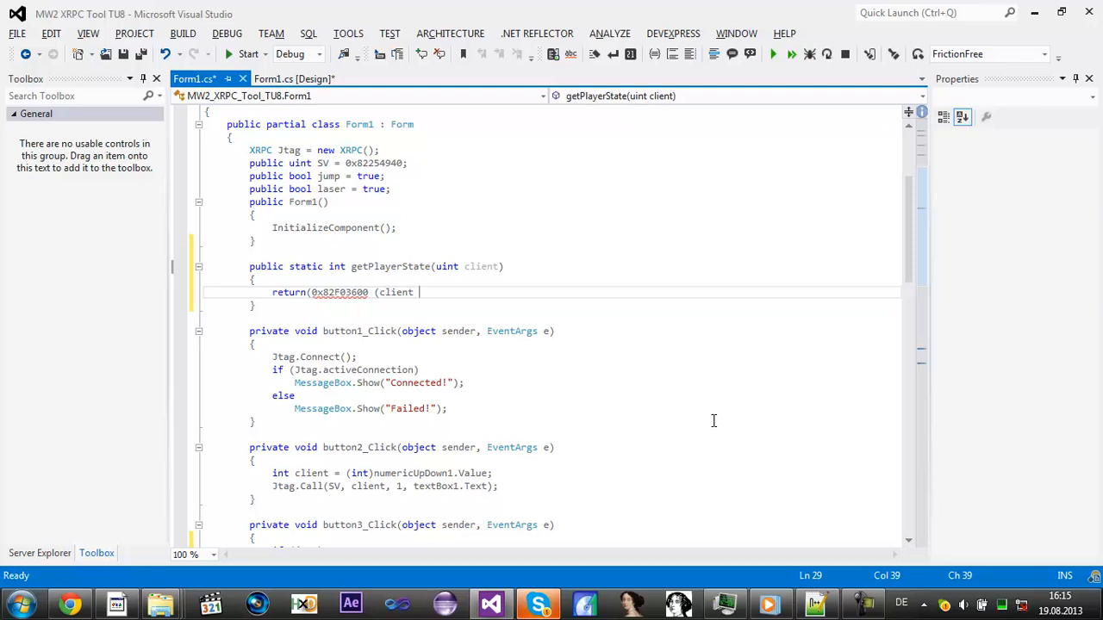
text(*)
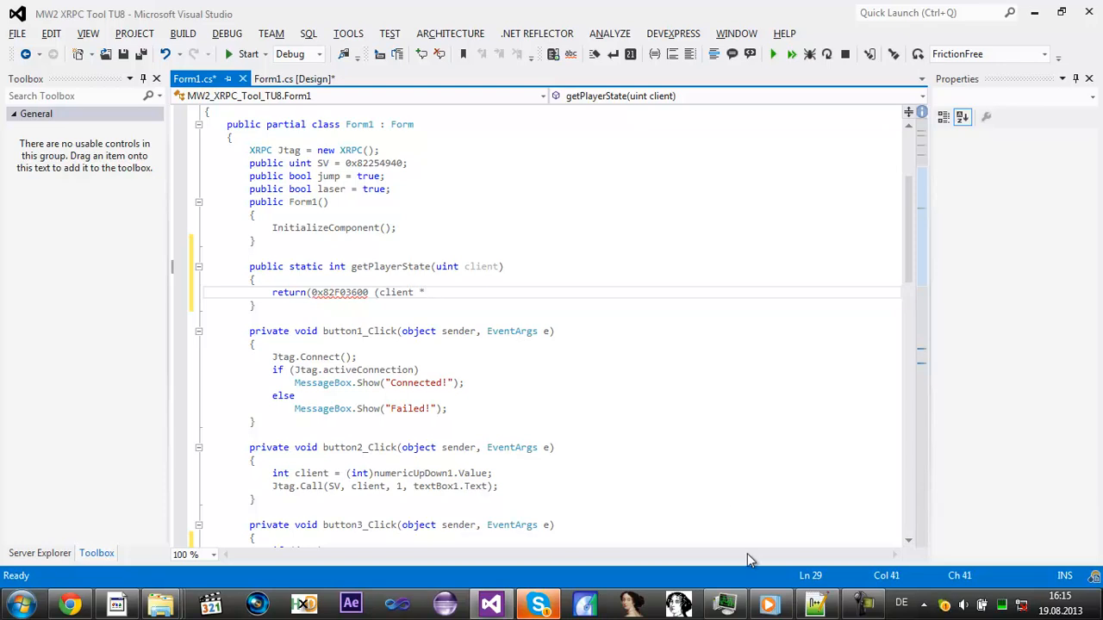
text(0x28)
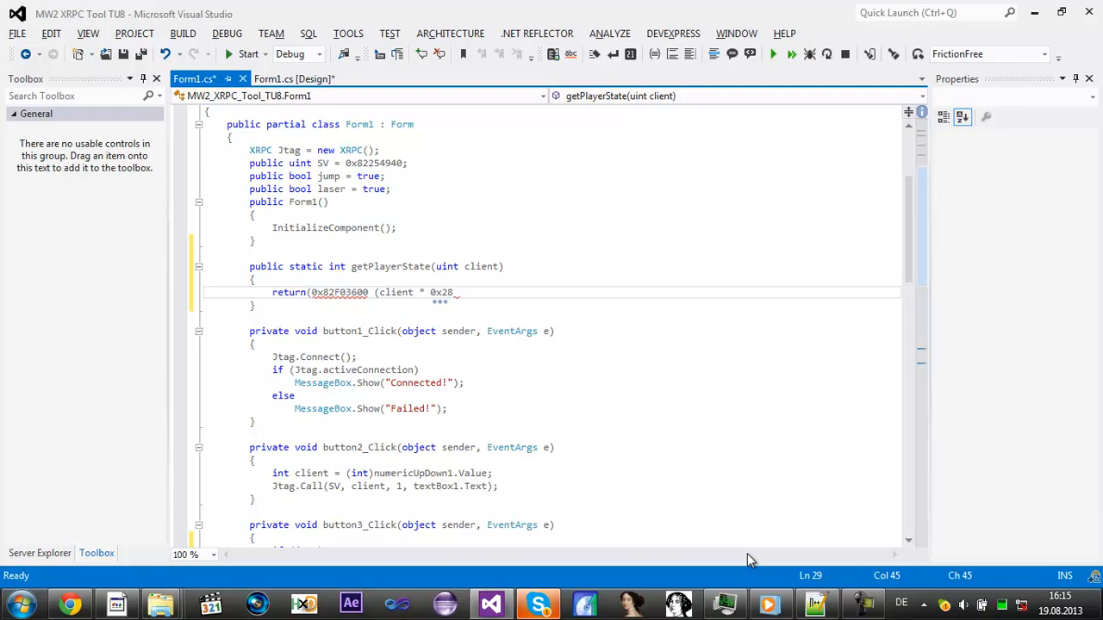
text(0)
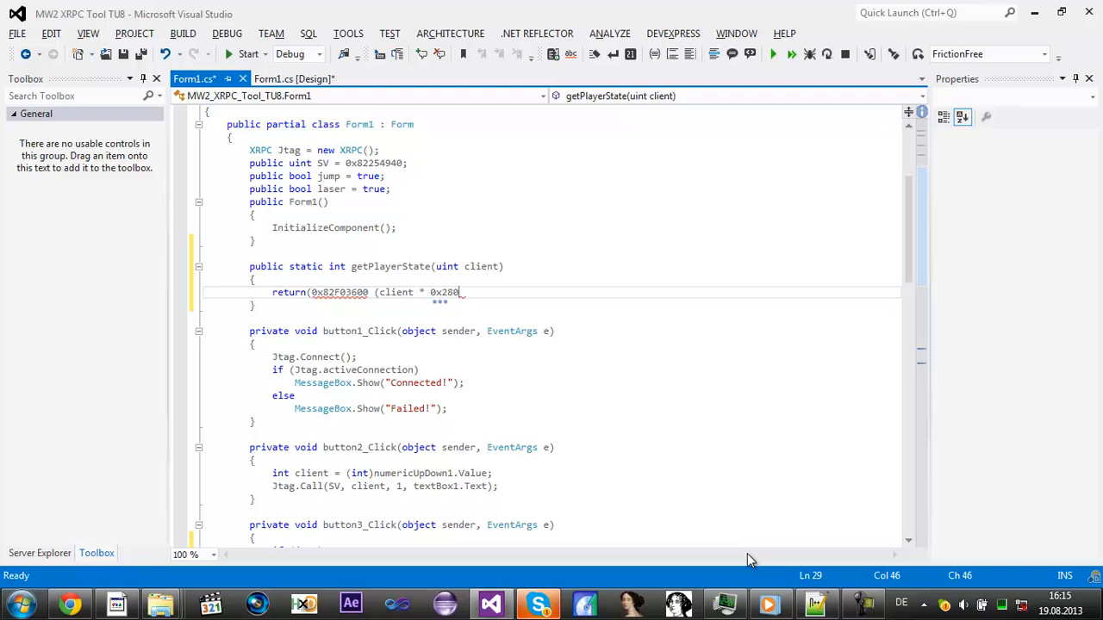
text())
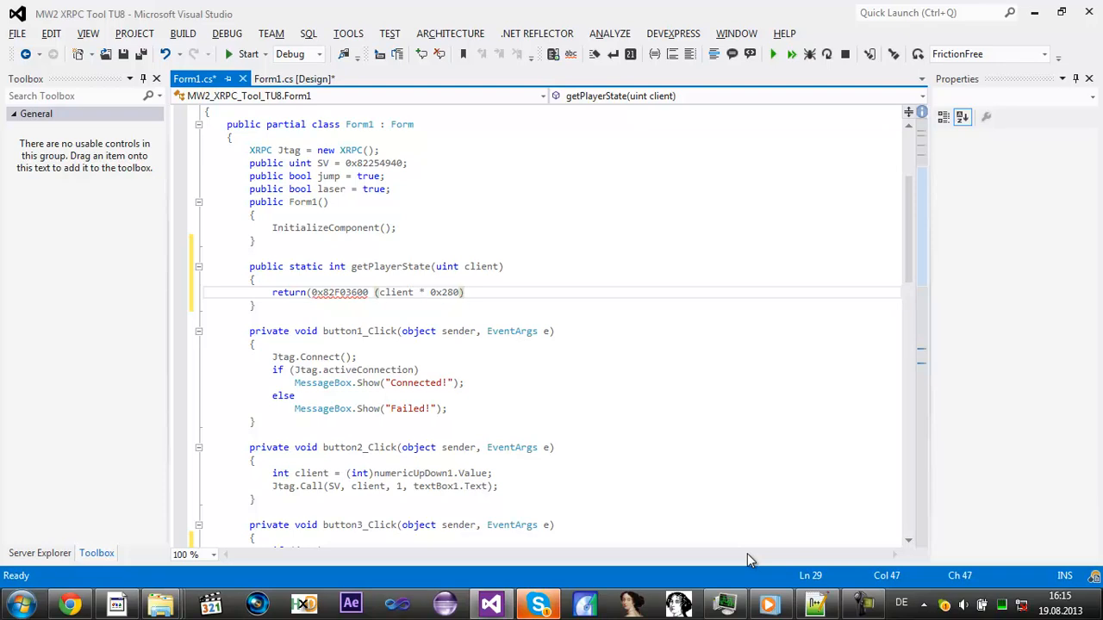
text(+)
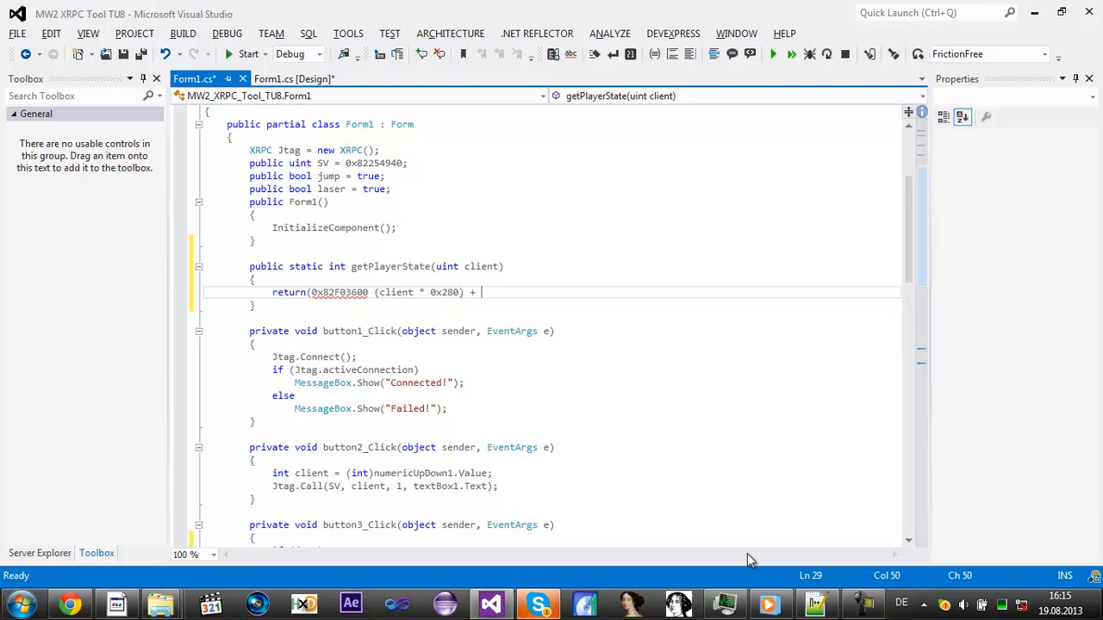
text(0x15)
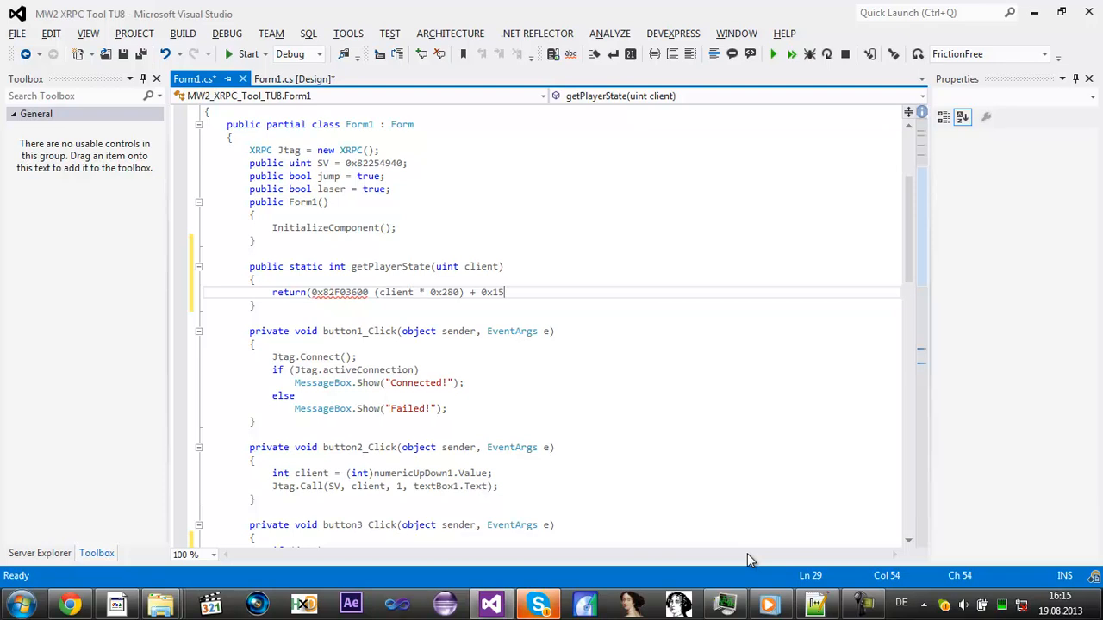
text(8);)
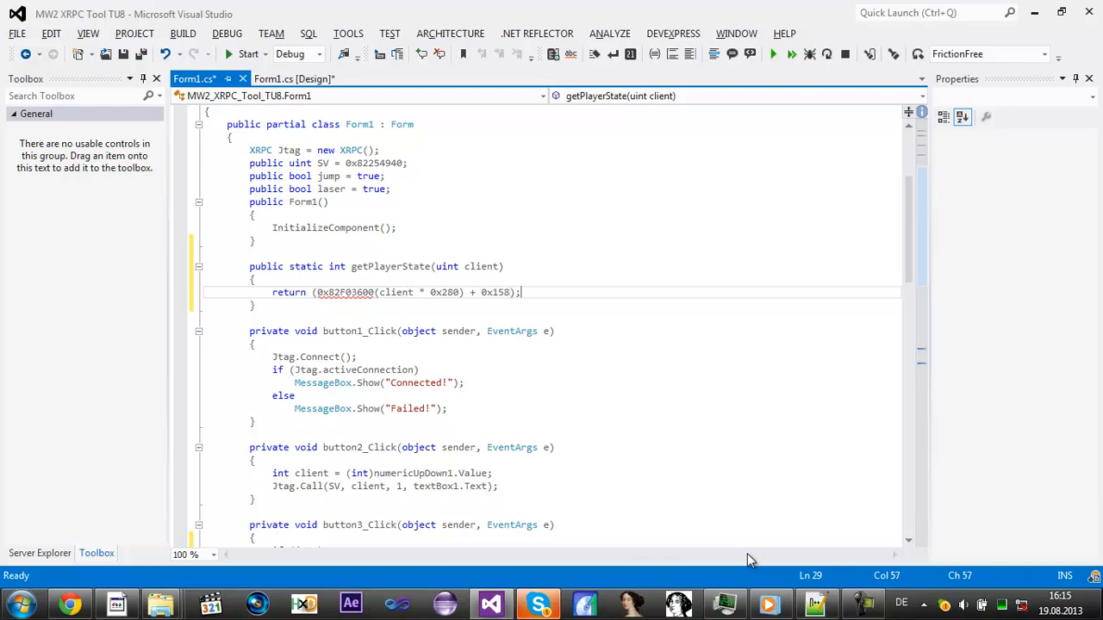
mouse_move(376, 350)
text( + )
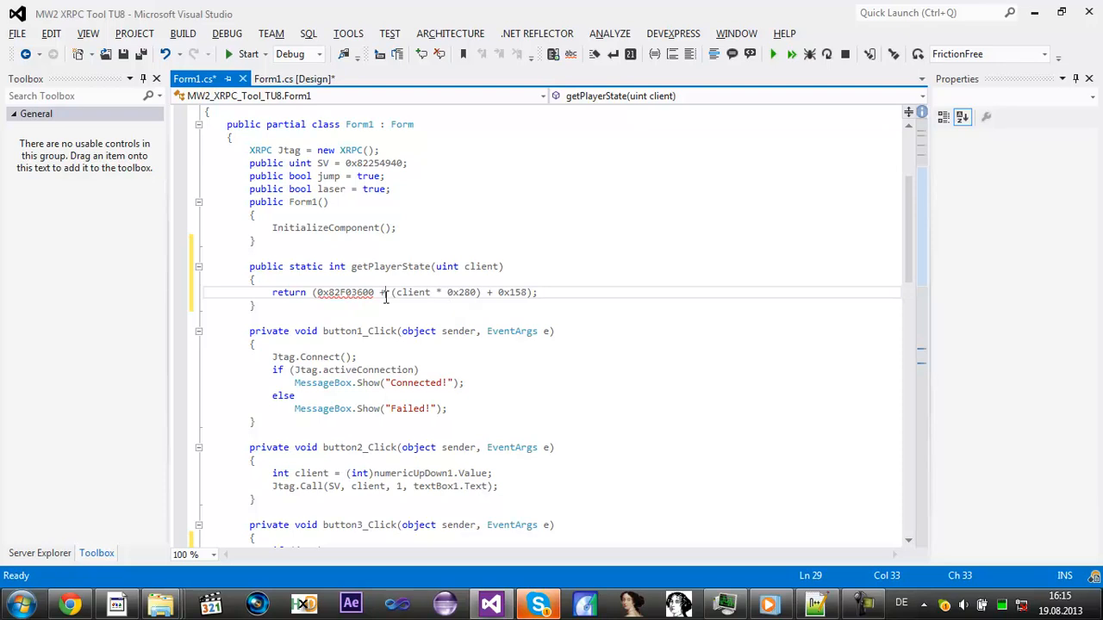
mouse_move(413, 293)
text(u)
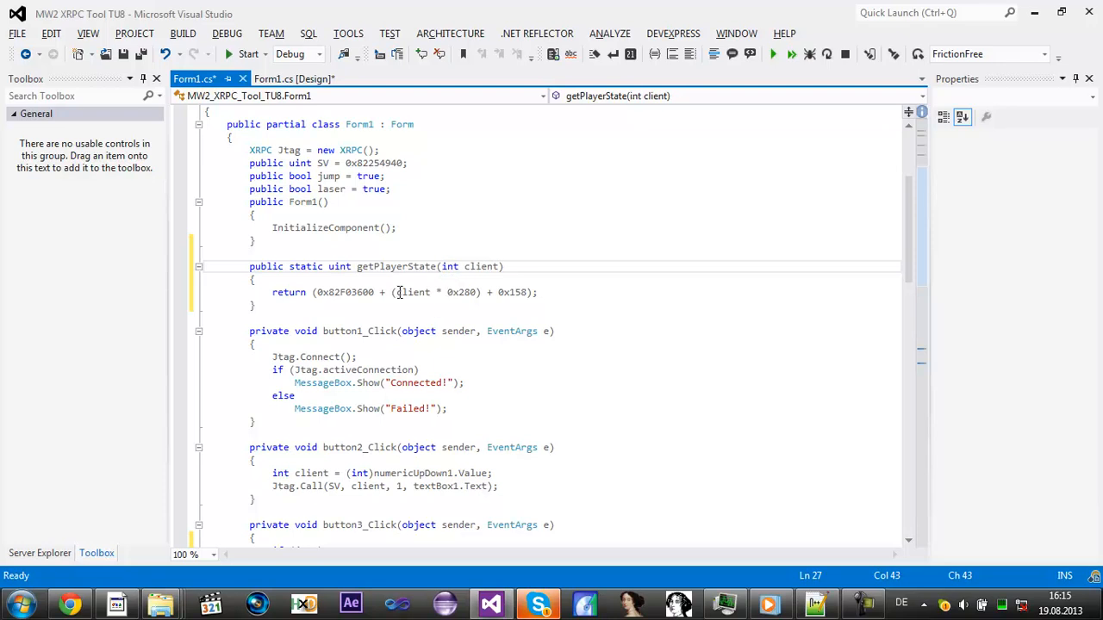
mouse_move(413, 293)
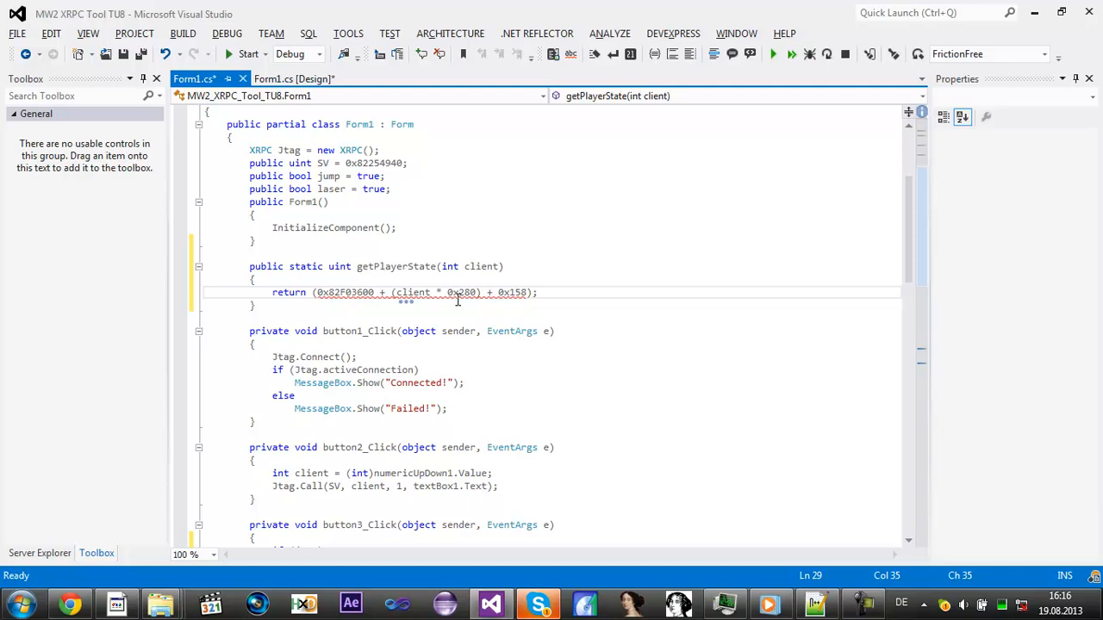
Step: Cast client to (uint) inside the expression so getPlayerState takes an int client
text(()
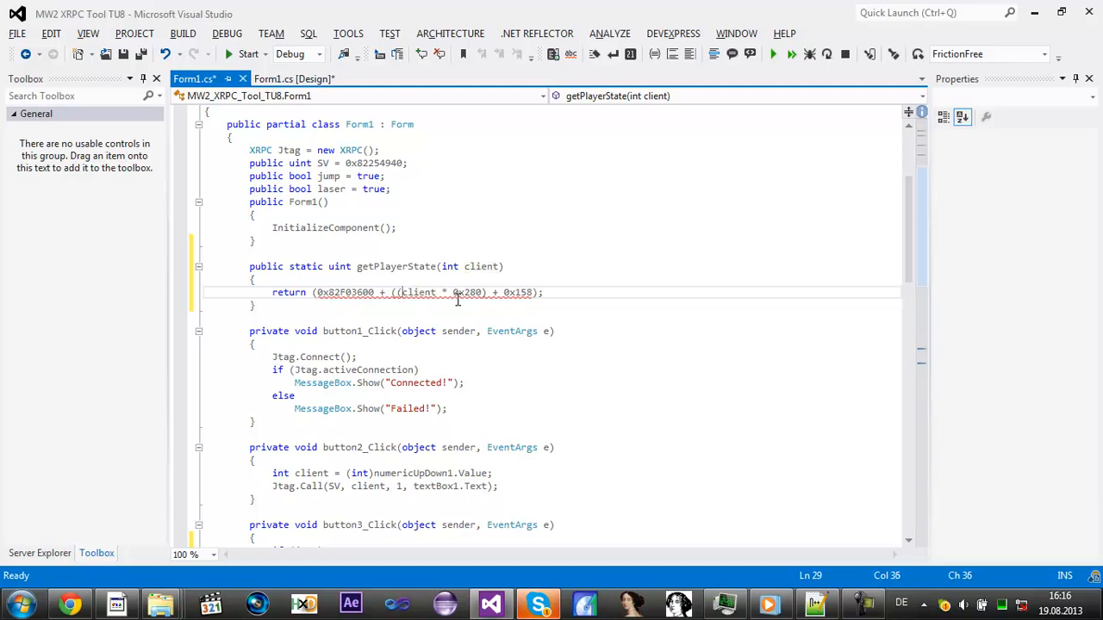
text((uint)()
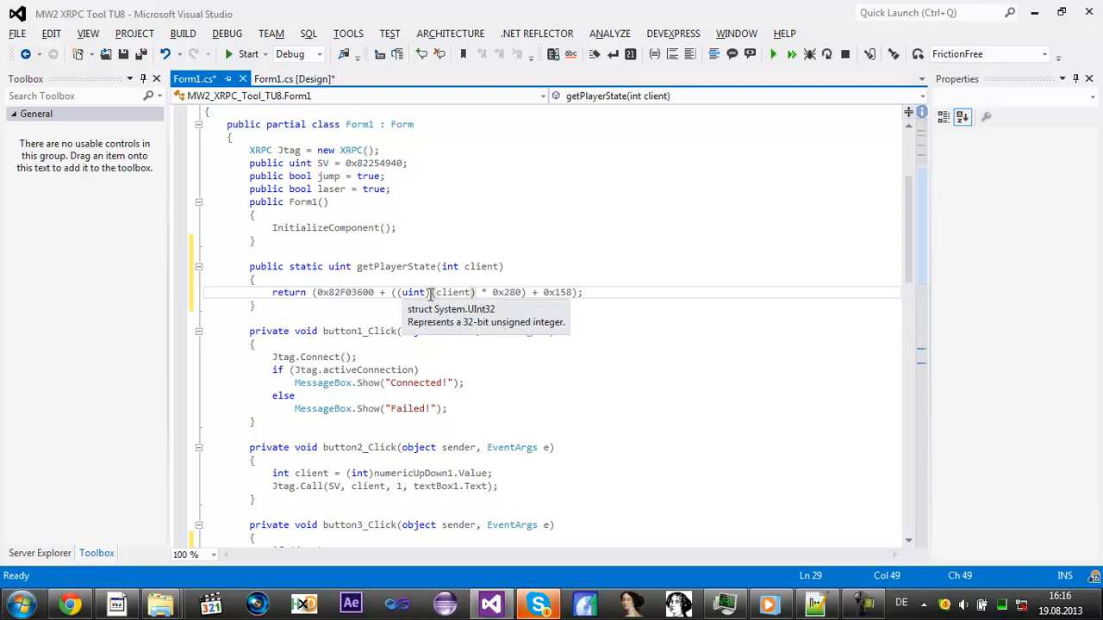
mouse_move(907, 284)
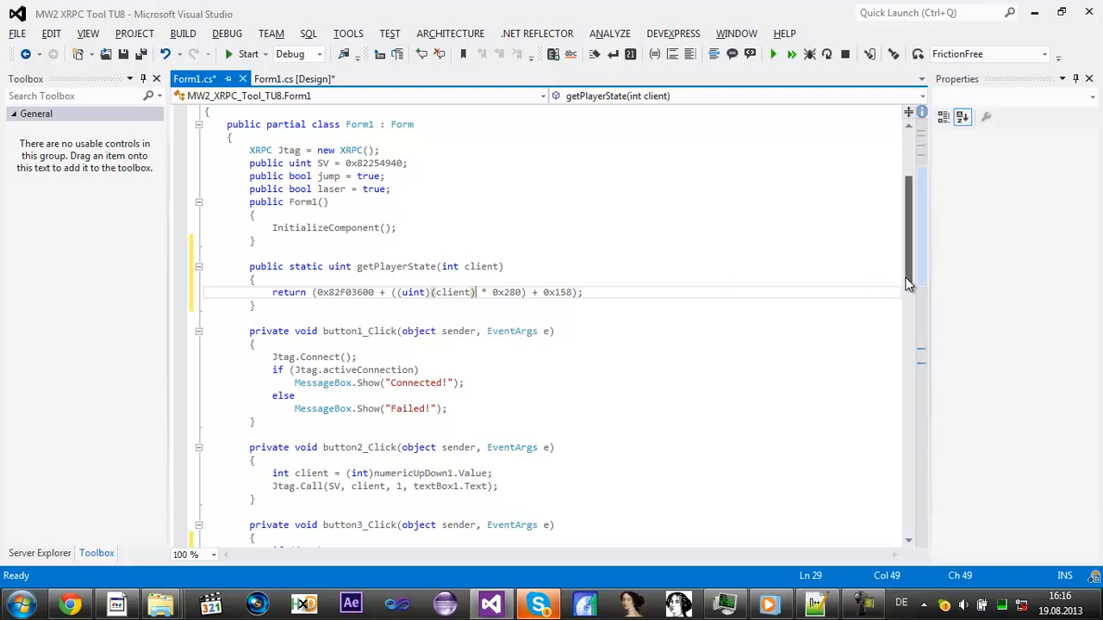
scroll(down, 3)
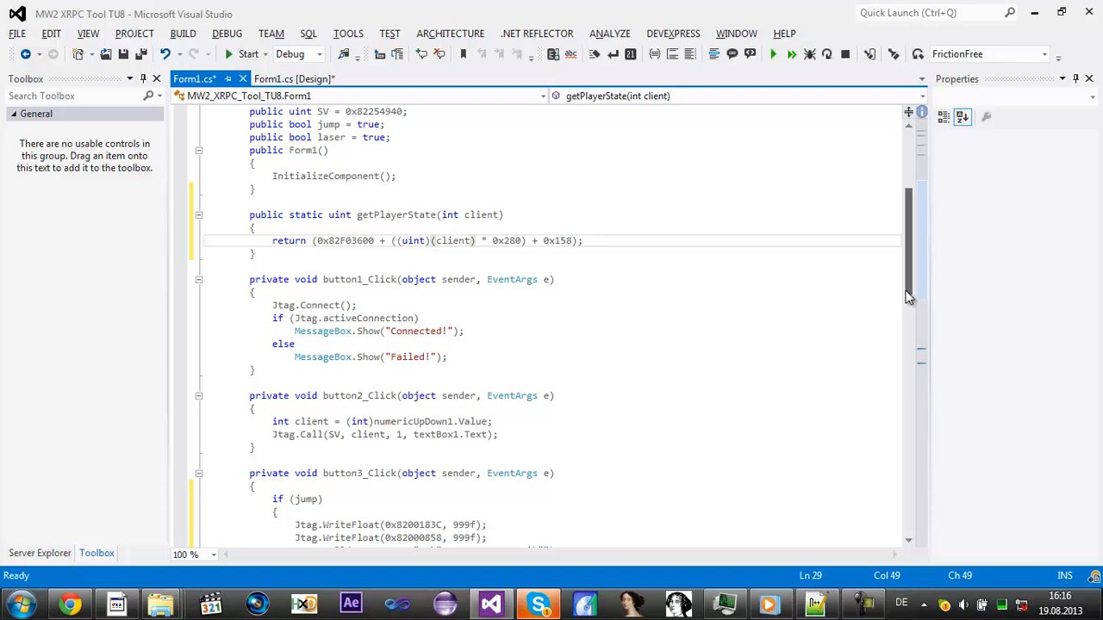
scroll(down, 3)
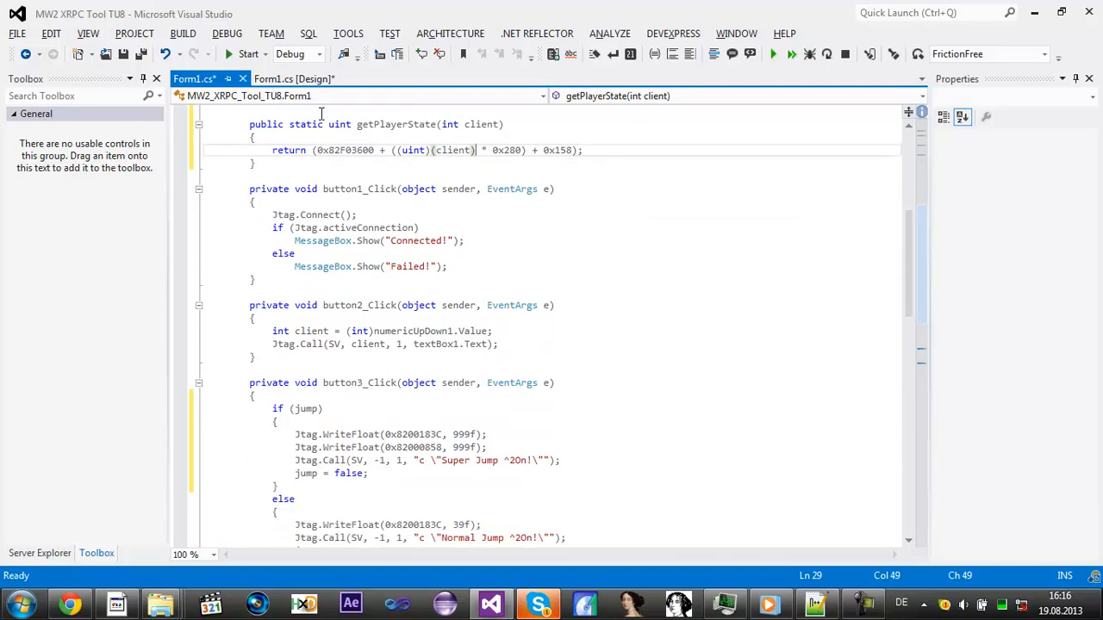
Step: Add a new button below Toggle Laser in the designer and caption it No Clip
click(293, 79)
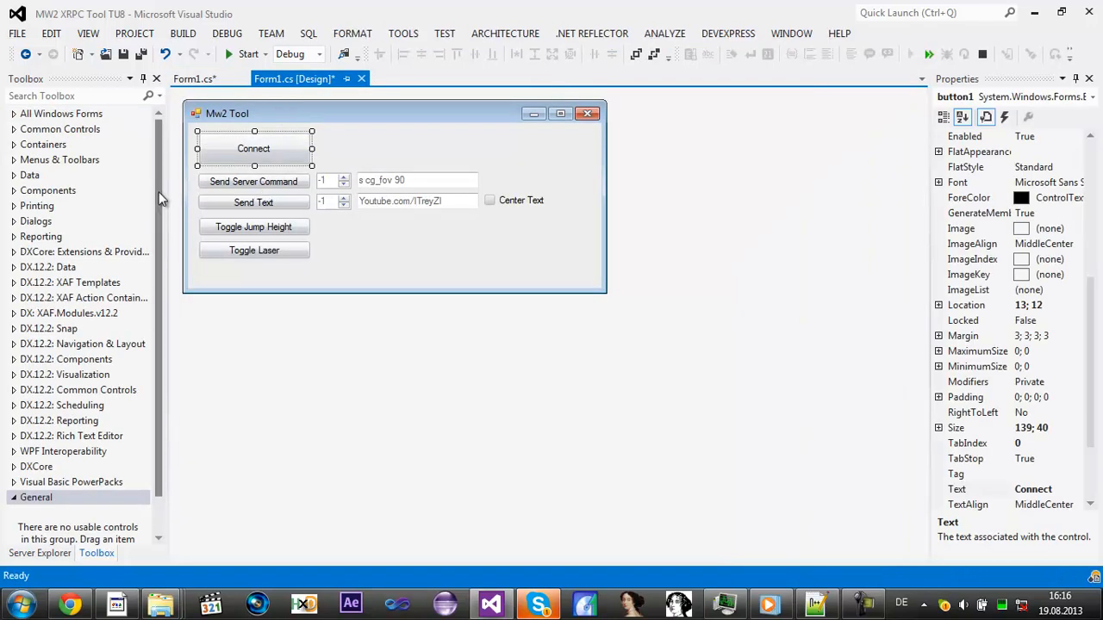
click(62, 114)
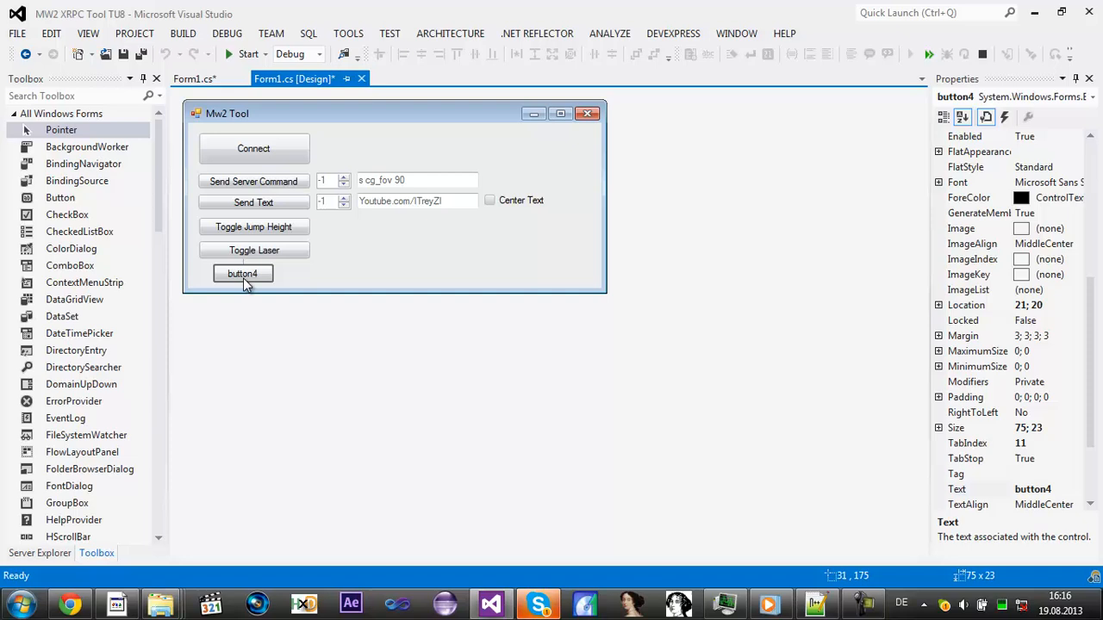
click(242, 273)
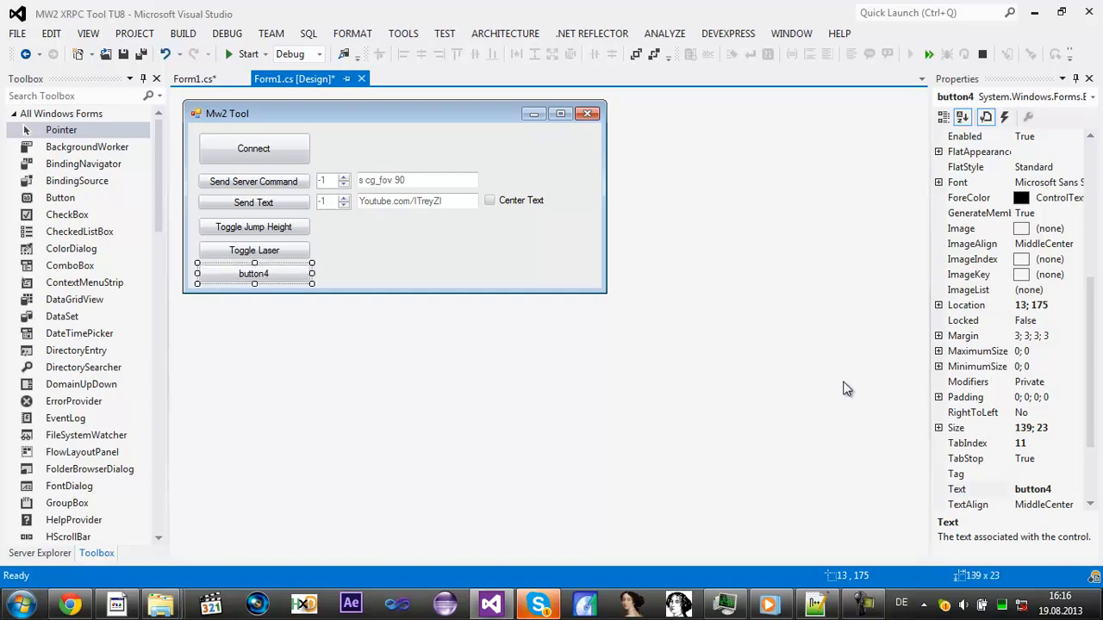
click(957, 489)
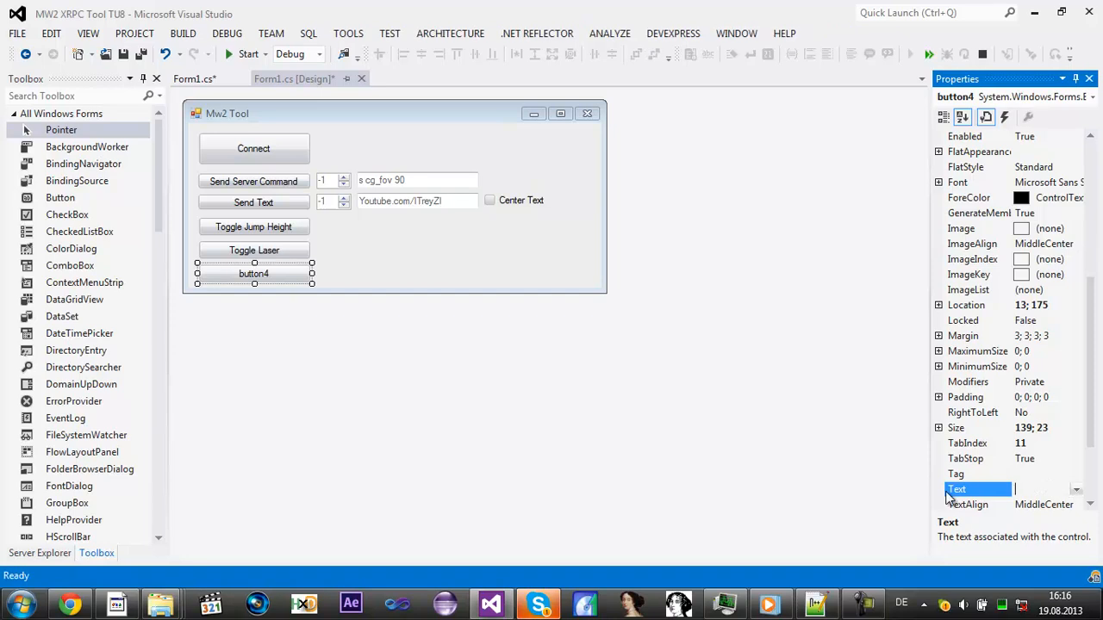
text(No Clip)
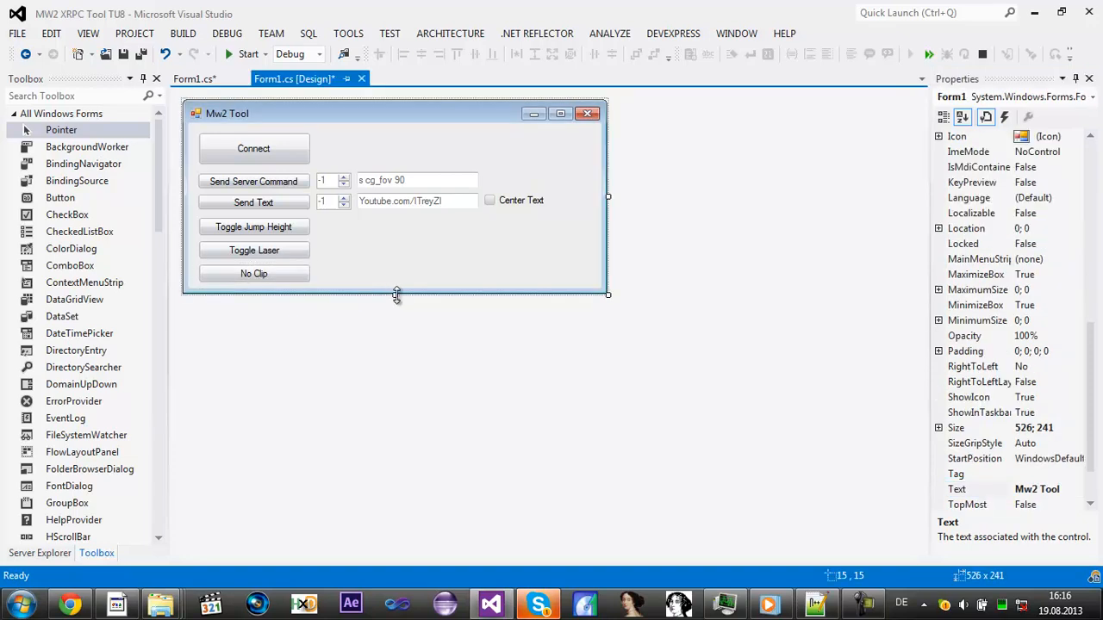
Step: Create the No Clip button's empty button4_Click handler
click(254, 272)
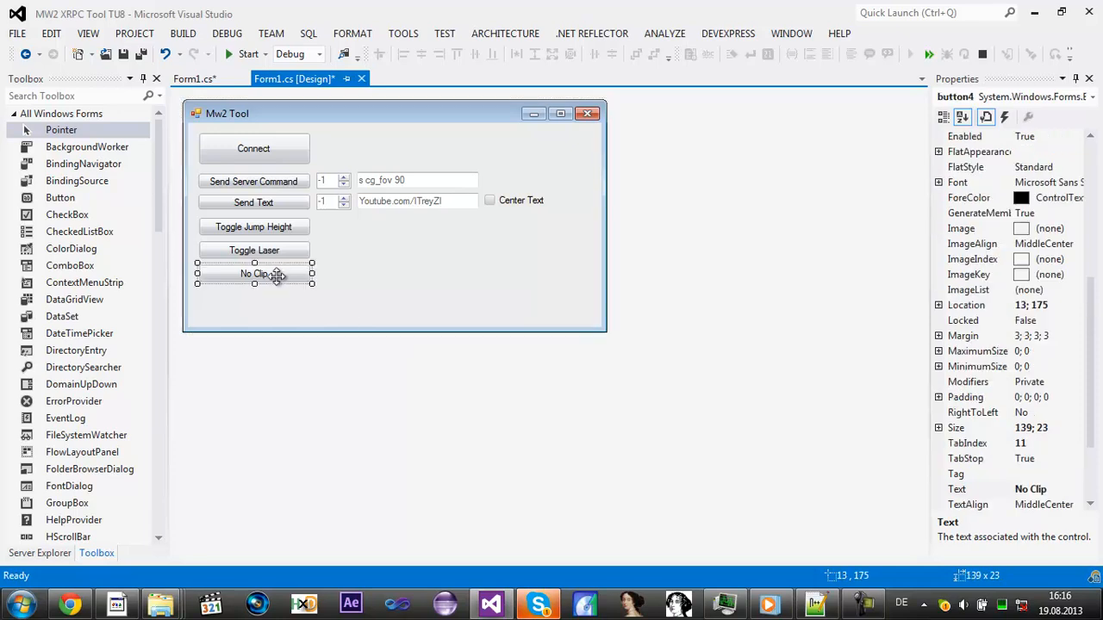
double_click(253, 272)
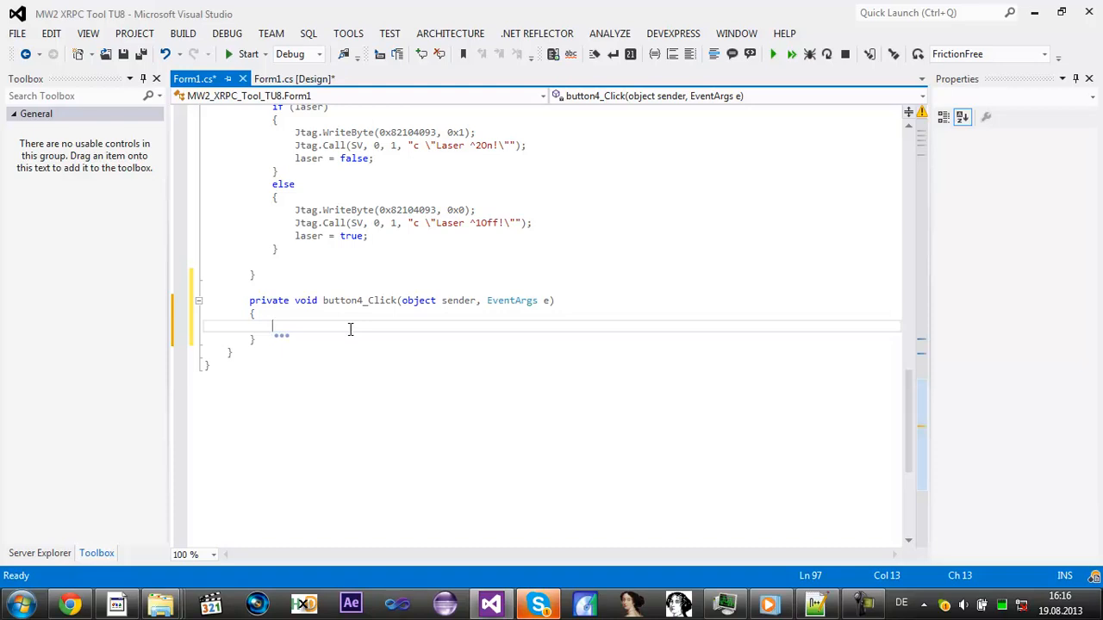
Step: Write Jtag.WriteInt32(getPlayerState(client and start declaring int client = numer… in button4_Click
text(Jtag.)
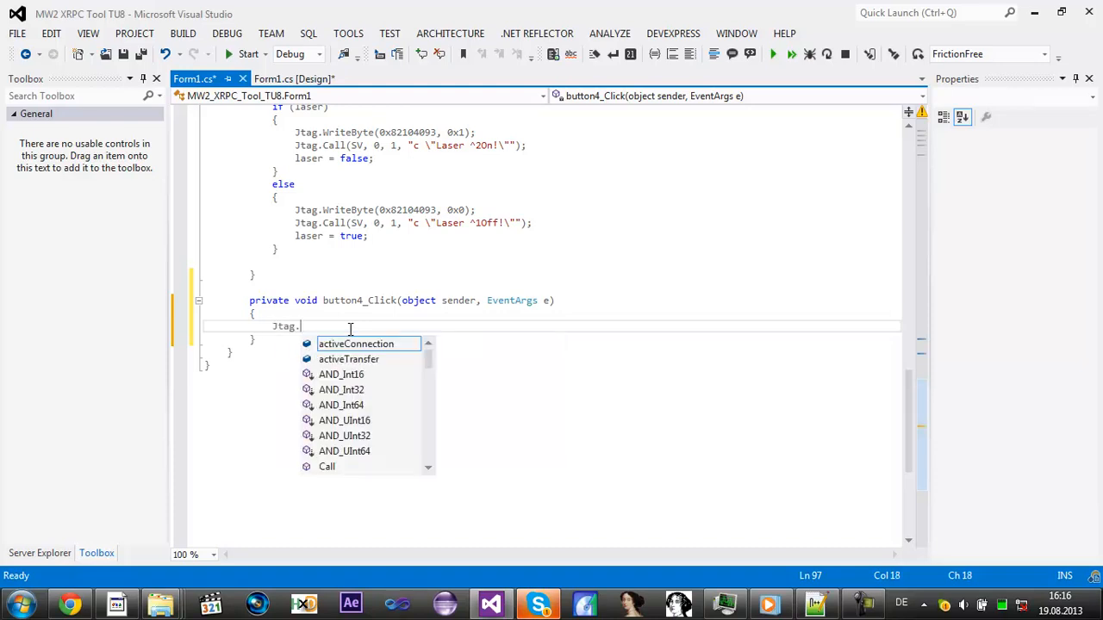
text(WriteInt32()
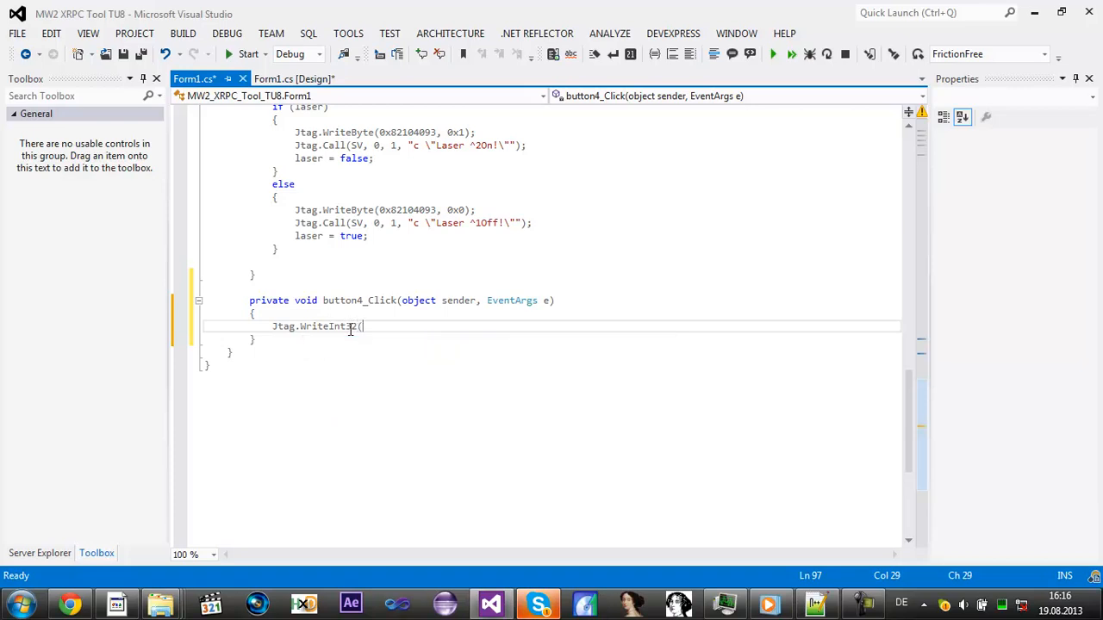
text(getPlayerState)
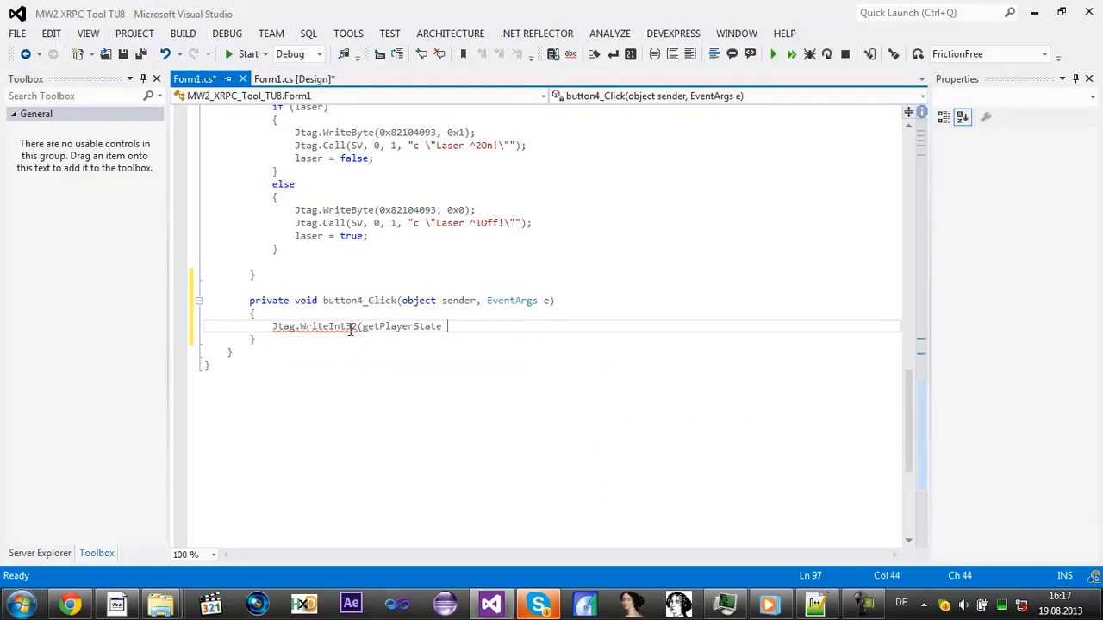
text(()
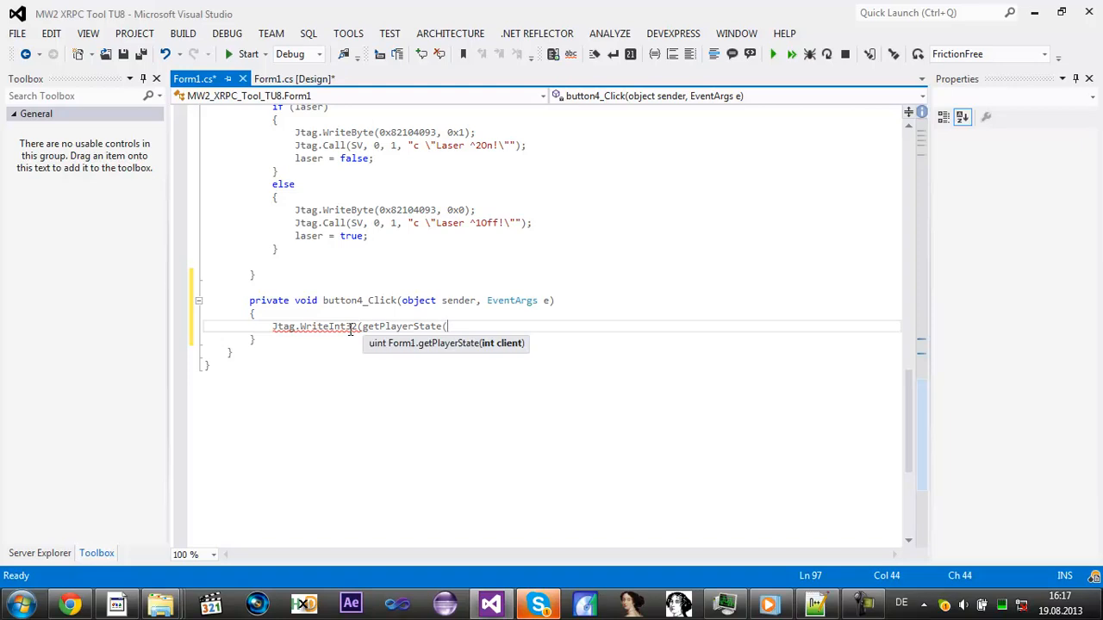
text(client)
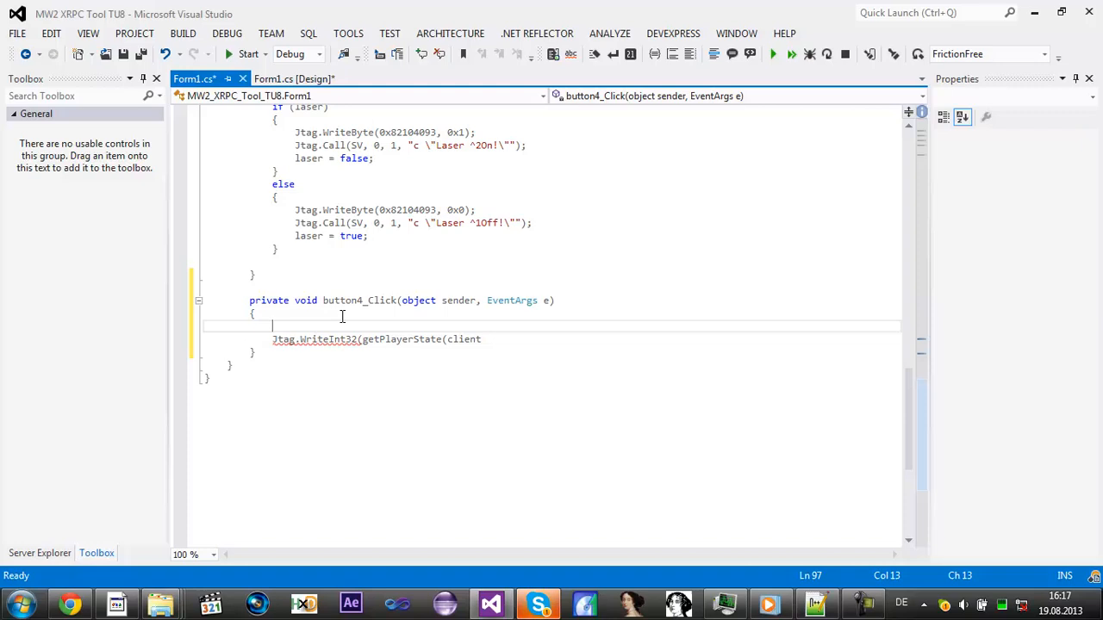
text(int client =)
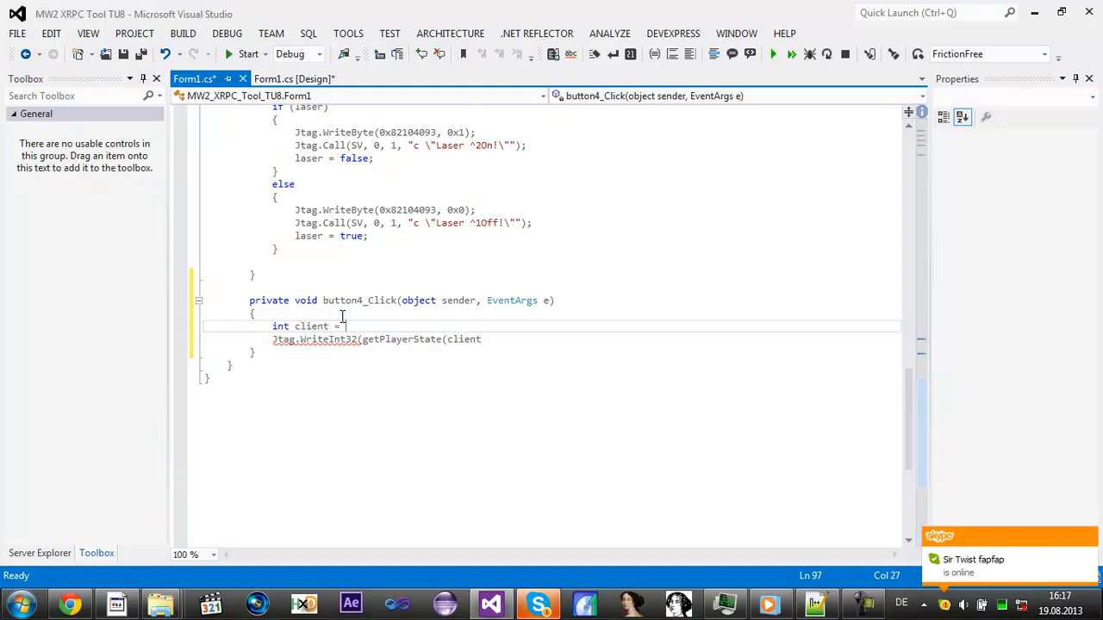
text(numer)
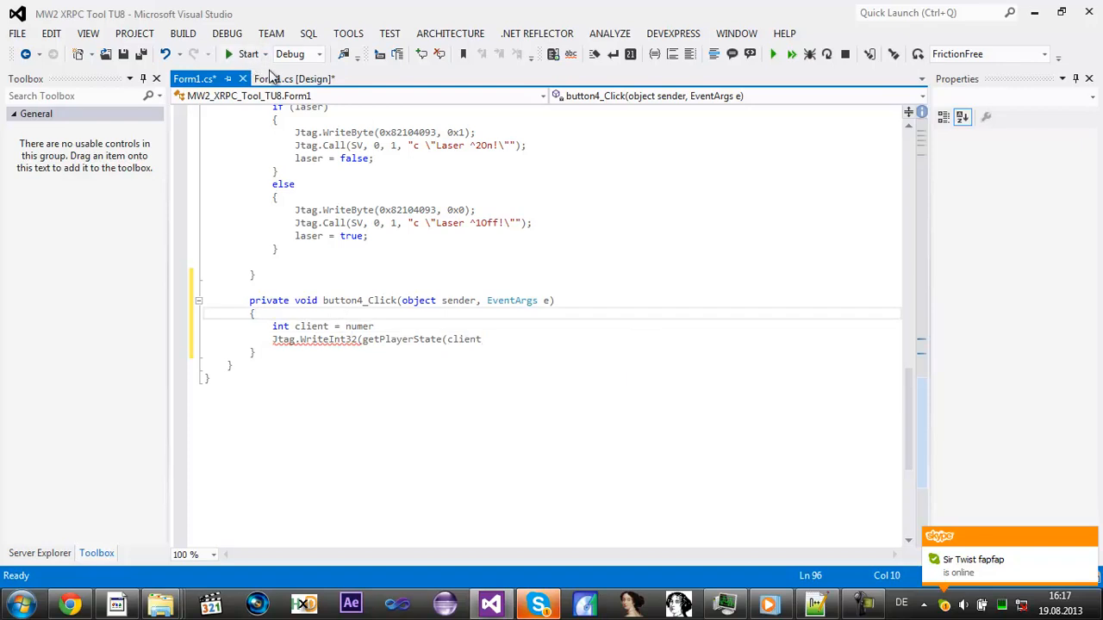
Step: Add a NumericUpDown beside No Clip with Maximum 17 for choosing the client number
click(293, 79)
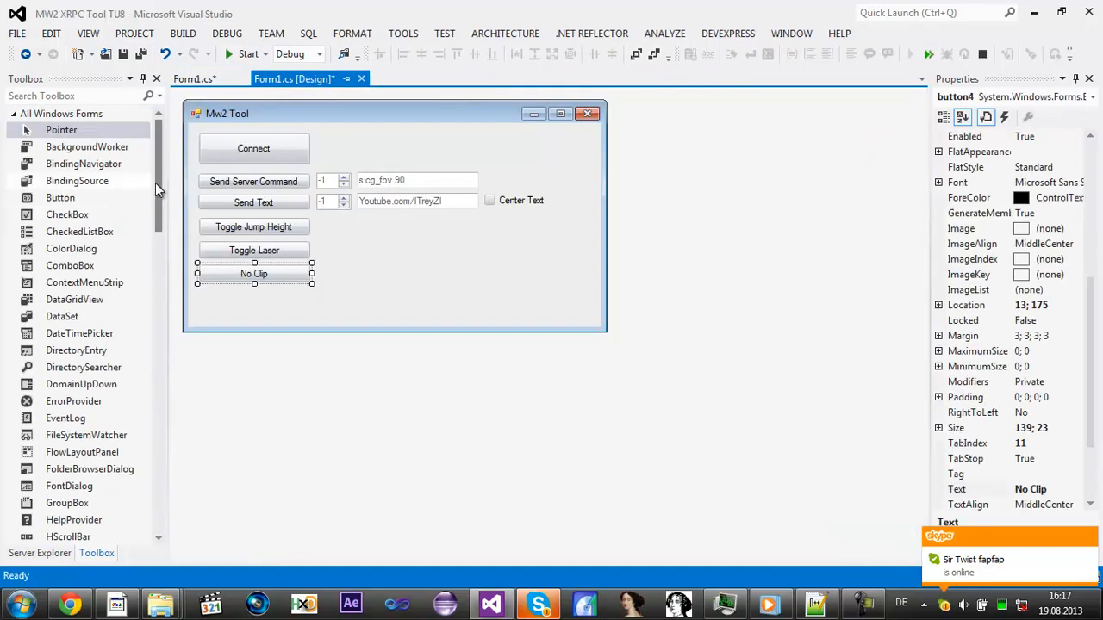
scroll(down, 3)
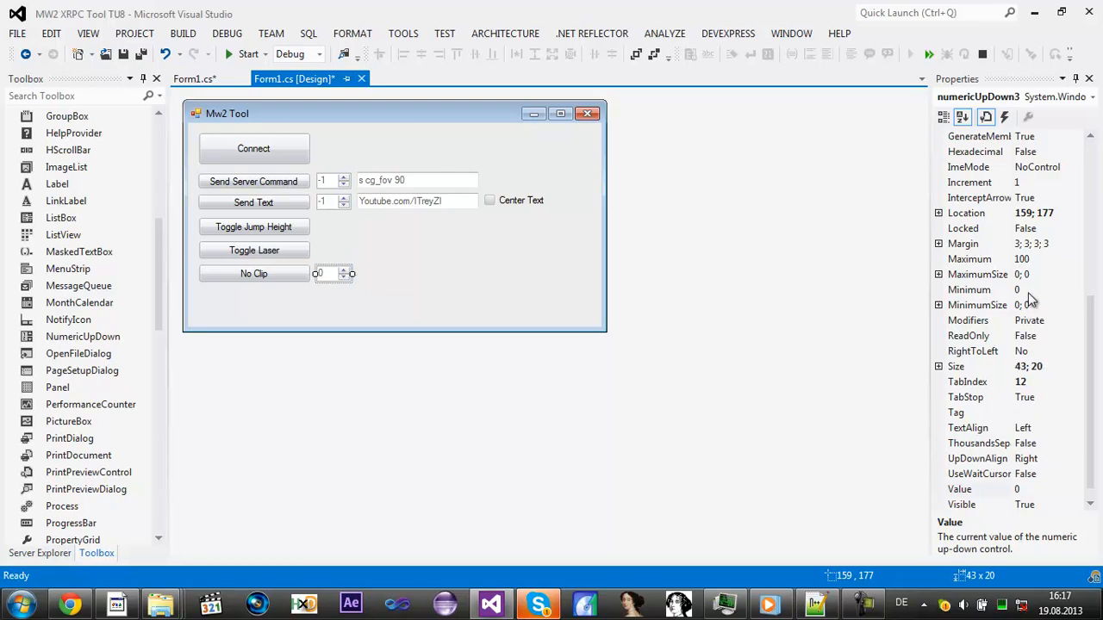
click(968, 259)
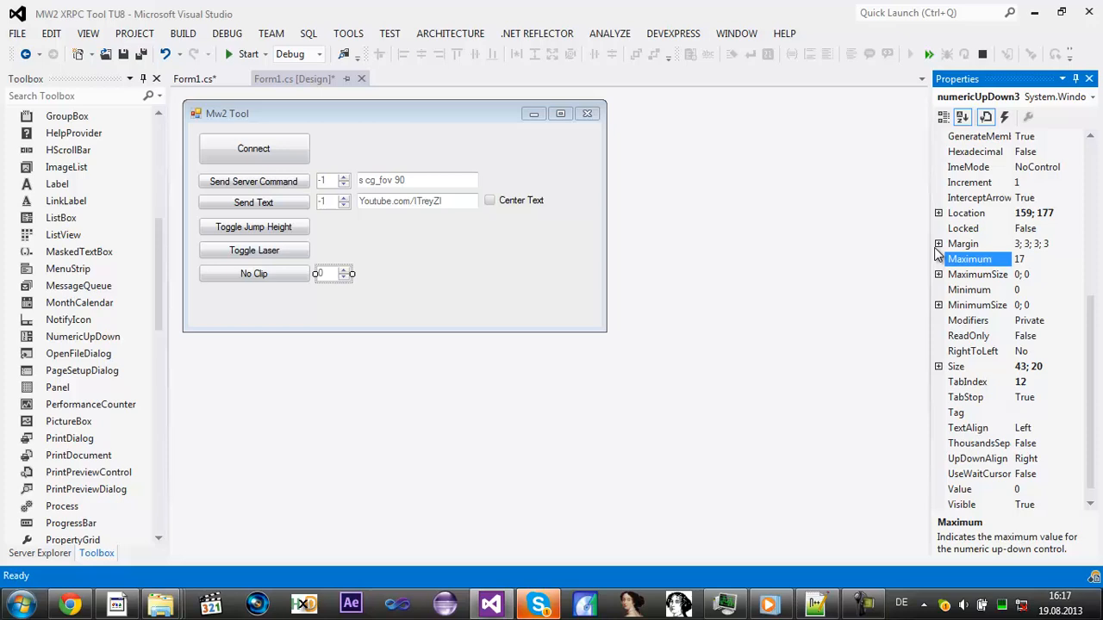
click(969, 290)
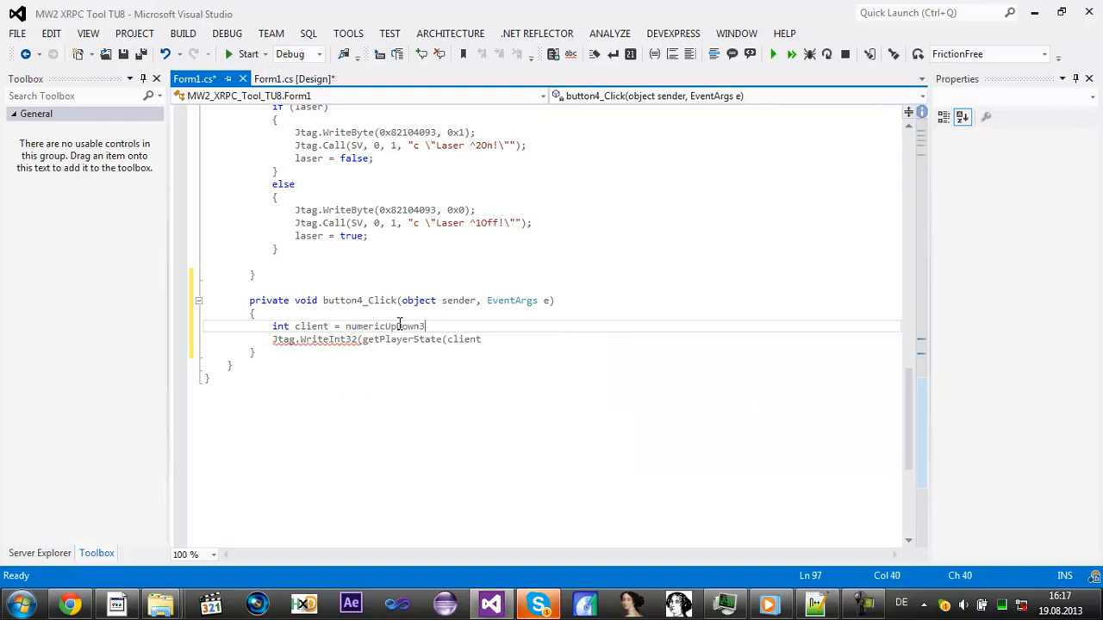
Step: Read client as (int)numericUpDown3.Value in the No Clip handler
text(.v)
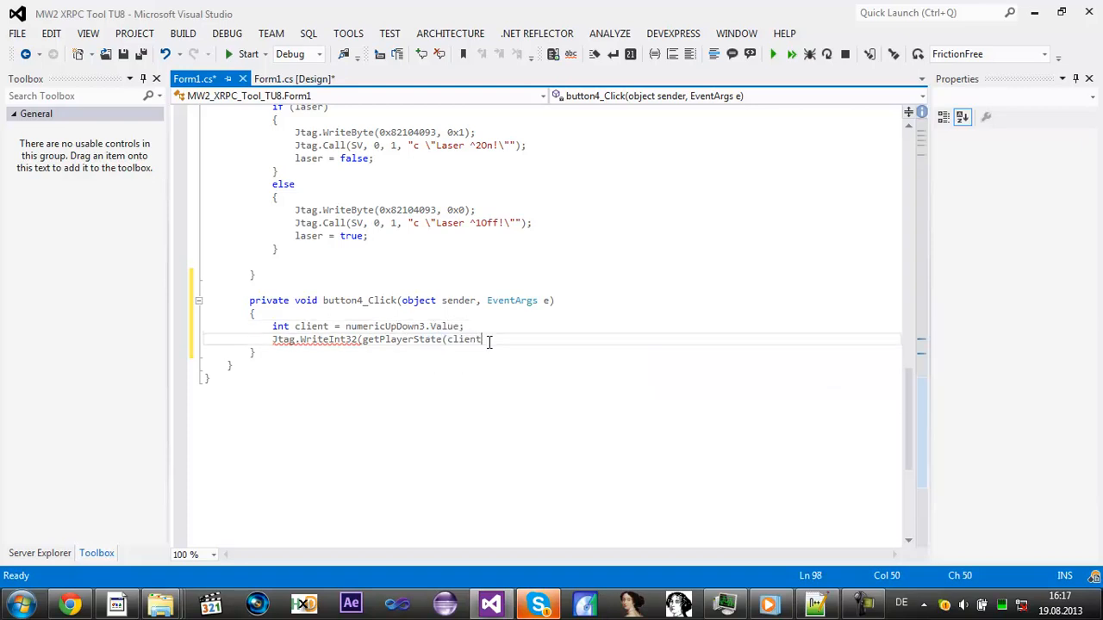
text(clie)
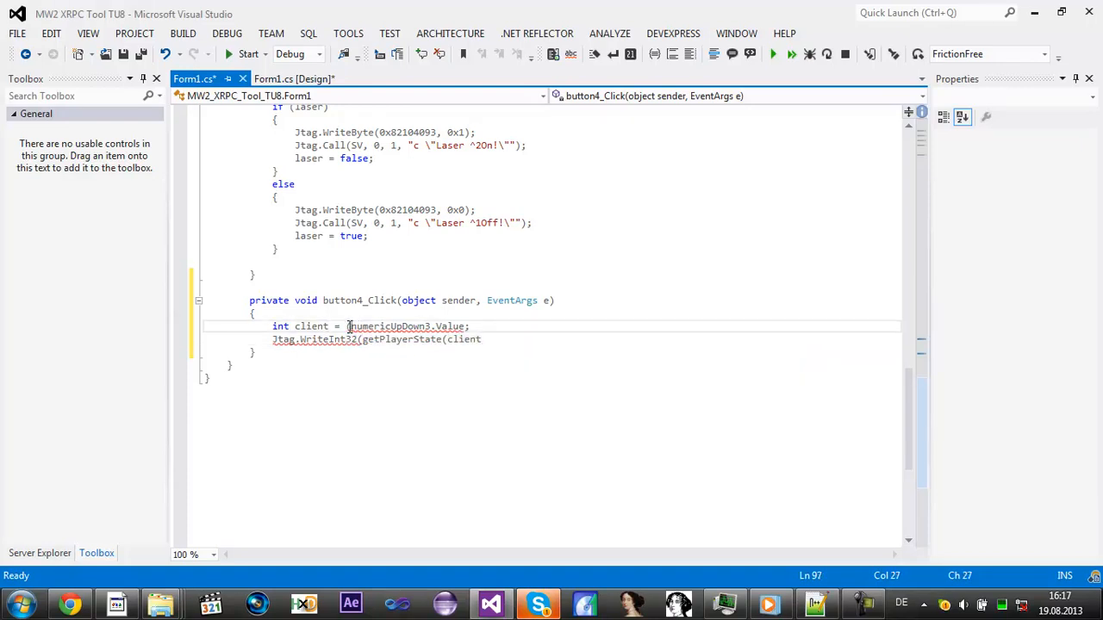
text((int))
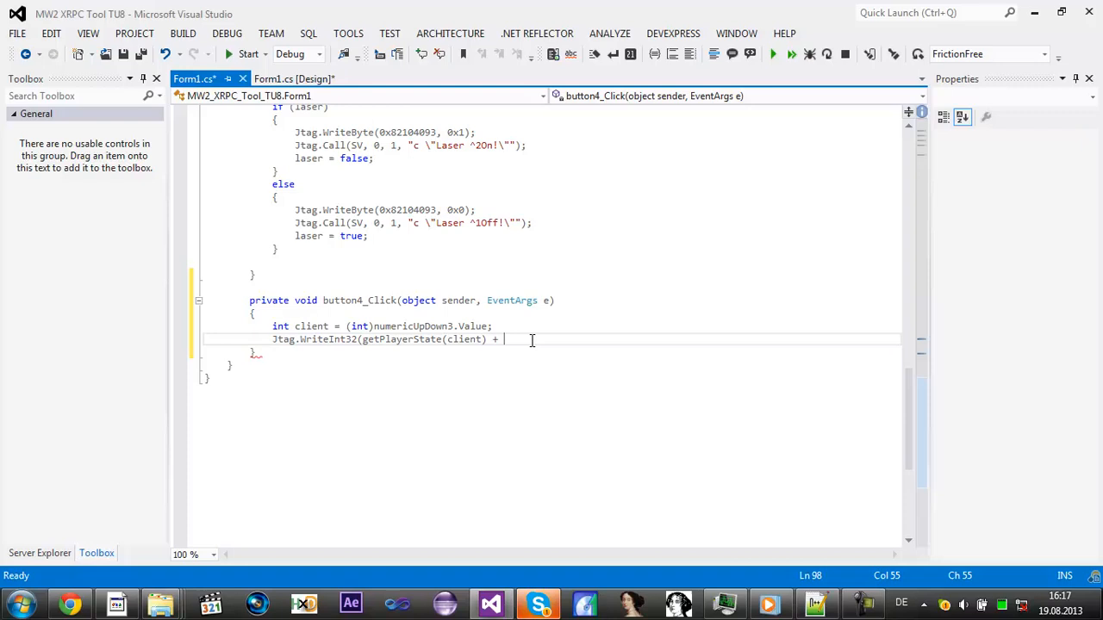
Step: Finish the write as getPlayerState(client) + 0x3240, 0x1); with a blank line after the client declaration
text(0x3)
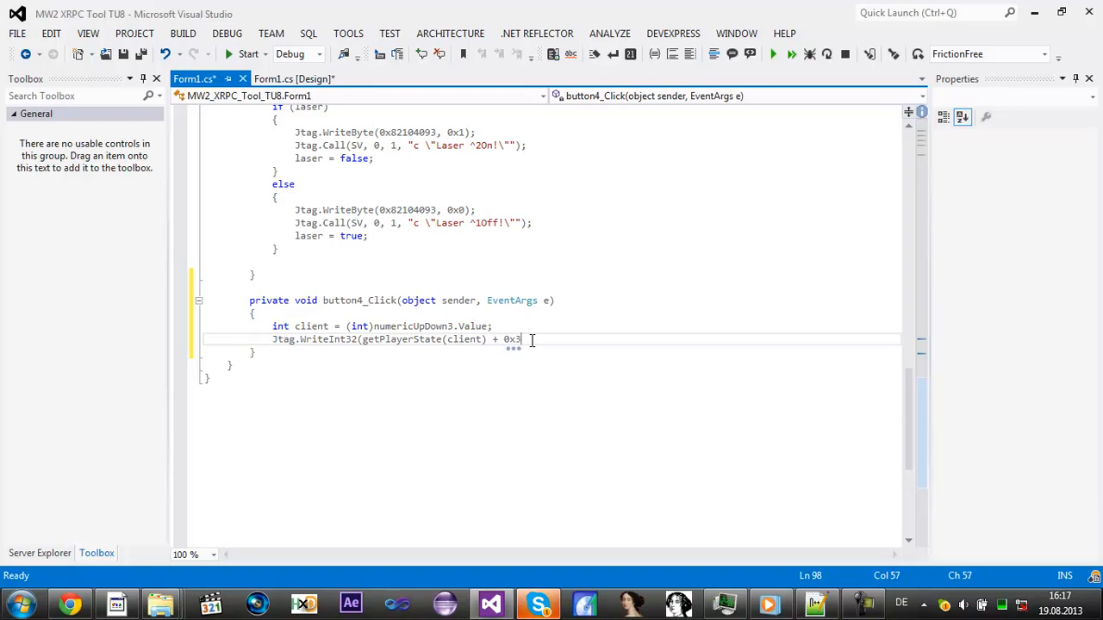
text(250)
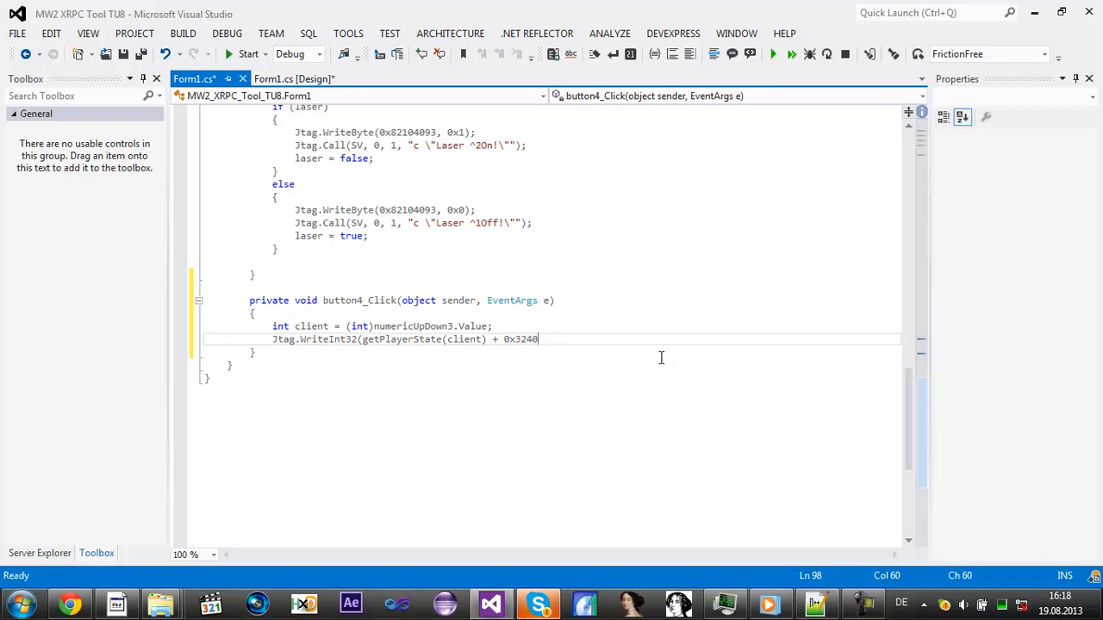
text())
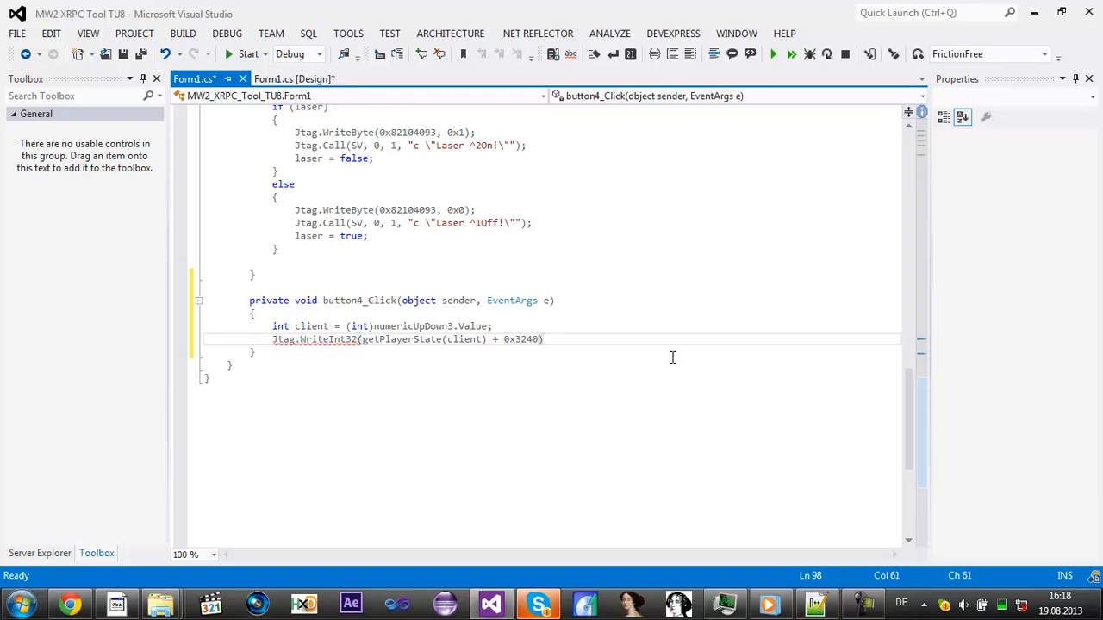
text(,)
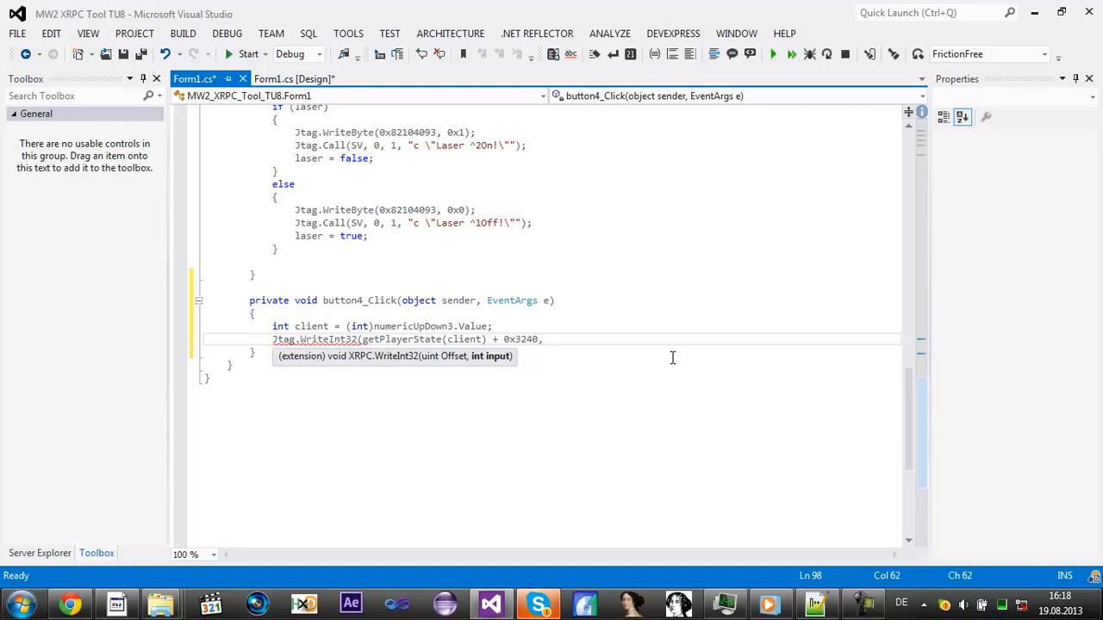
text(0x)
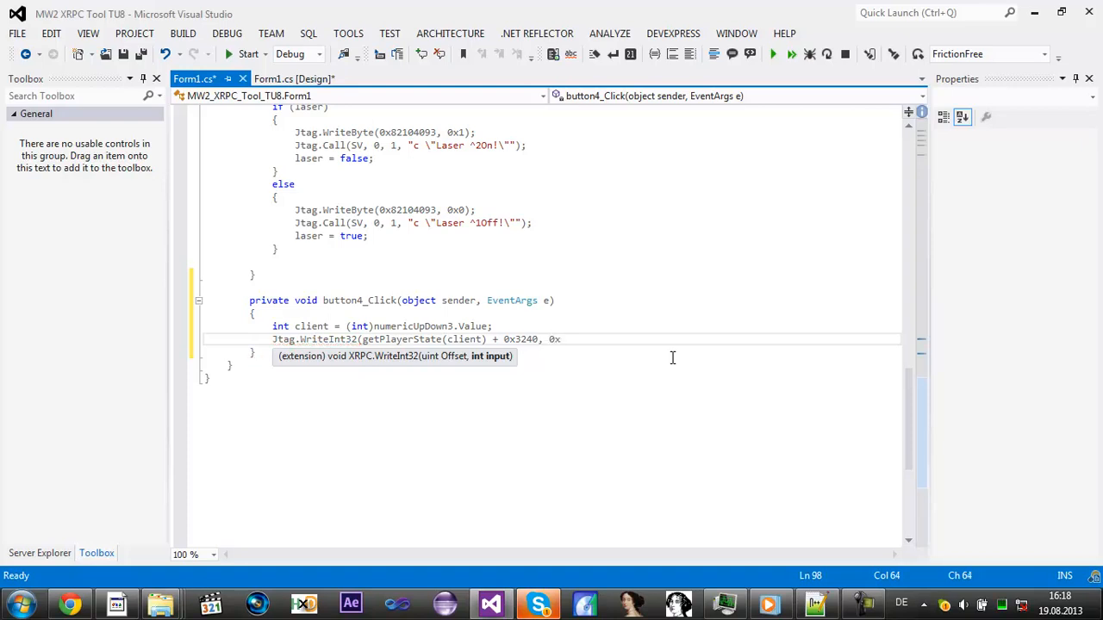
text(1)
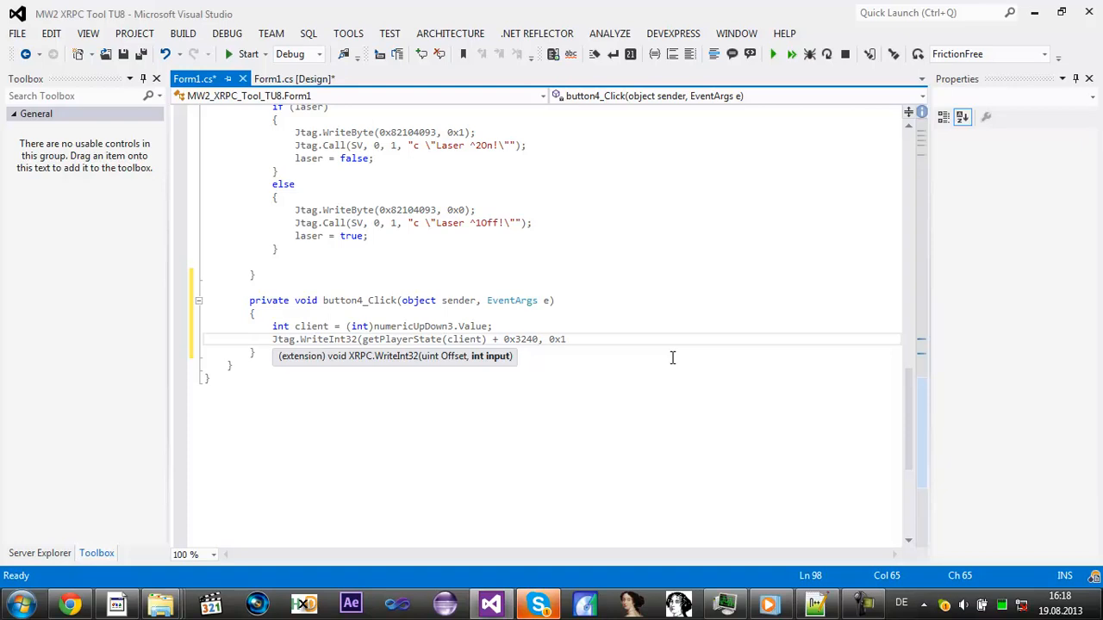
text();)
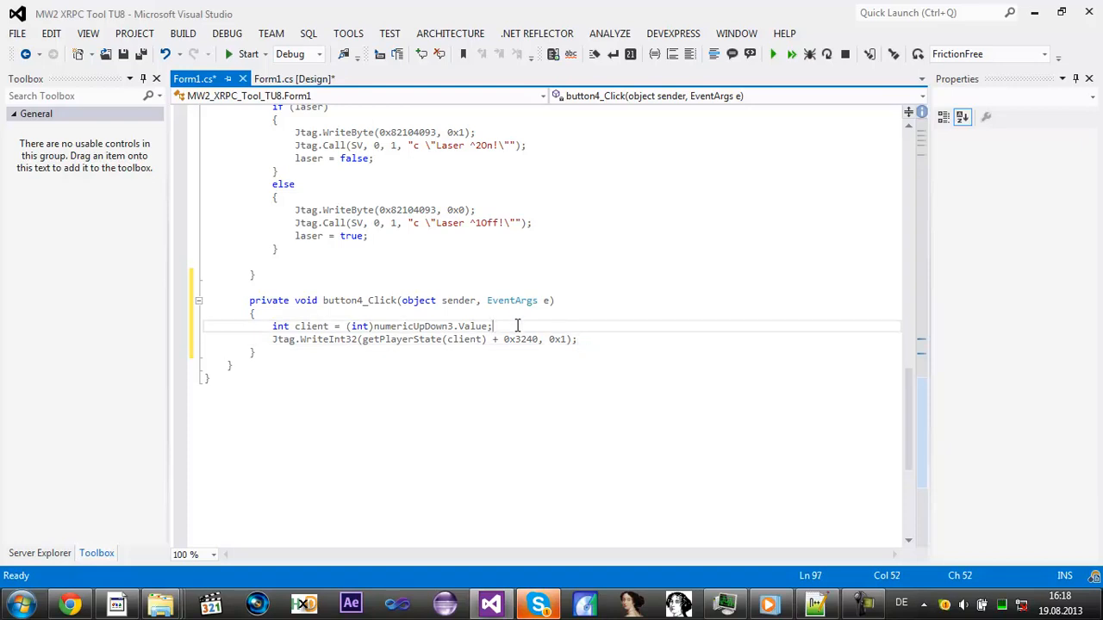
key(enter)
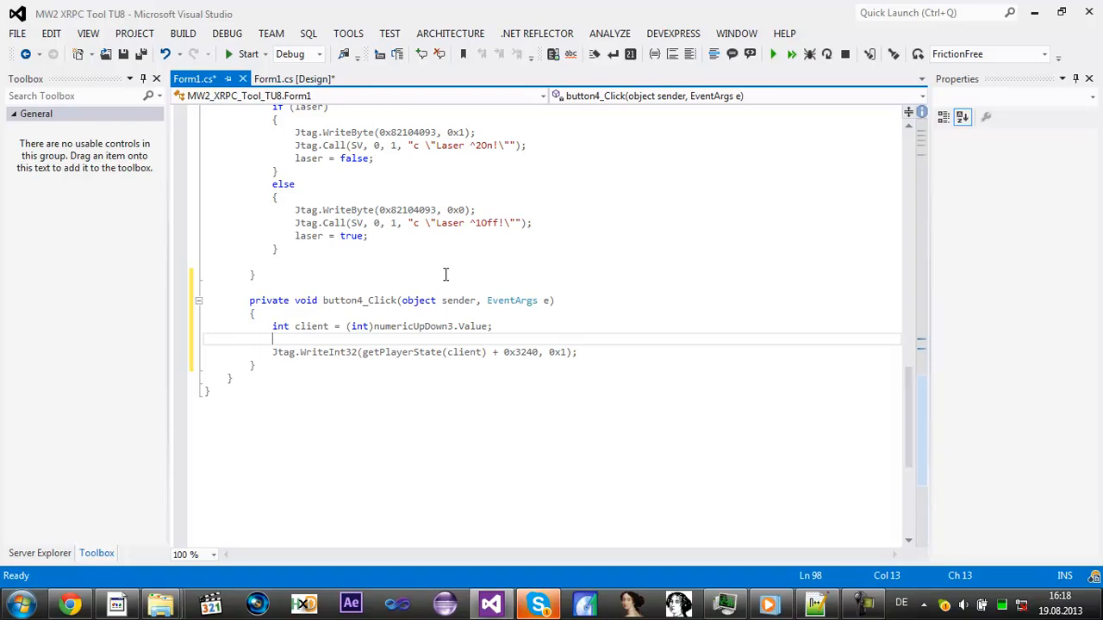
click(293, 79)
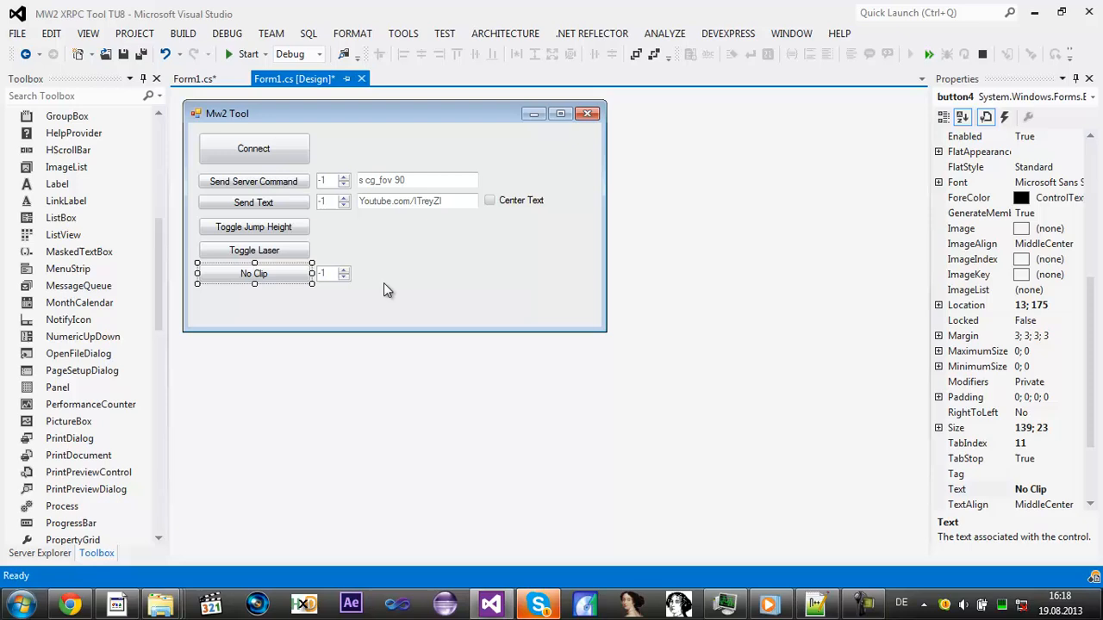
click(193, 79)
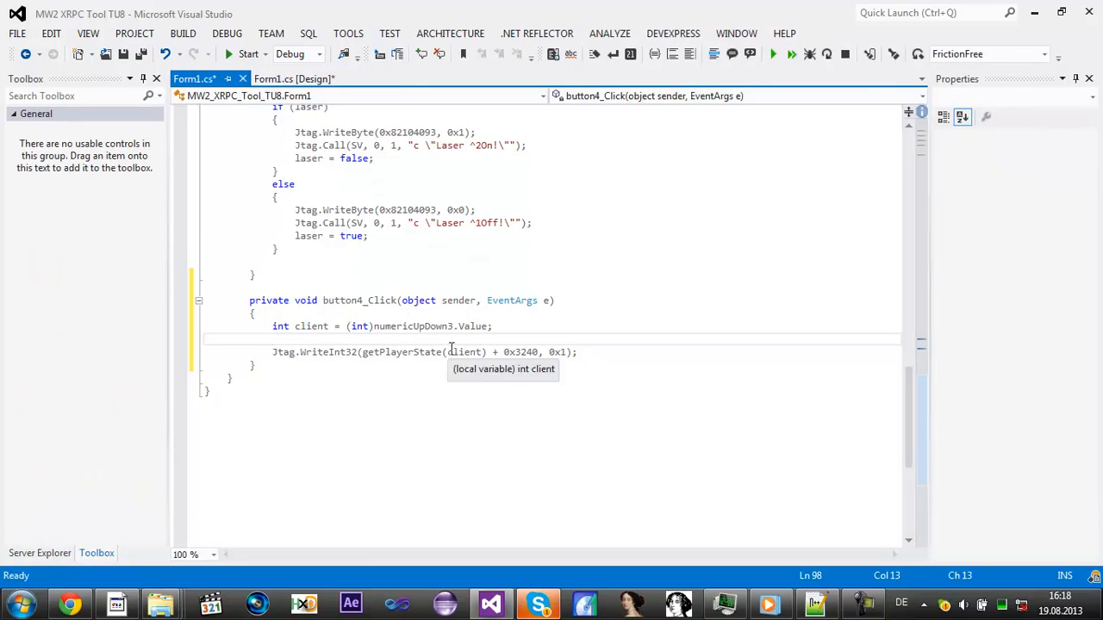
mouse_move(514, 366)
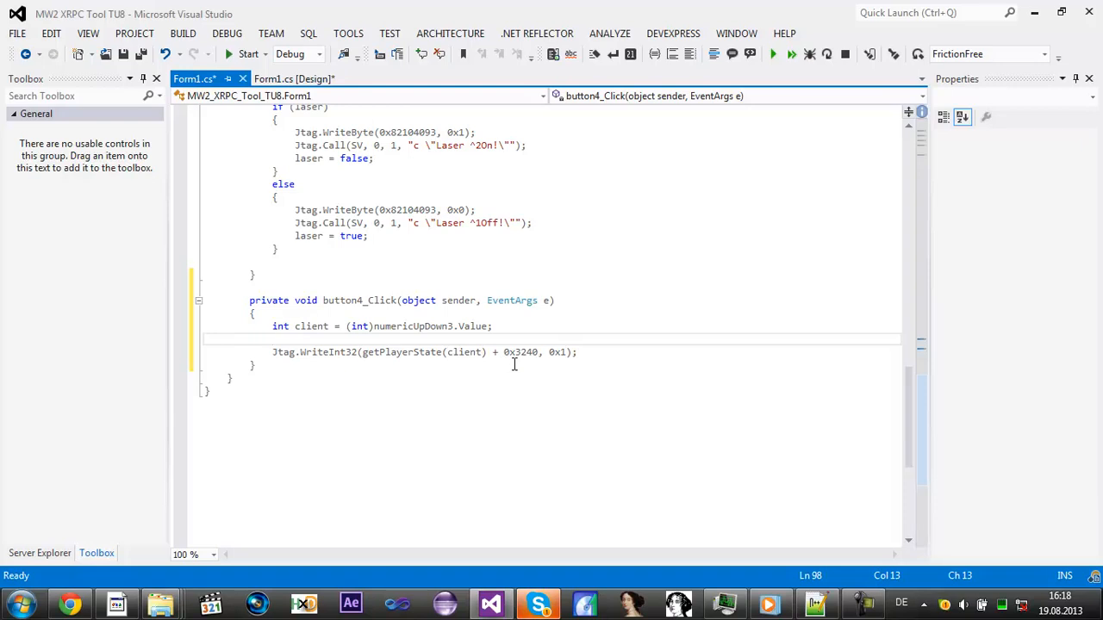
Step: Add an if (client) all-clients branch with a for loop over i from 0 to 0x11
text(for(int i =)
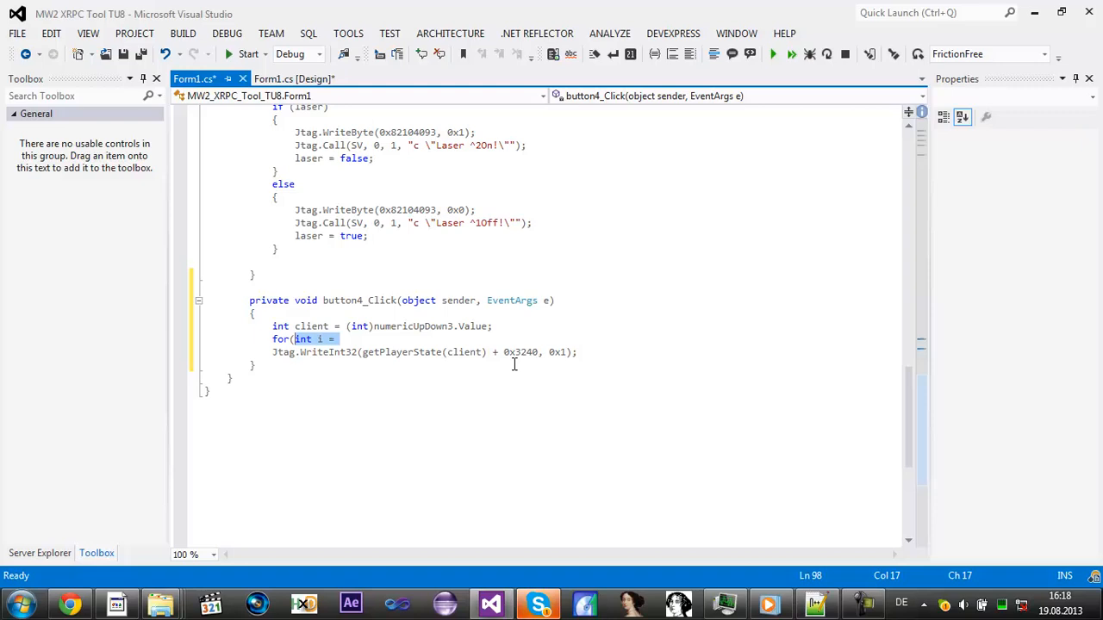
text(if)
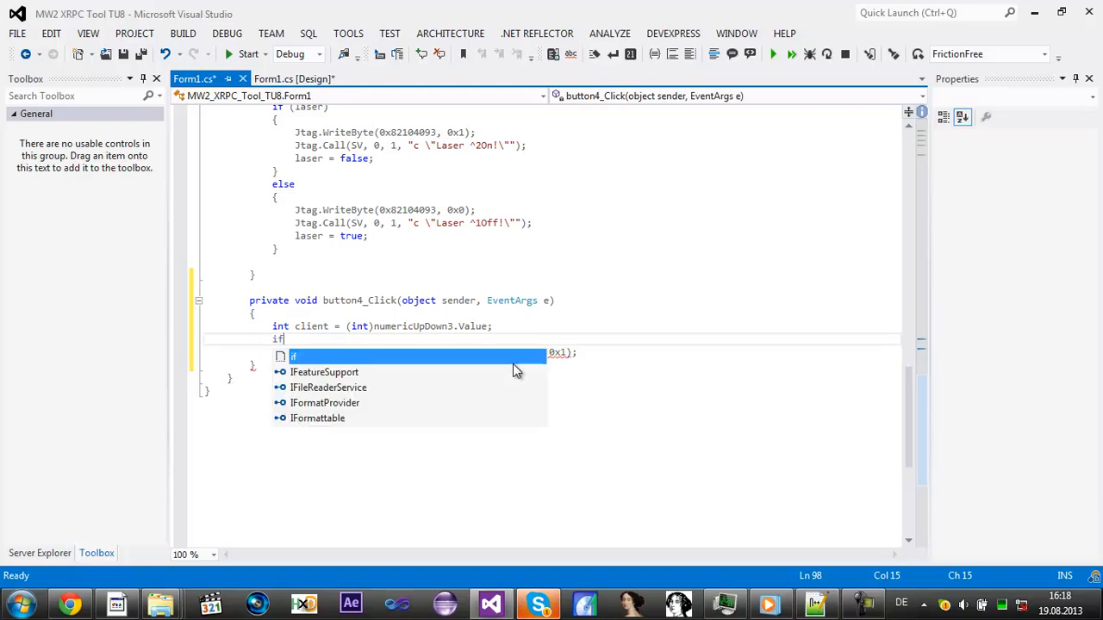
text(()
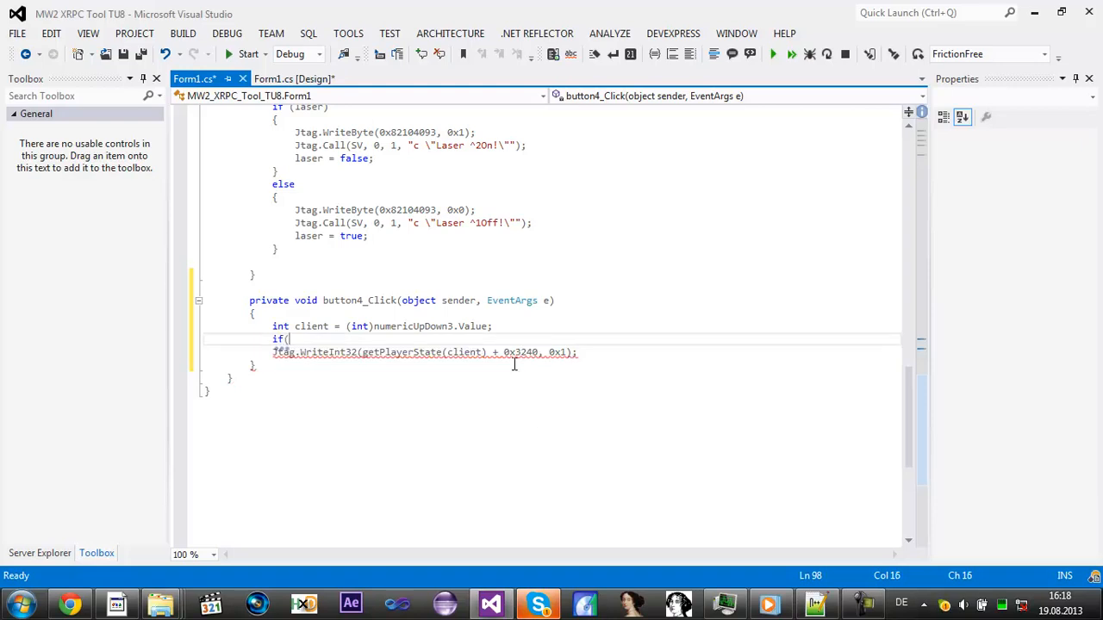
text(client == -1)
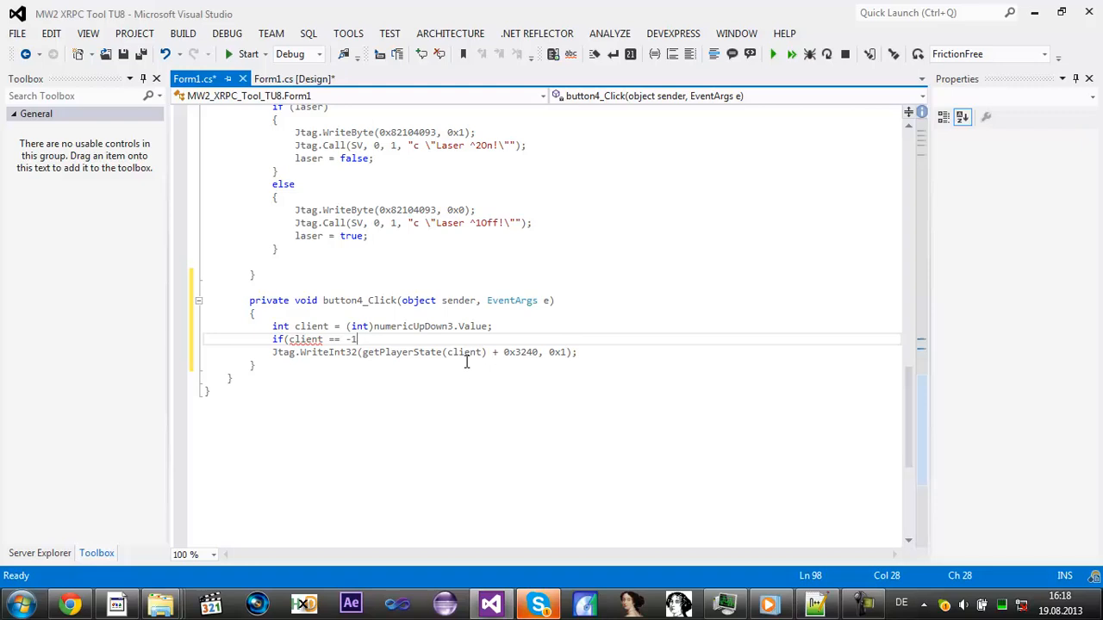
text())
text({)
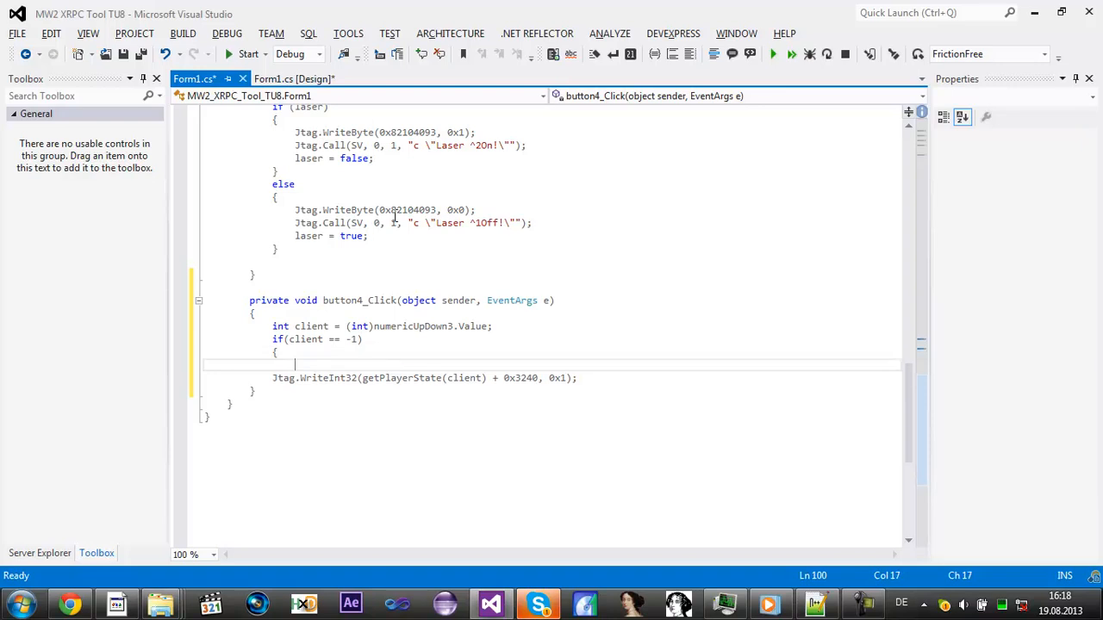
text(fo)
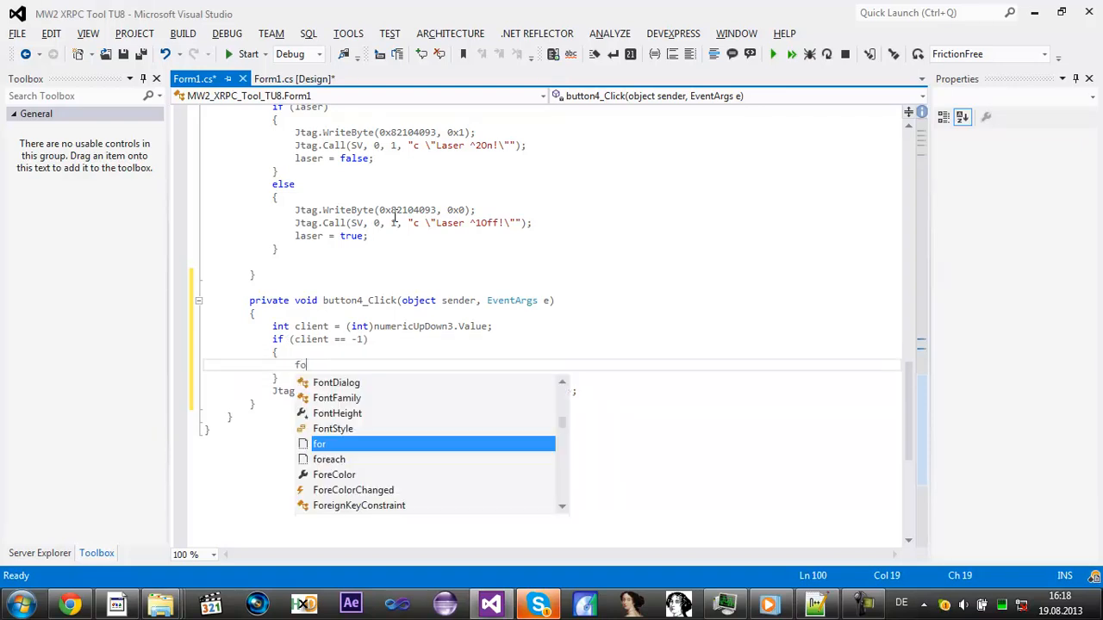
text(r()
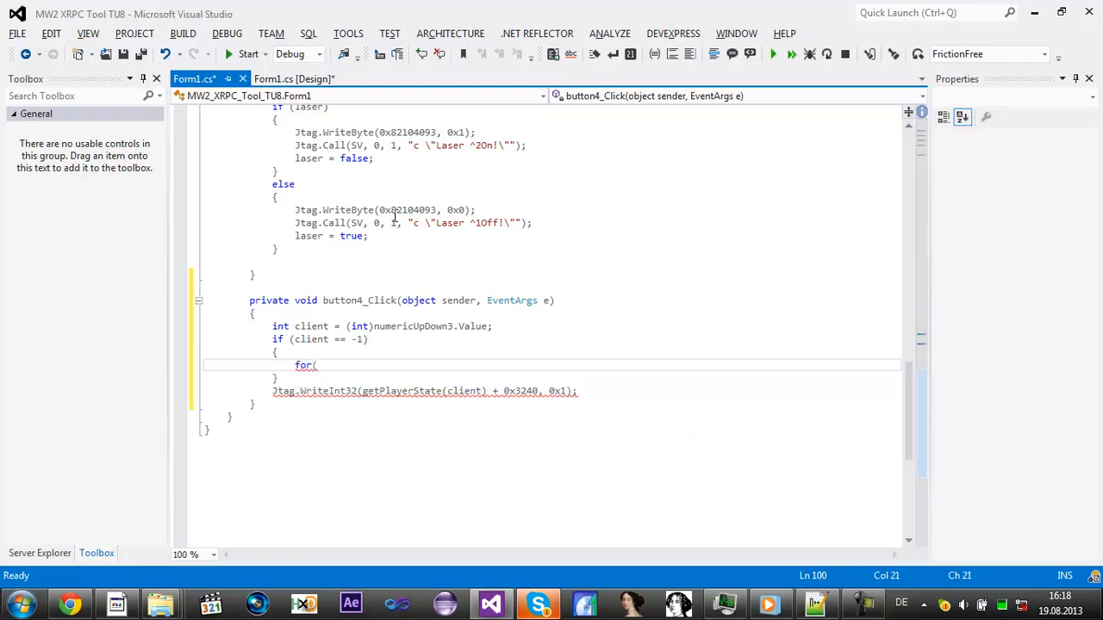
text(int i)
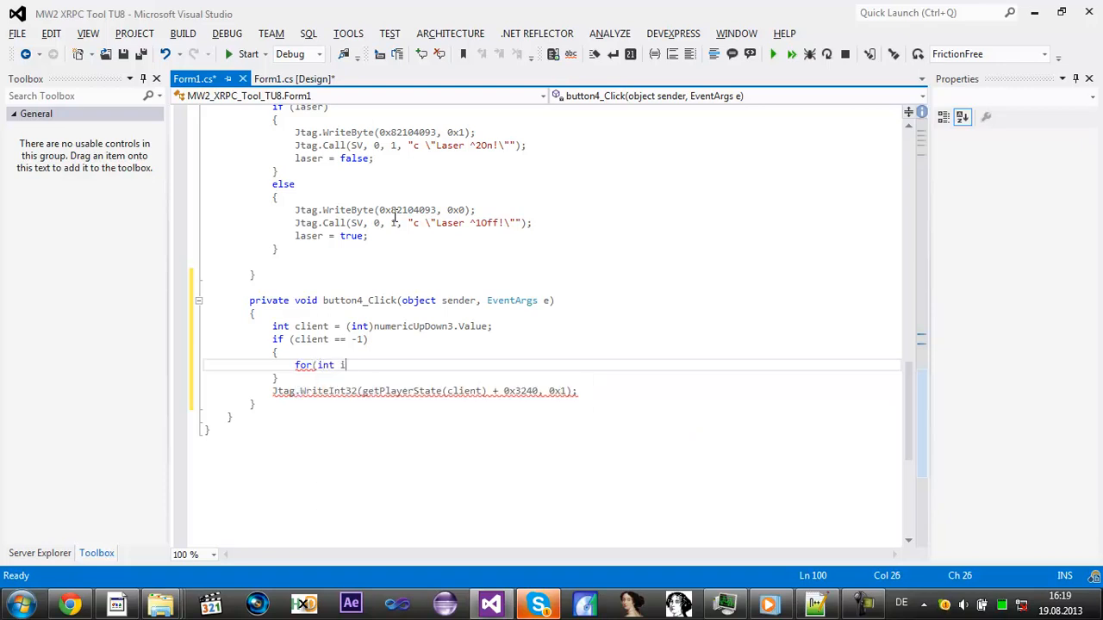
text(=)
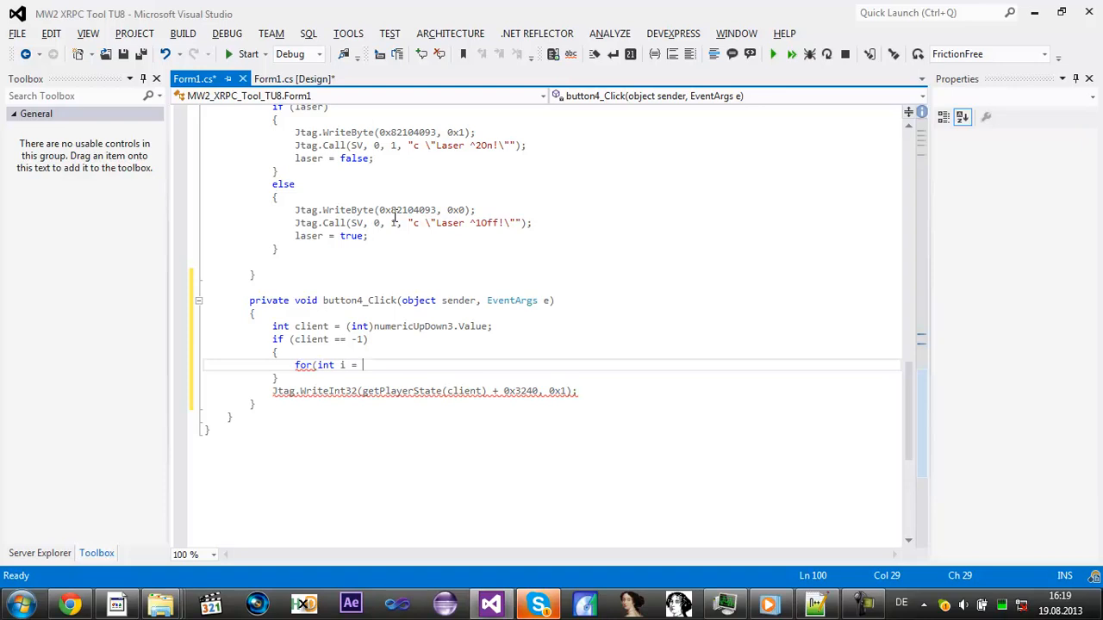
text(0;)
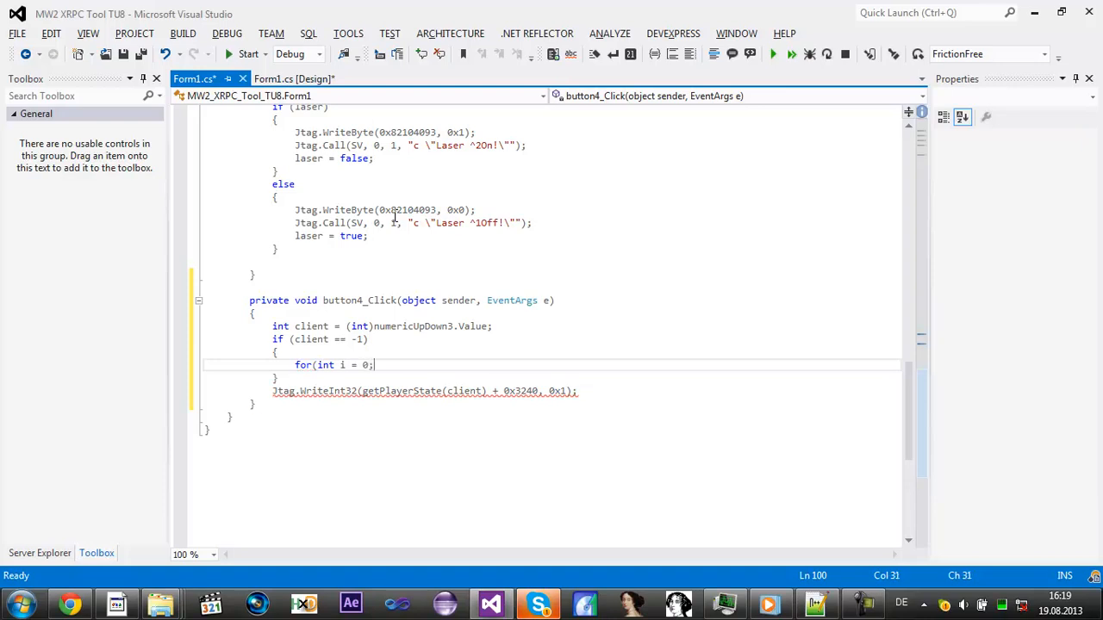
text(i <)
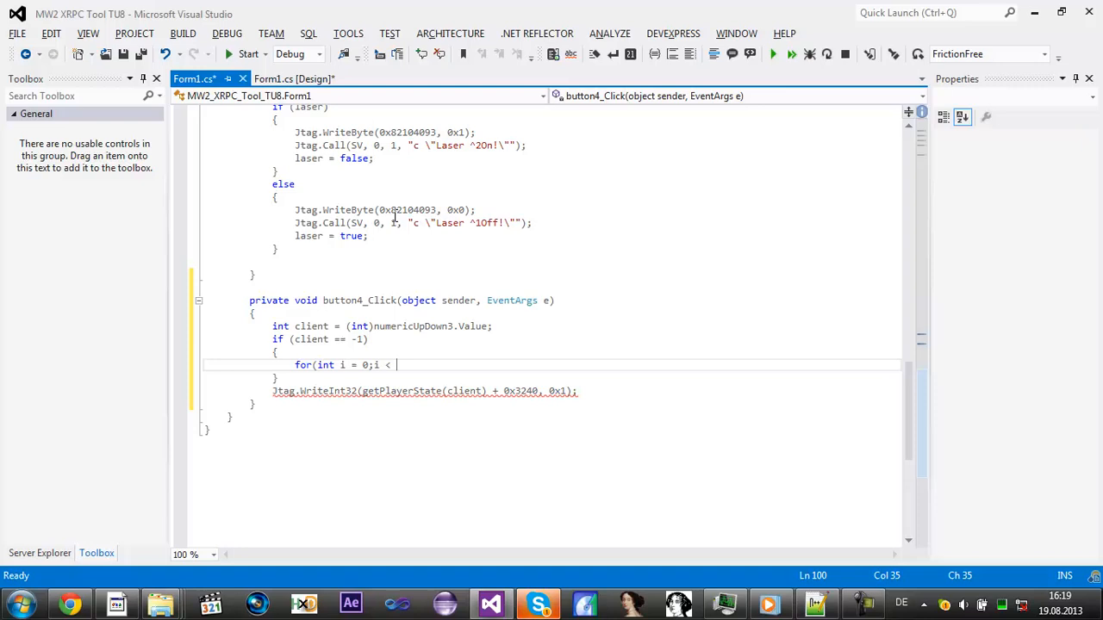
text(0x11)
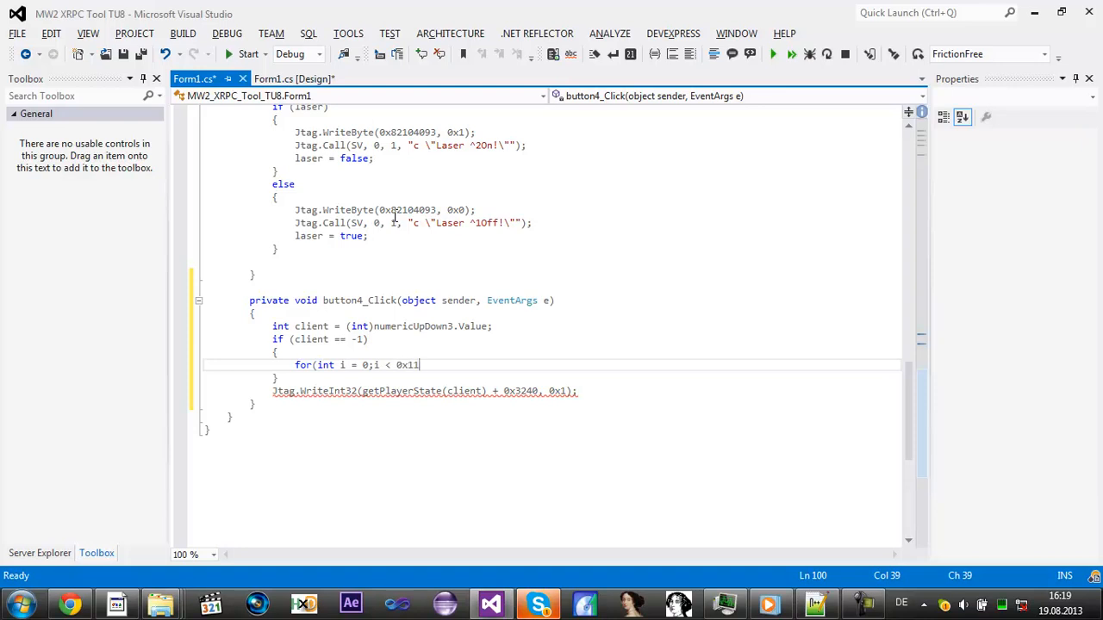
text(;i++))
text({)
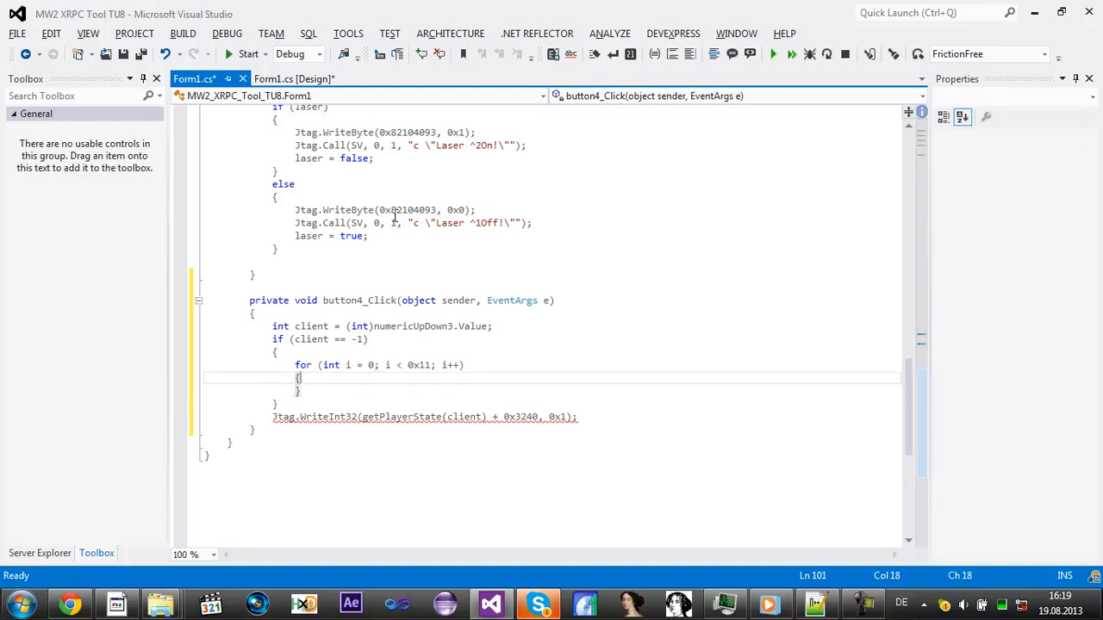
Step: Inside the loop write 0x1 to each player's state + 0x3240 to give noclip
text(Jt)
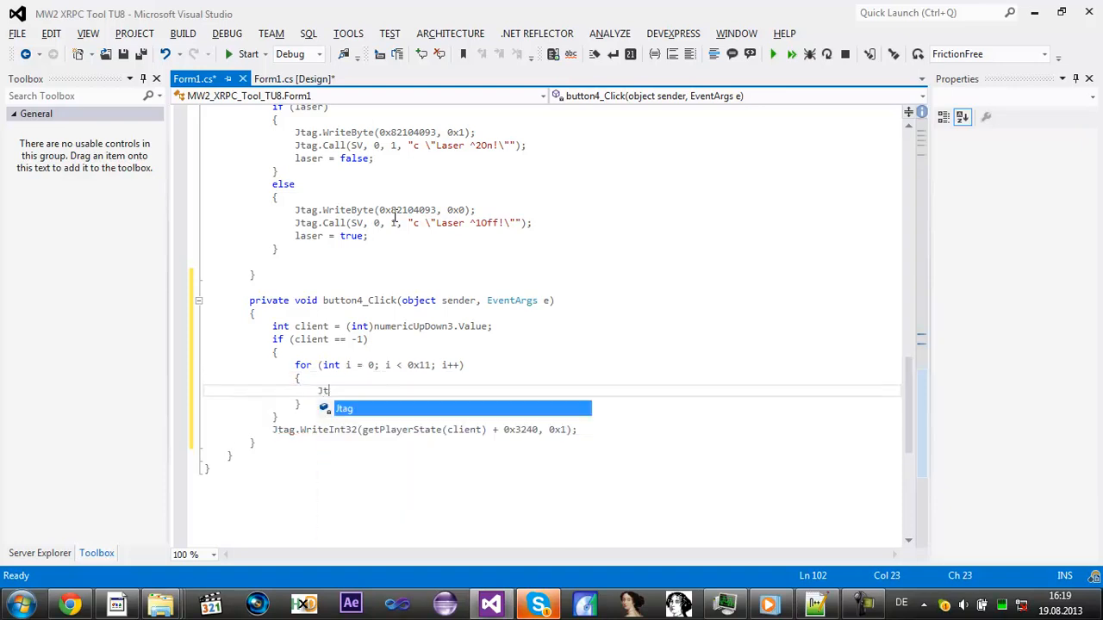
text(.WriteInt32)
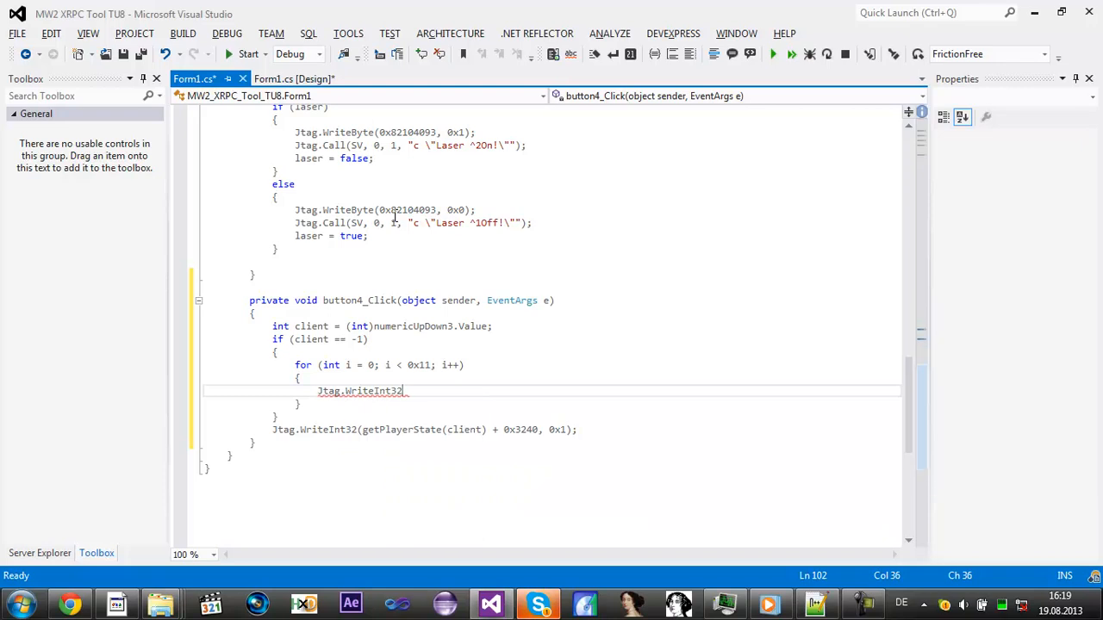
text((getPlayerState()
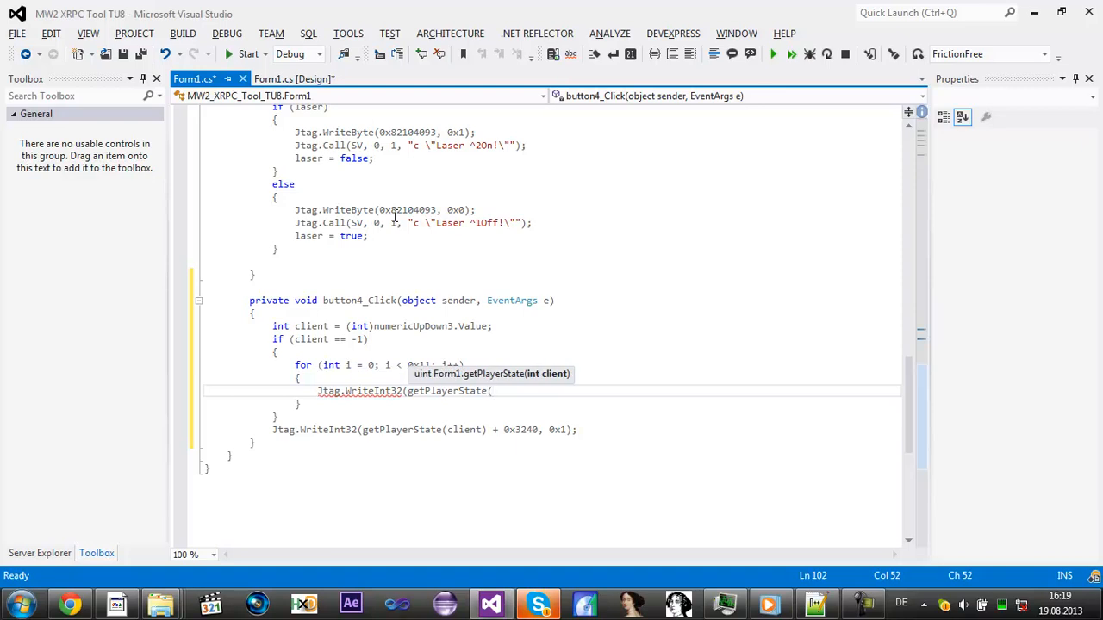
text(client))
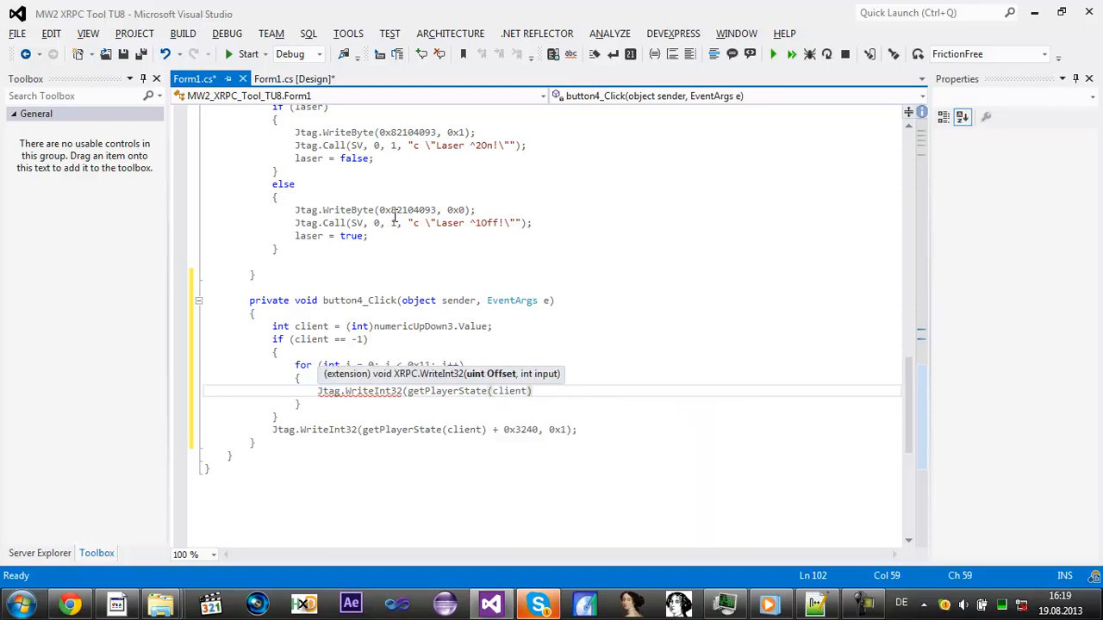
text(+ 0x)
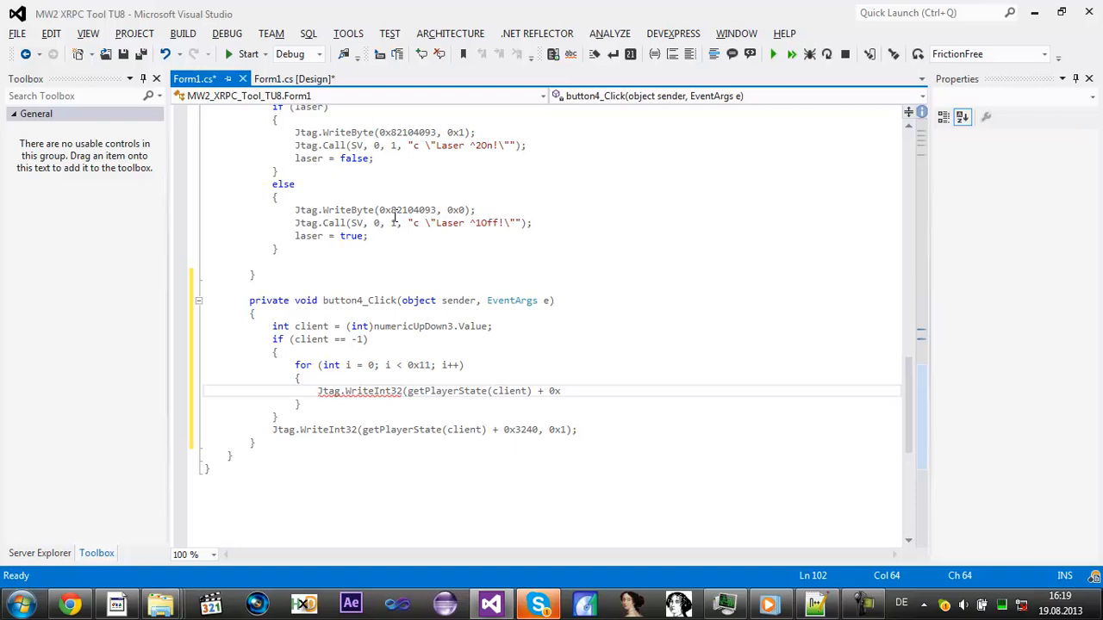
text(3240, 0x1);)
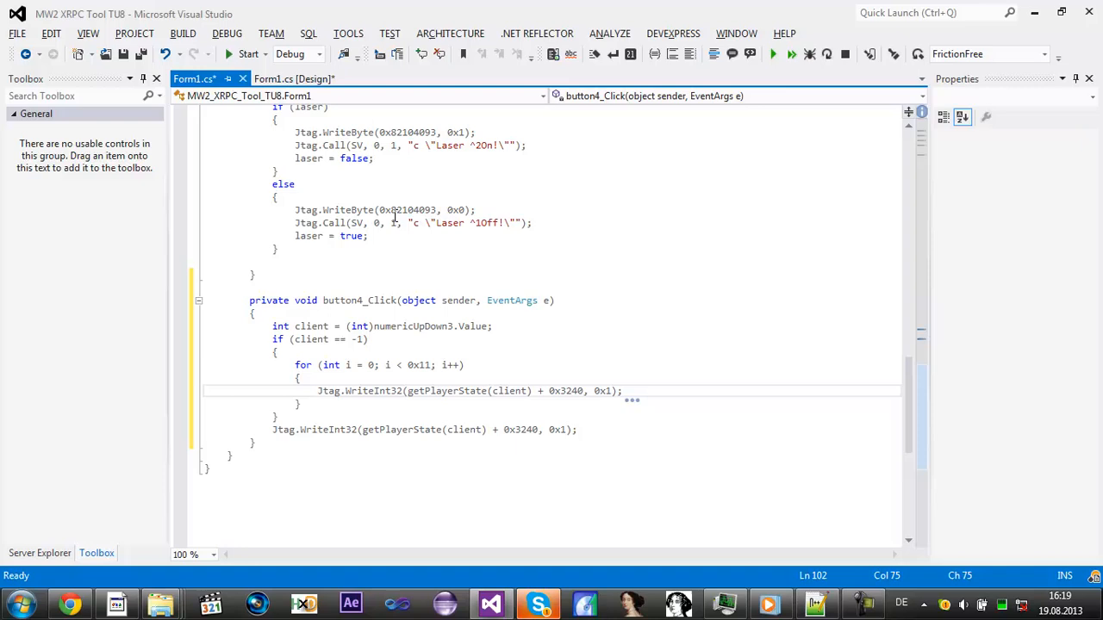
Step: Announce "NoClip ^2Given!" to all via Jtag.Call(SV, -1, 1, ...)
text(Jtag)
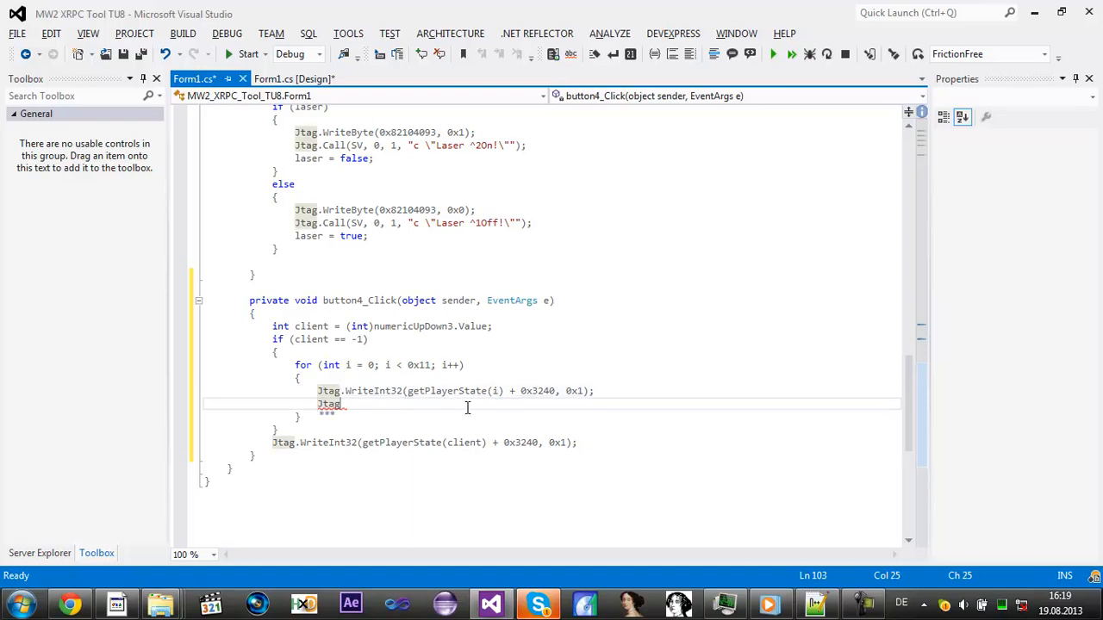
text(.Call)
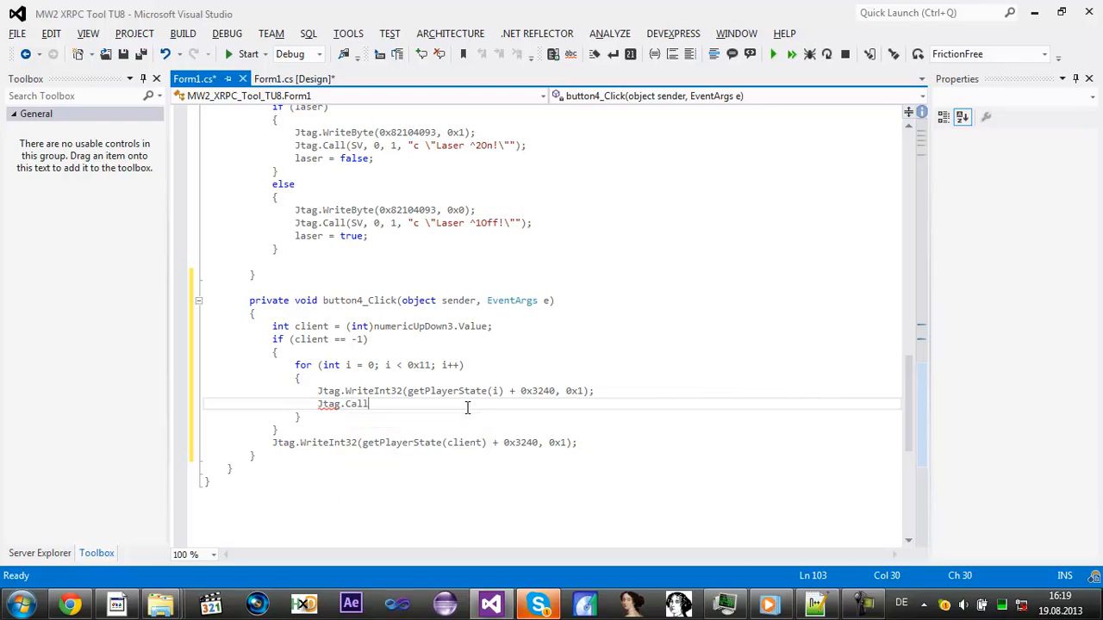
text((SV,)
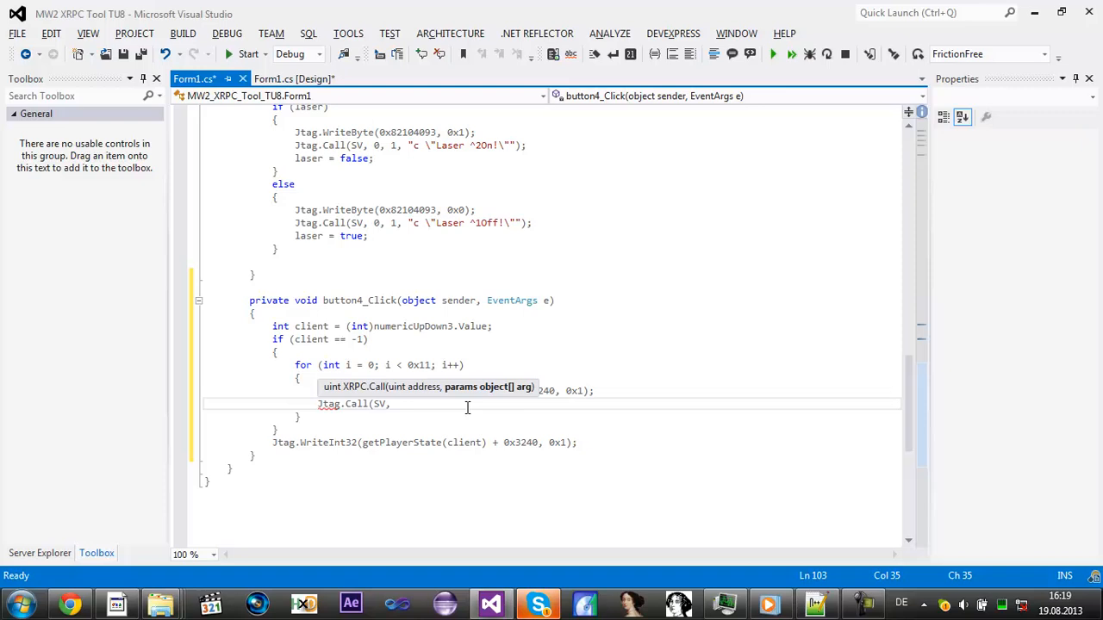
text(i)
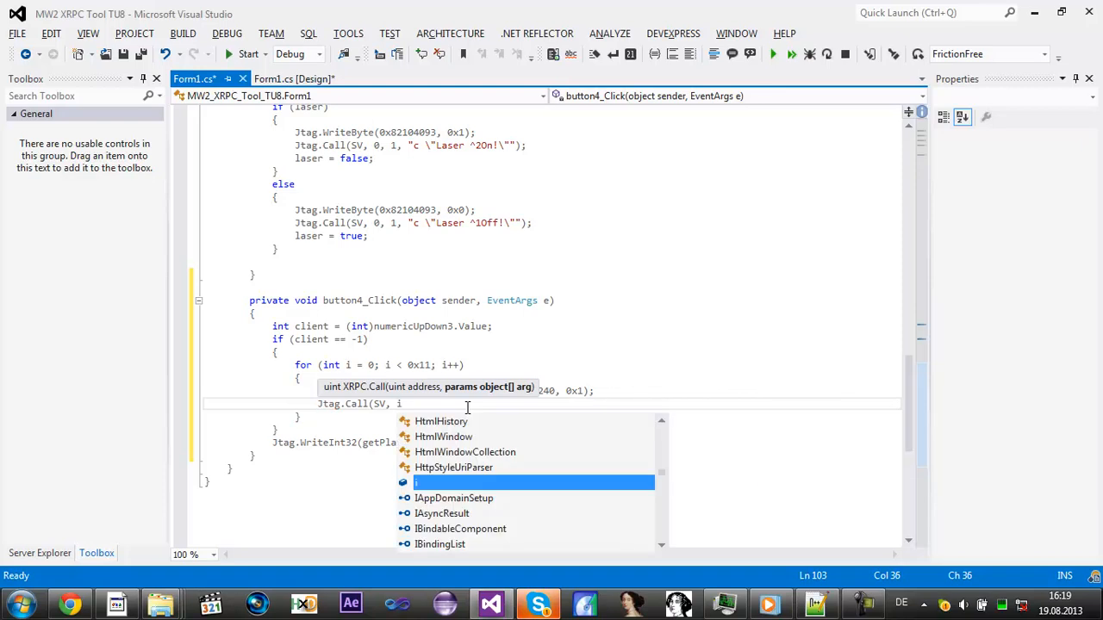
text(-1,)
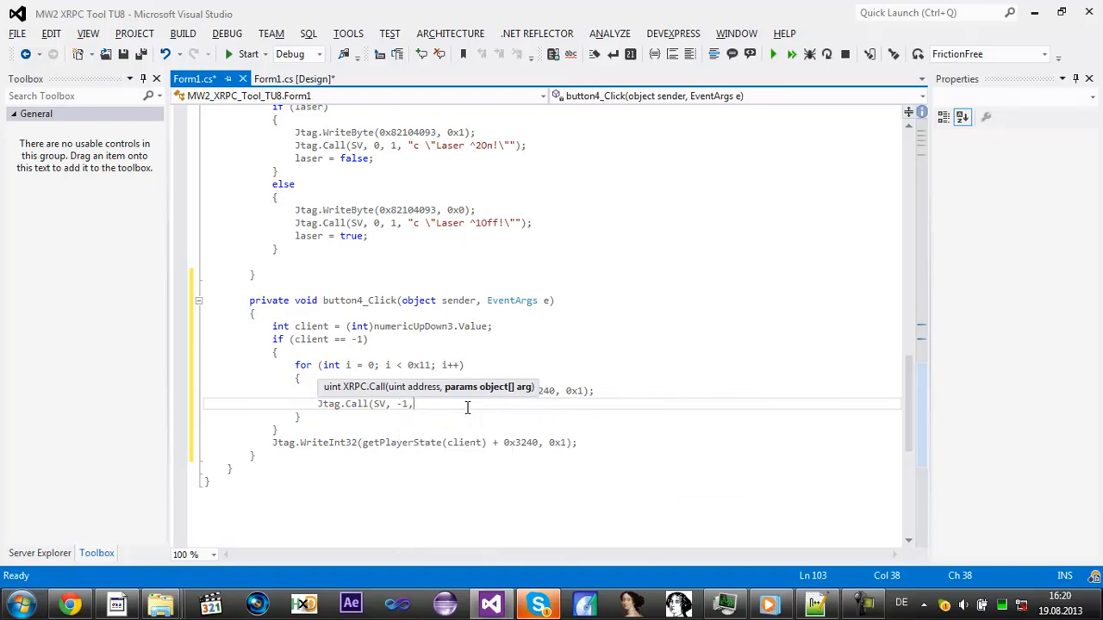
text(1)
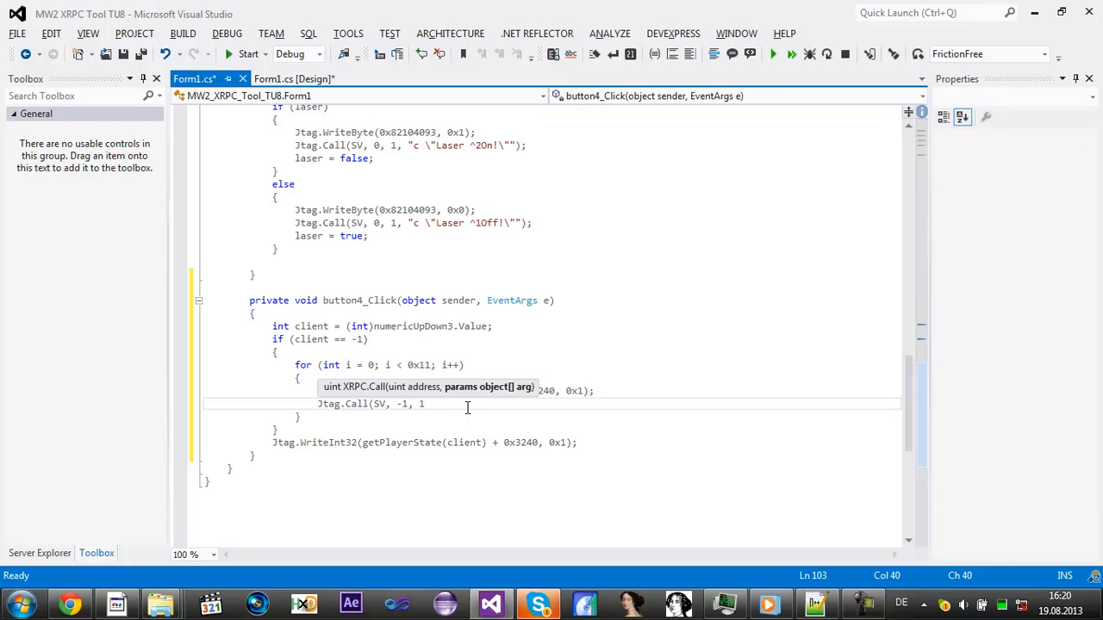
text(")
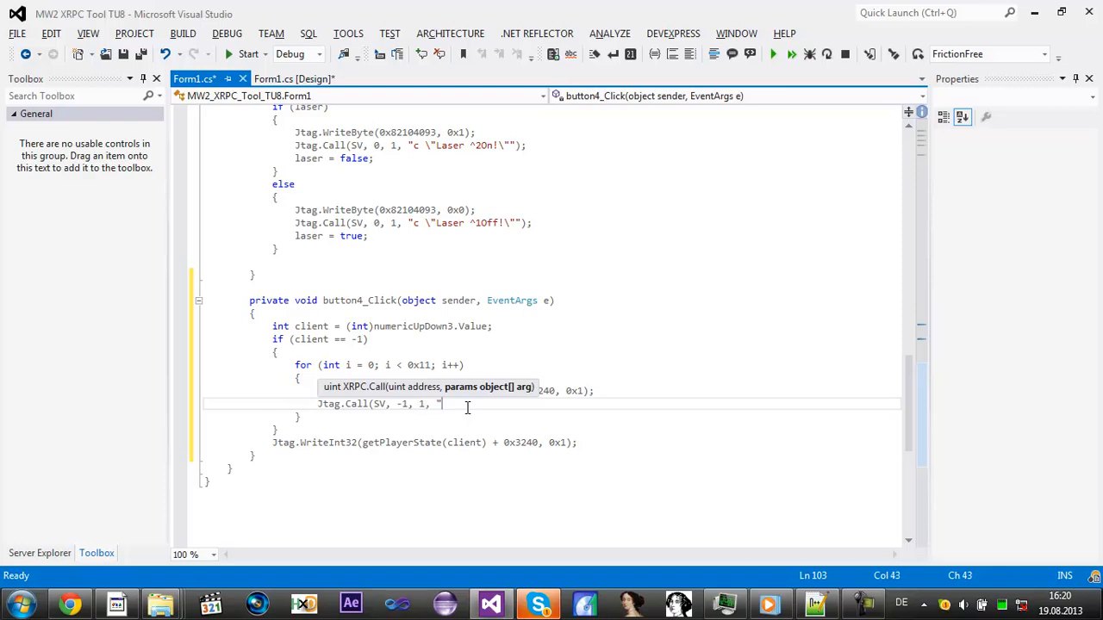
text(c \"NoClip)
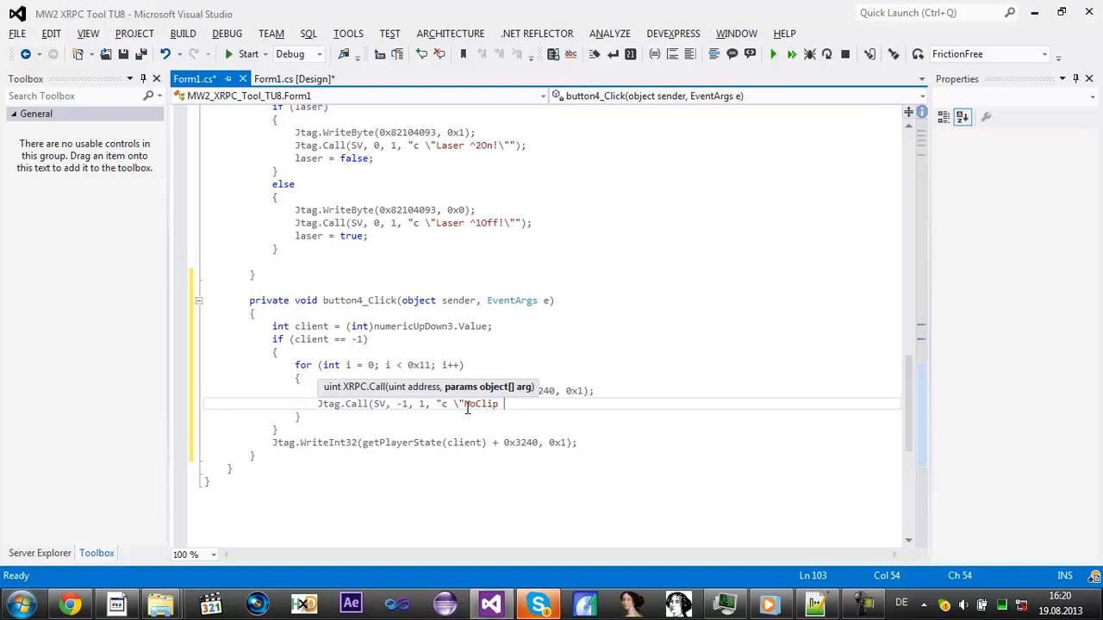
text(^2Given!\"");)
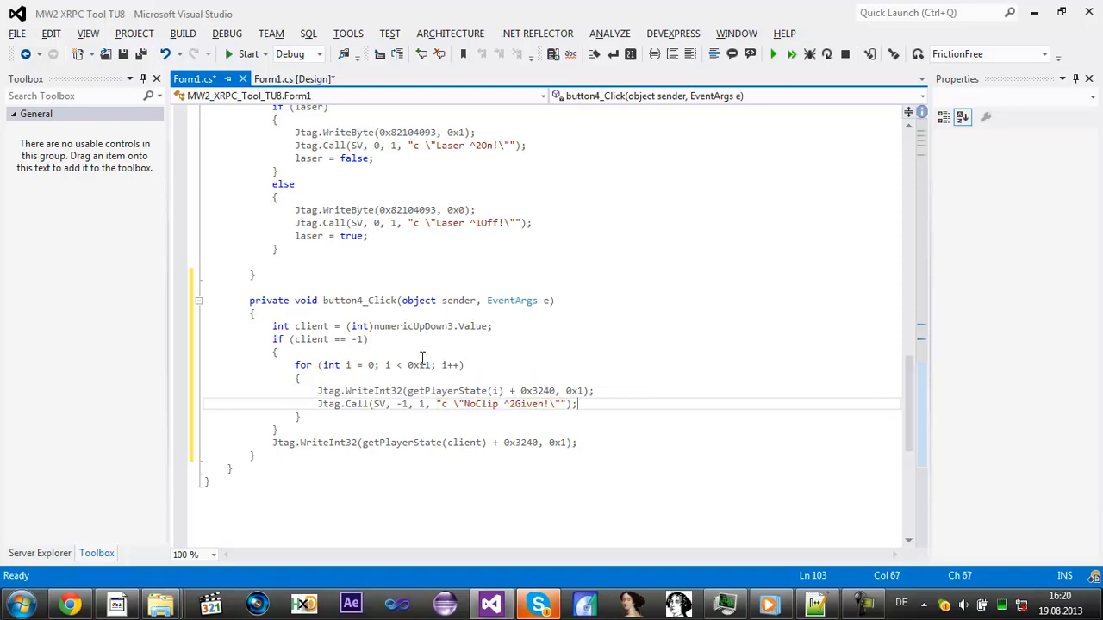
click(293, 79)
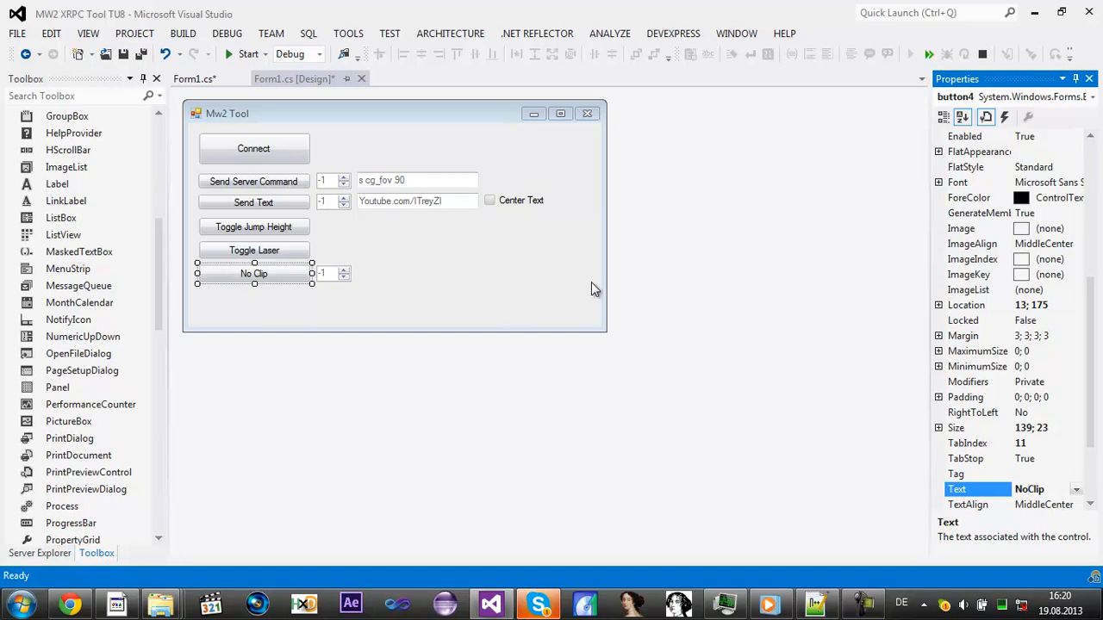
Step: View the No Clip button's click handler code, then return to the Mw2 Tool form layout
double_click(254, 272)
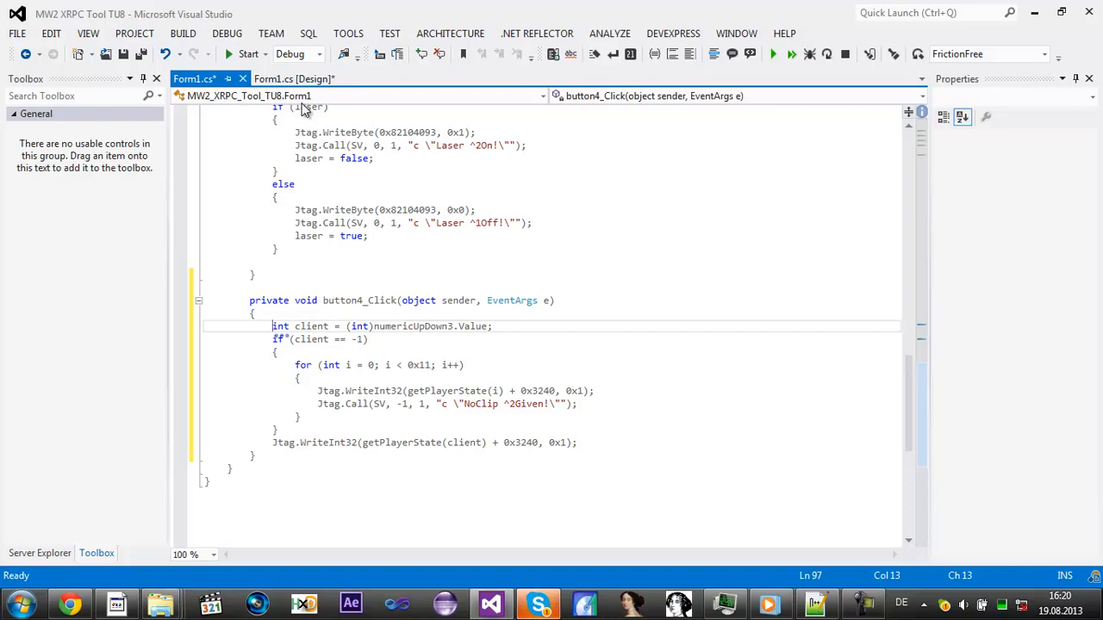
click(293, 79)
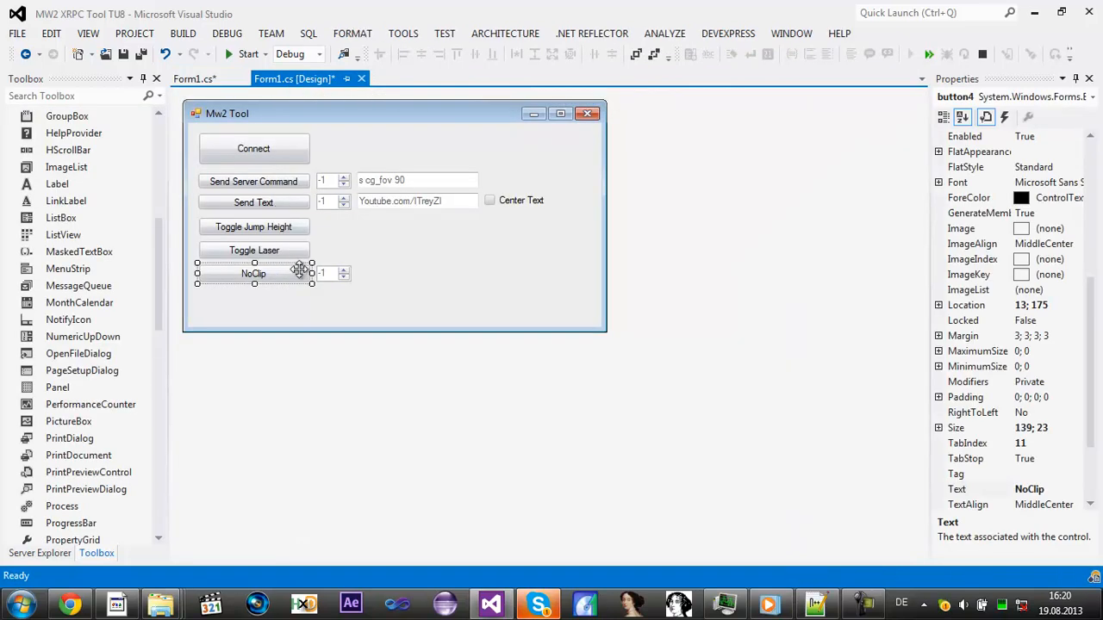
mouse_move(451, 322)
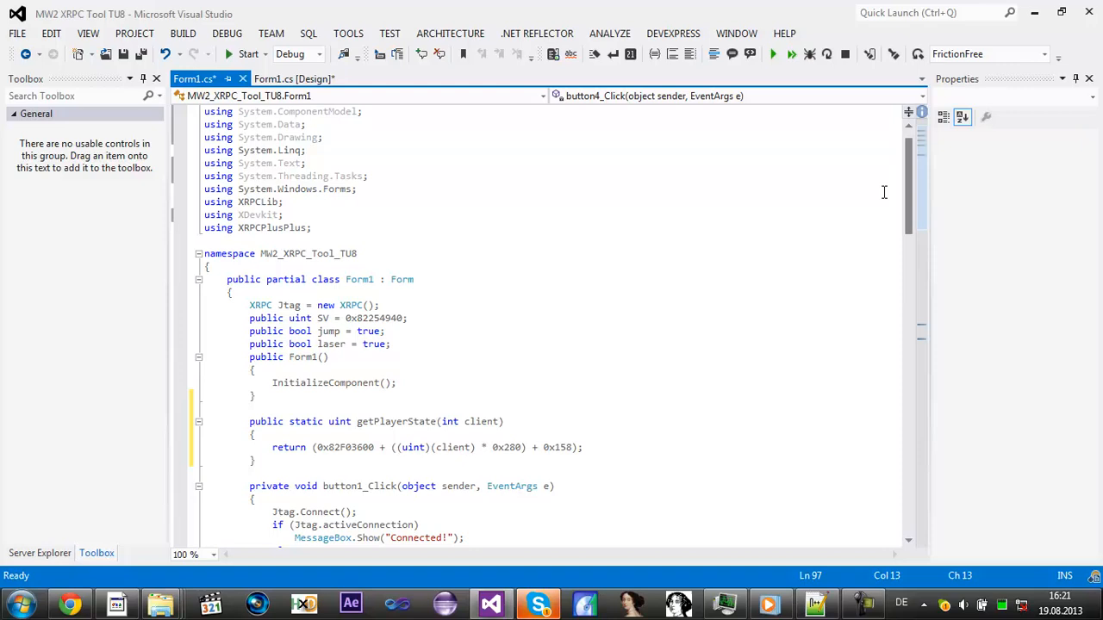
Step: Declare public int mflags = 0 below the laser field and return to button4_Click
click(391, 345)
text(p)
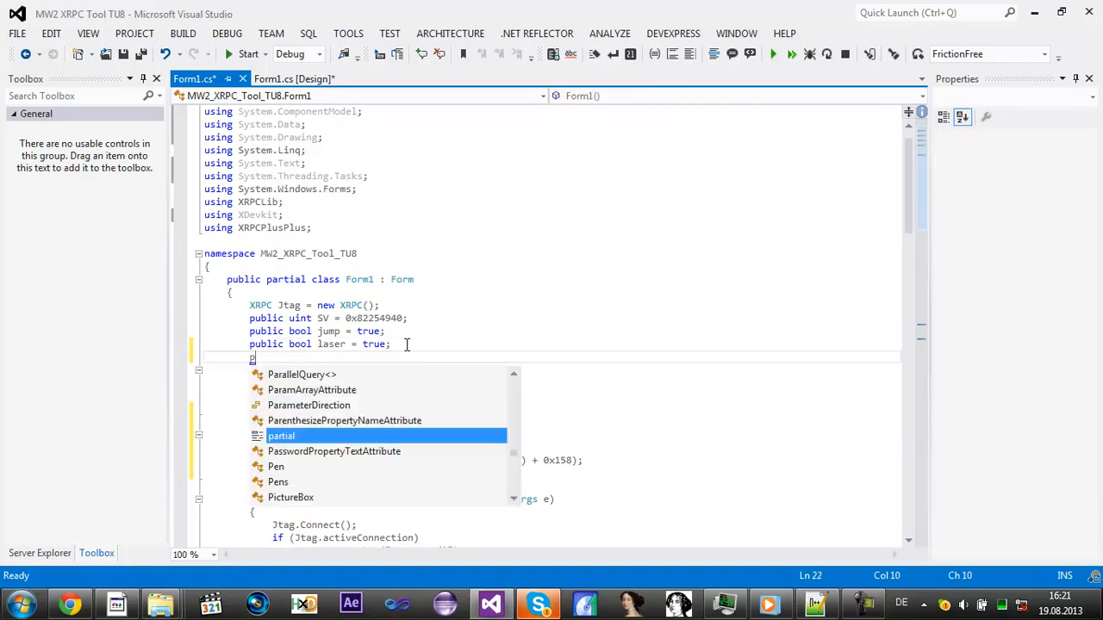
text(ublic int =)
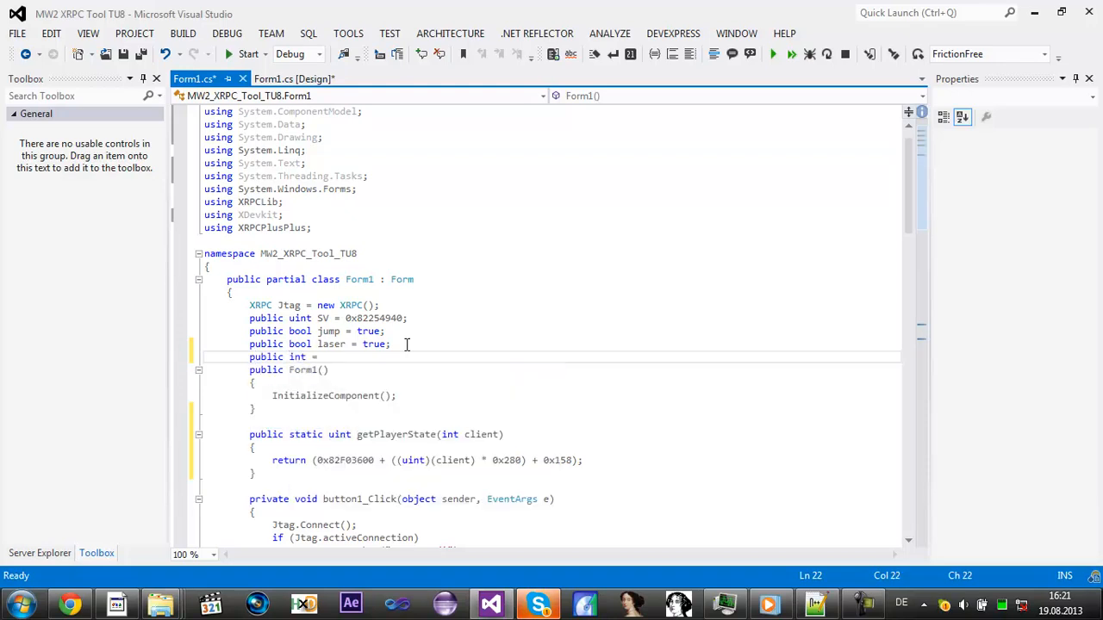
key(BackSpace)
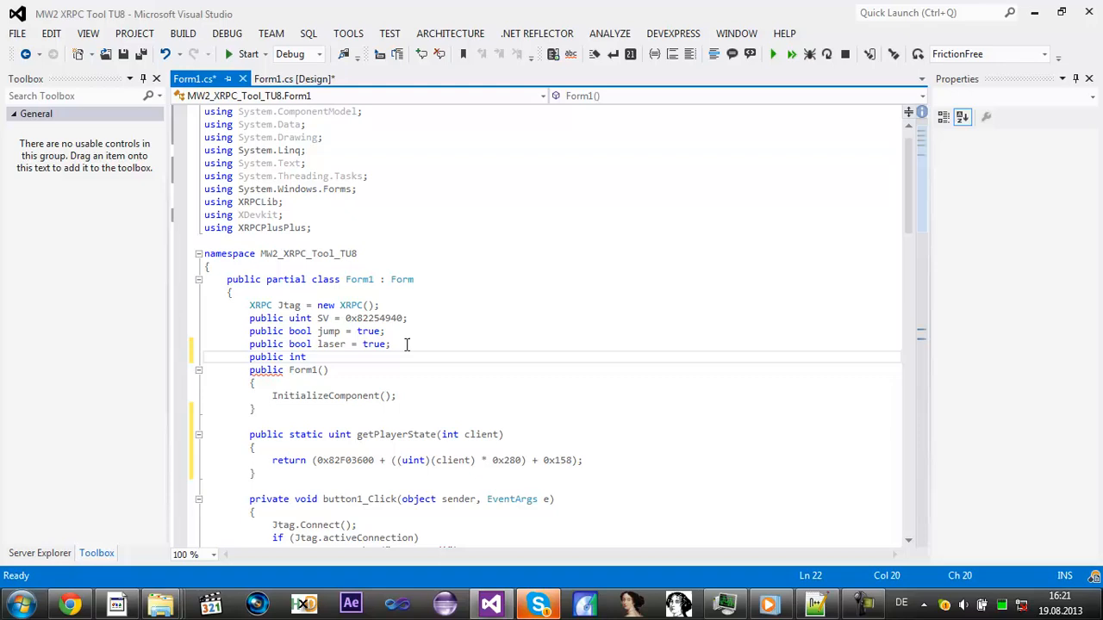
text(mf)
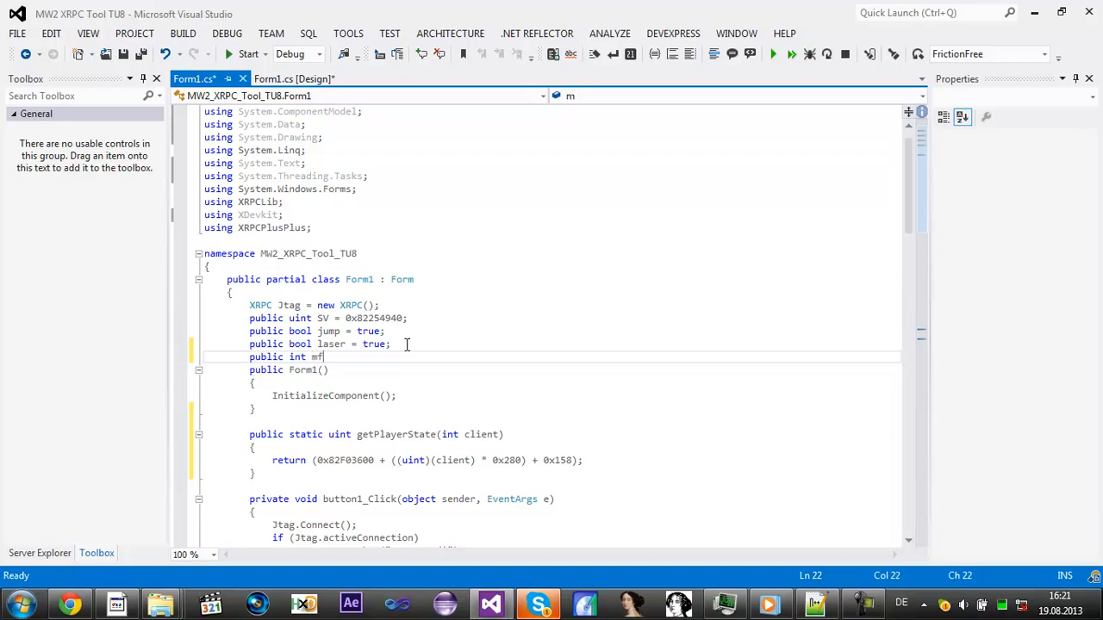
text(lags = 0;)
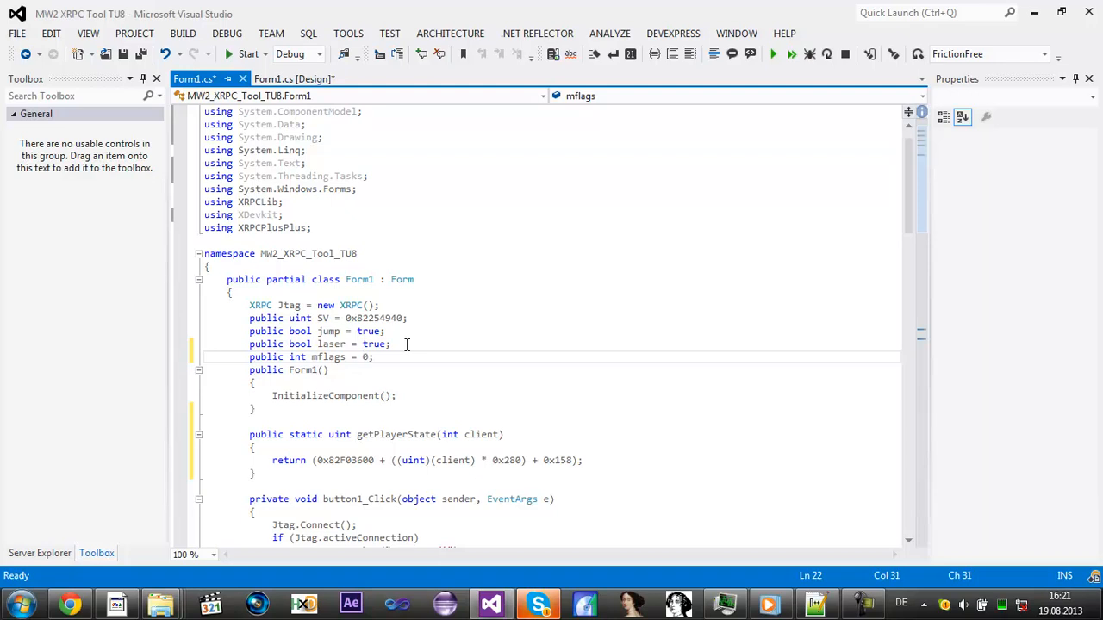
scroll(down, 3)
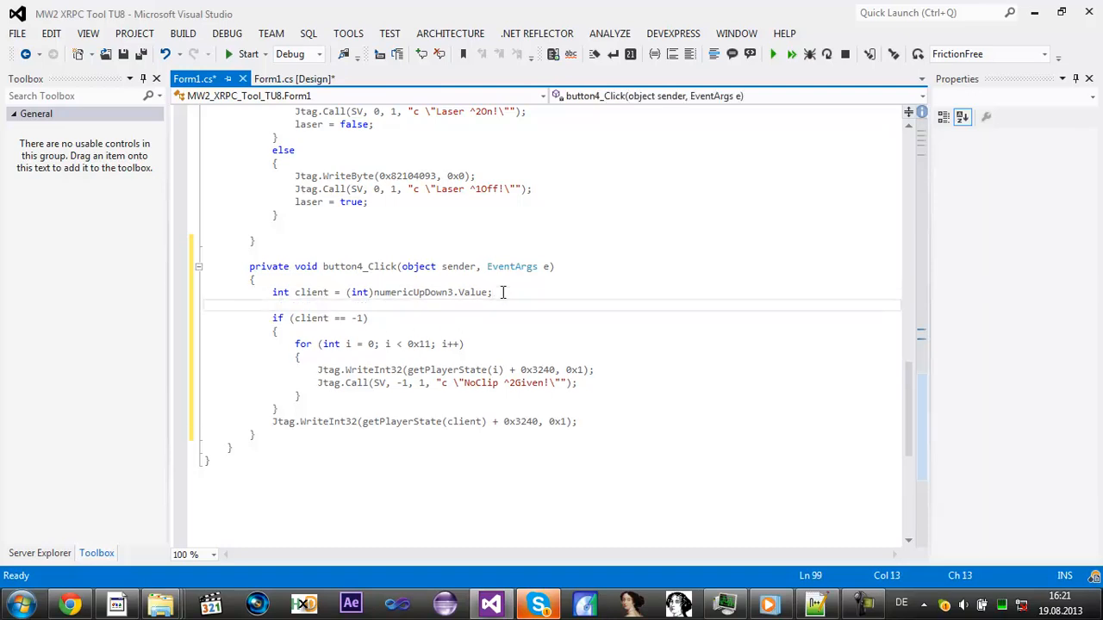
Step: Wrap the NoClip write in an if (mflags == 0) branch that ends with mflags++
text(if()
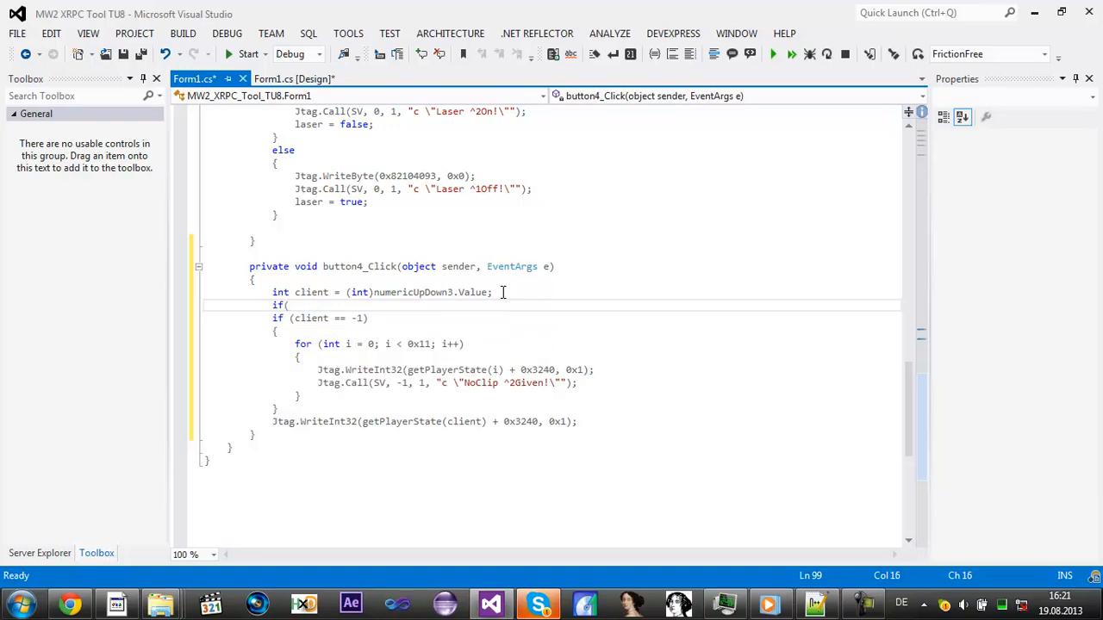
text(m)
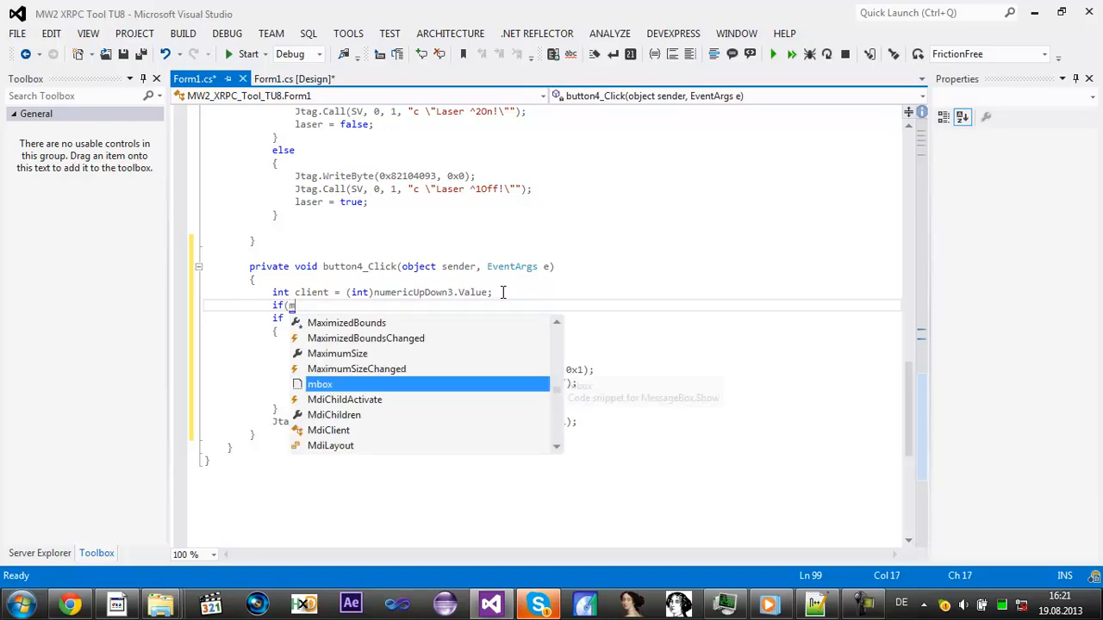
text(flags ==)
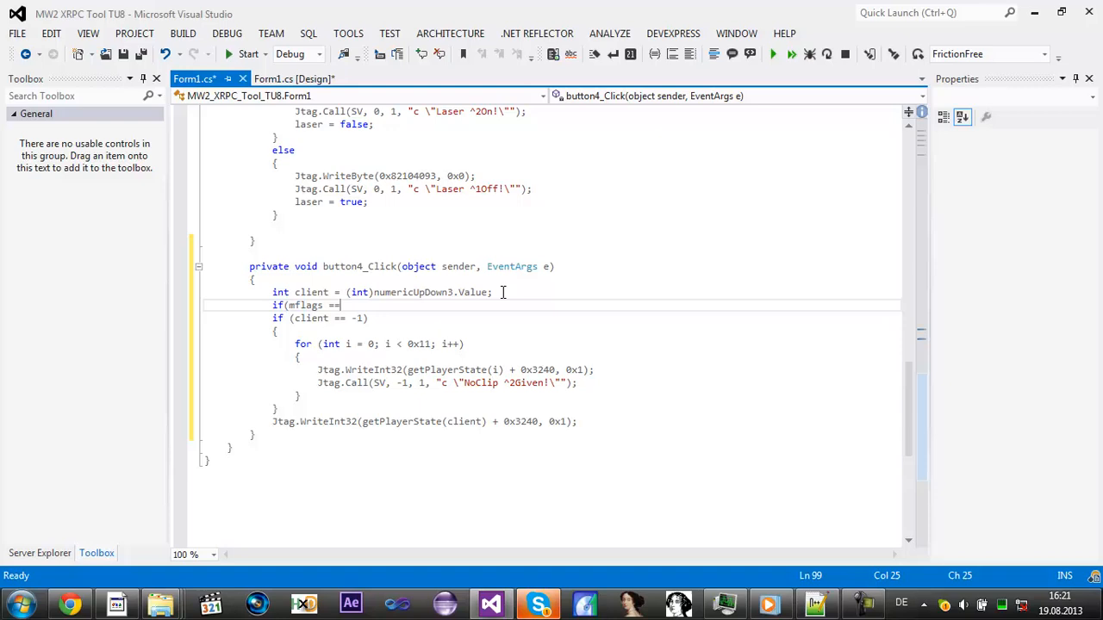
text(0)
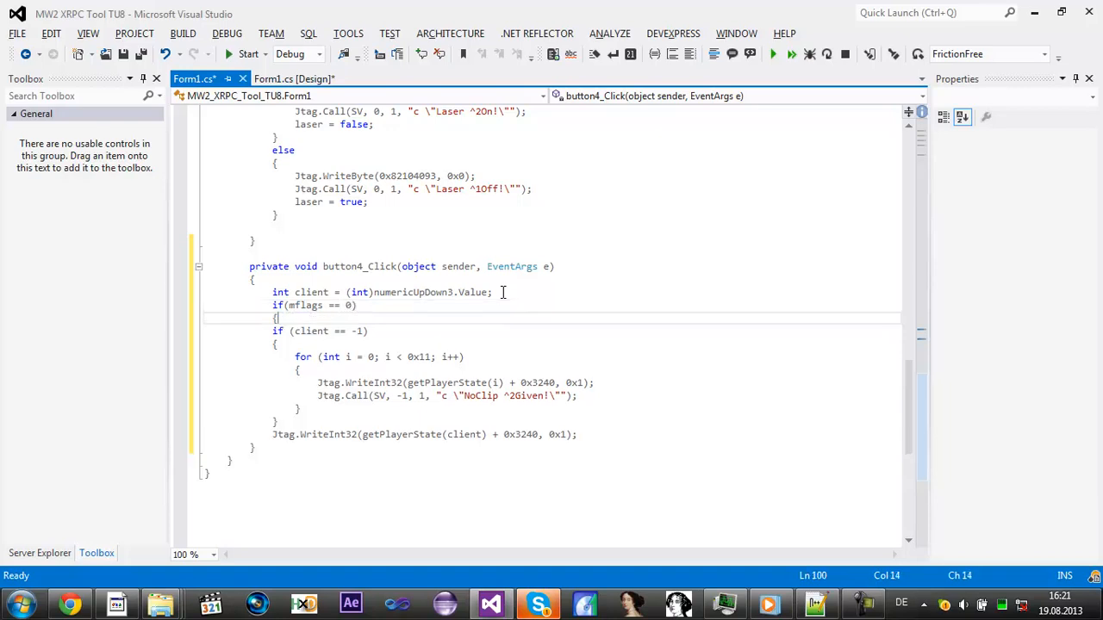
click(598, 434)
text(})
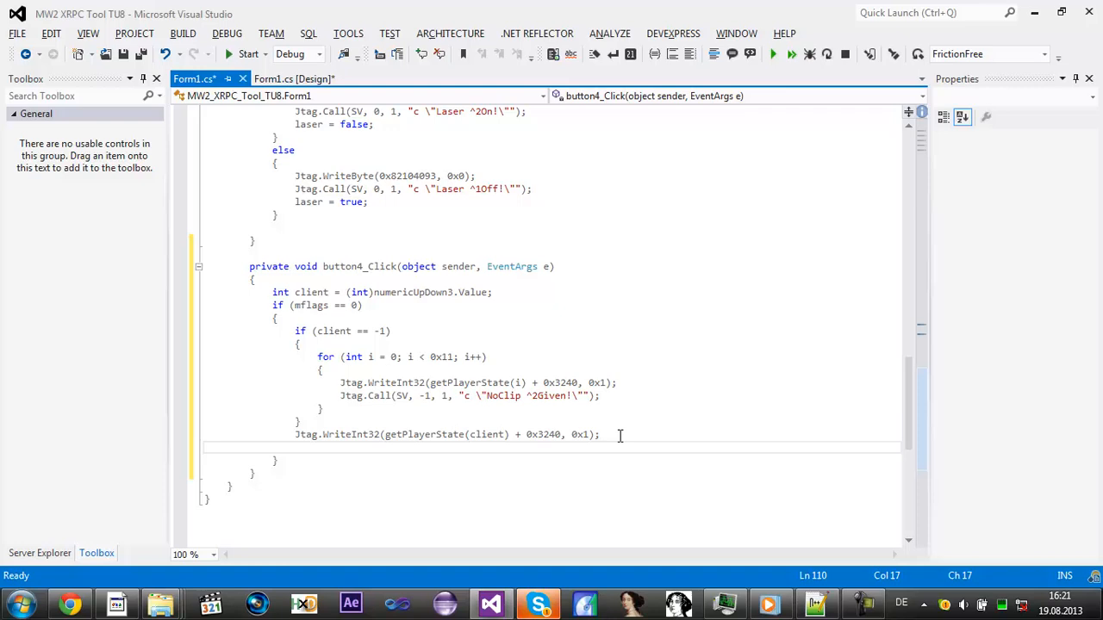
text(mflags)
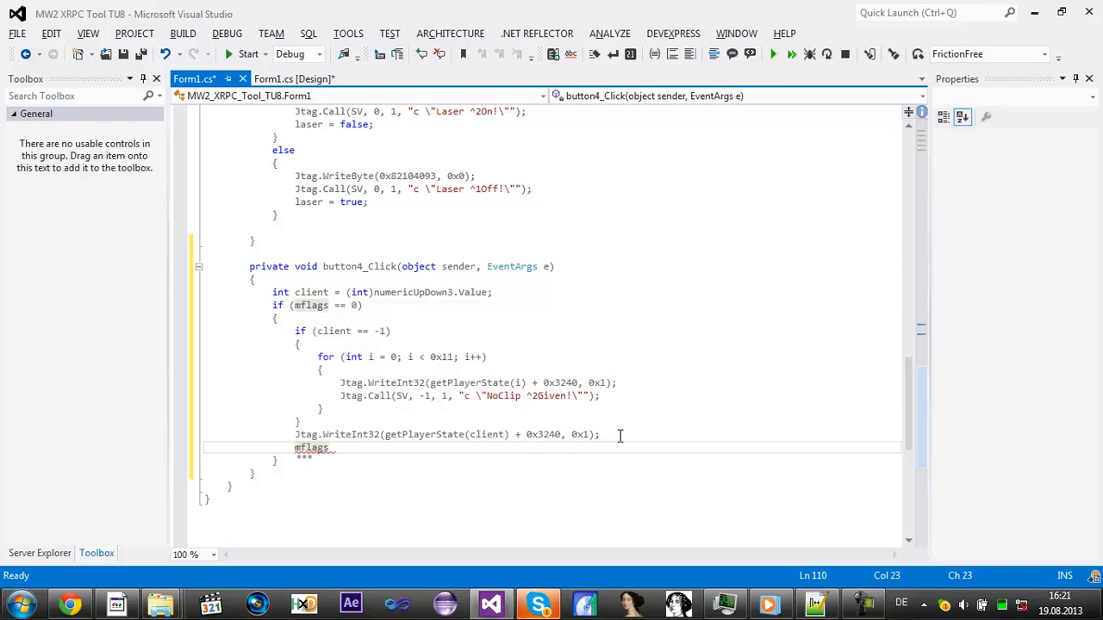
text(++;)
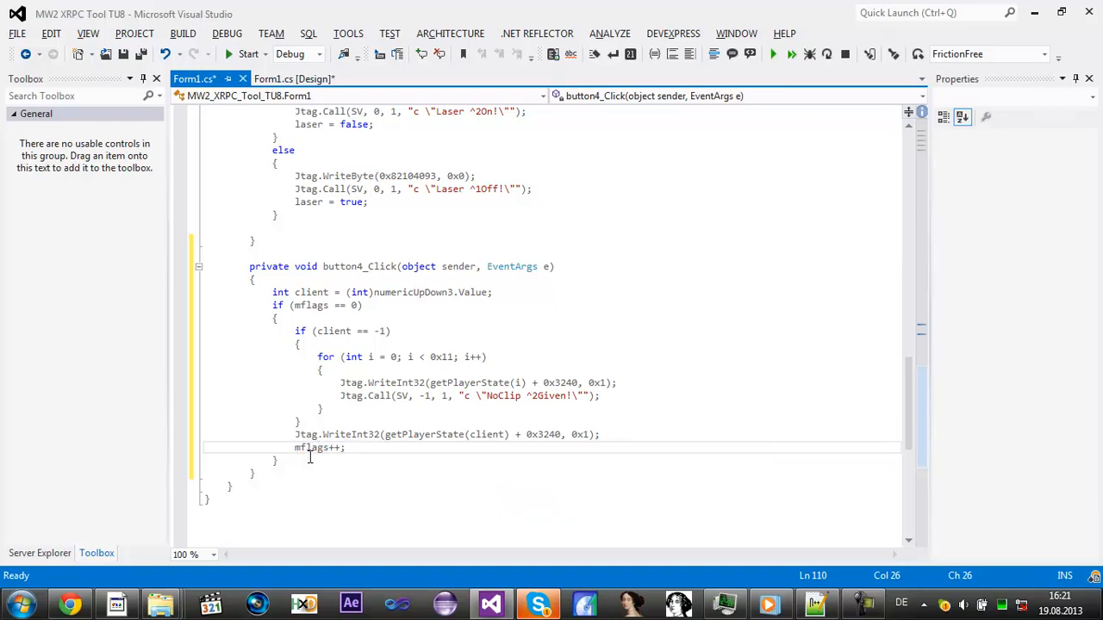
Step: Add an else if (mflags == 1) branch writing 0x2 with the message UFO Mode ^2Given!
click(276, 460)
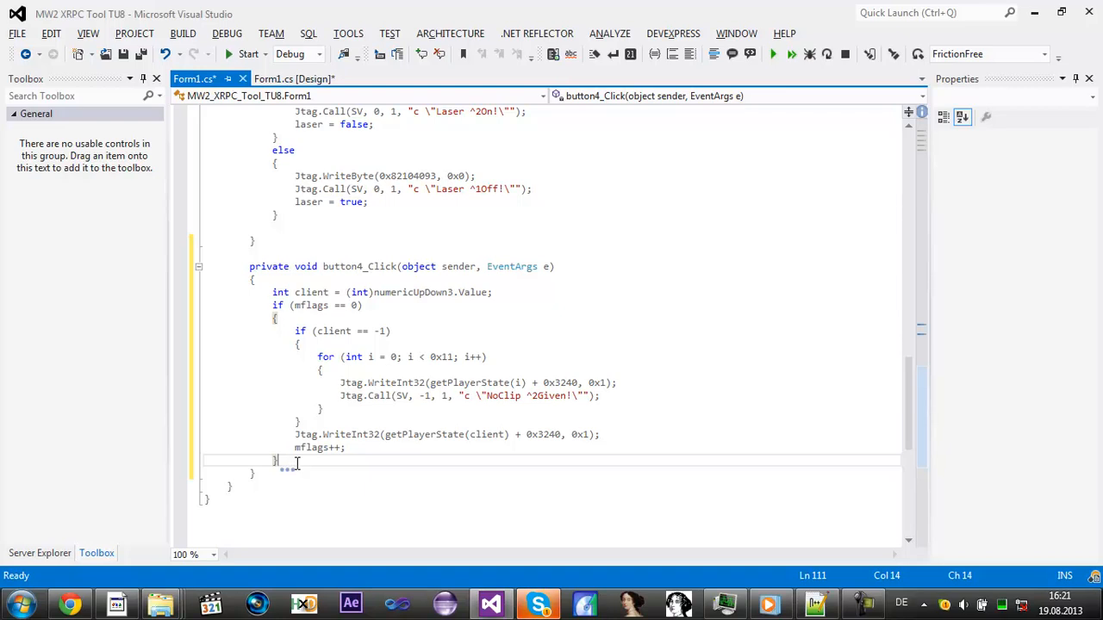
text(else if)
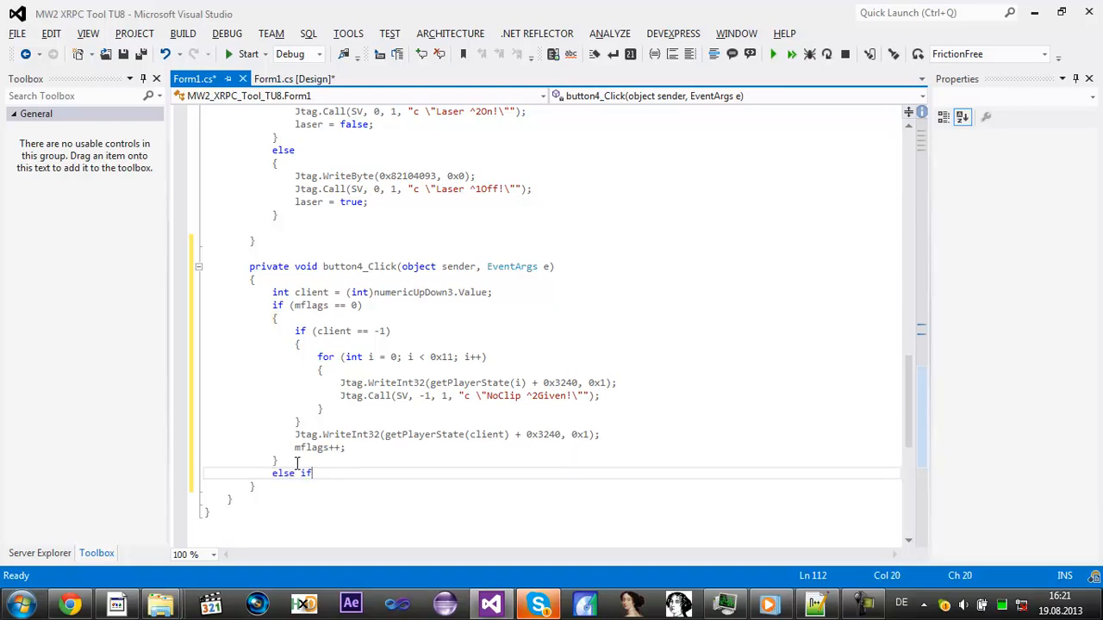
text((mflags)
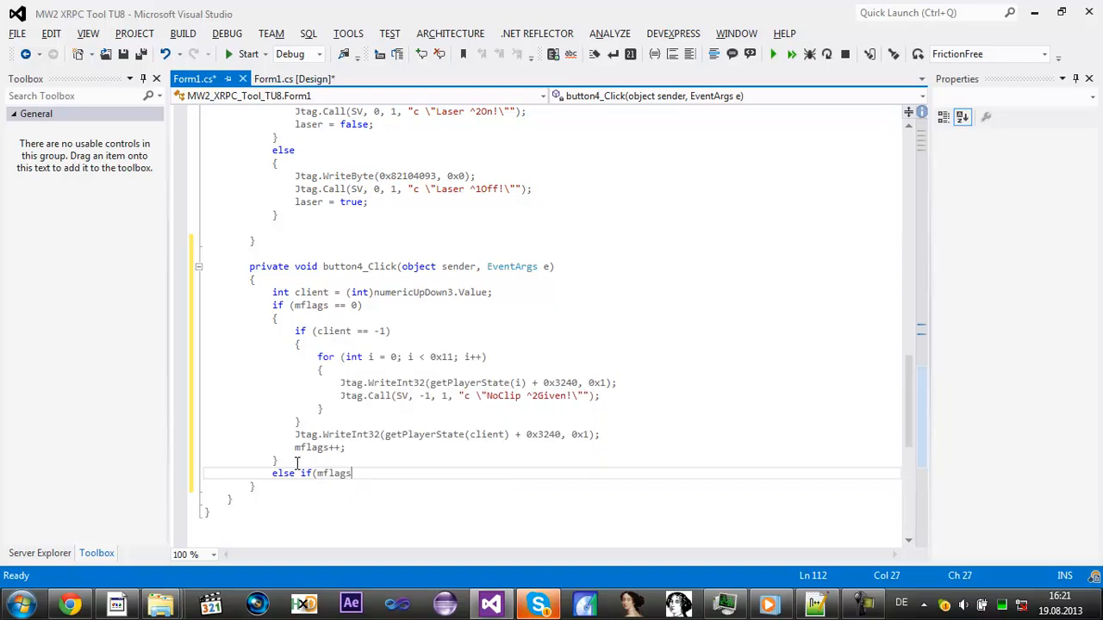
text(== 1))
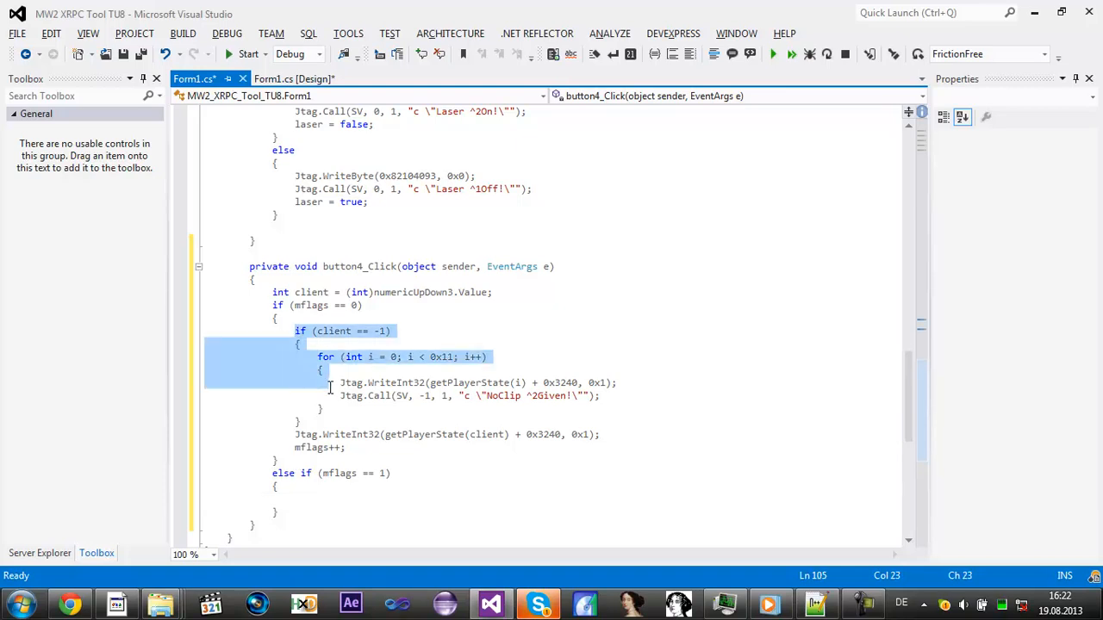
click(341, 503)
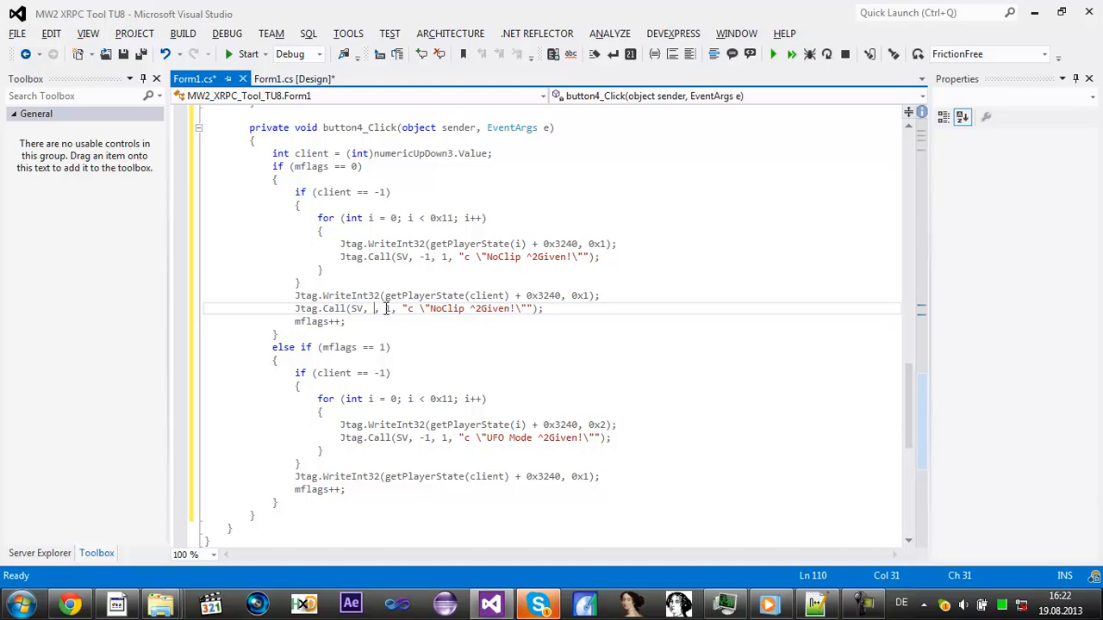
Step: Send single-client messages to client, and add an else if (mflags == 2) branch writing 0 with Normal Movement ^2Given!
text(client)
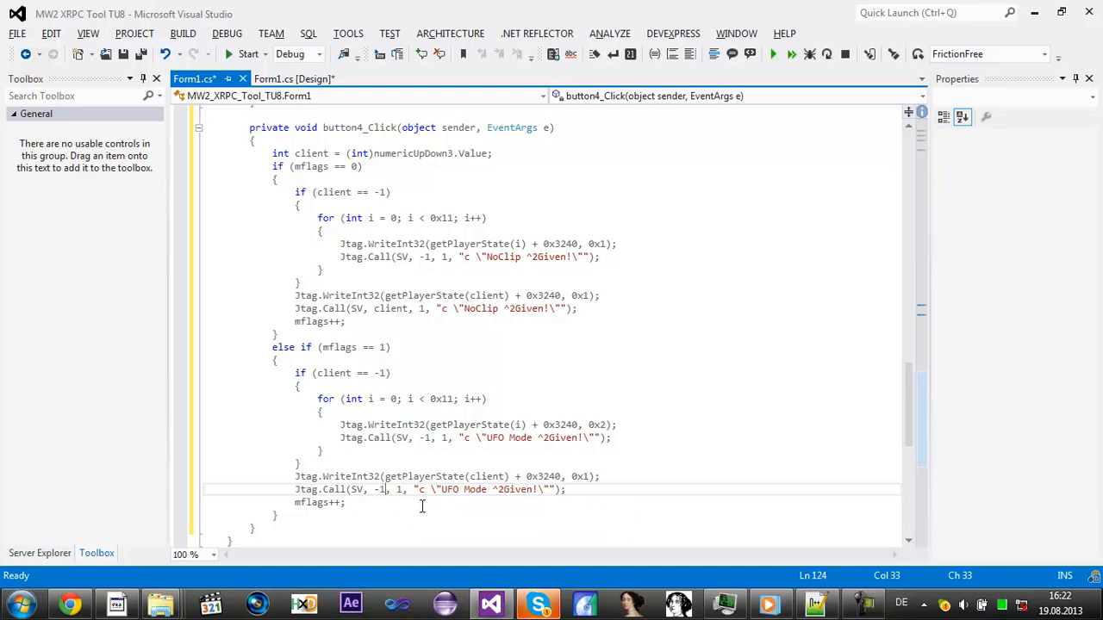
text(client)
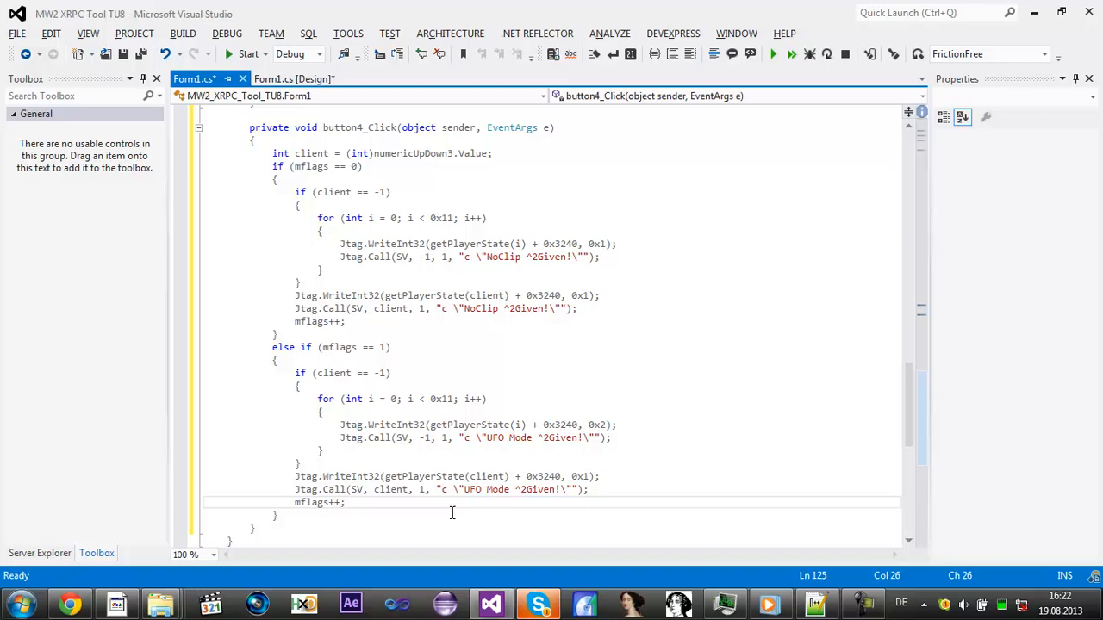
text(else if)
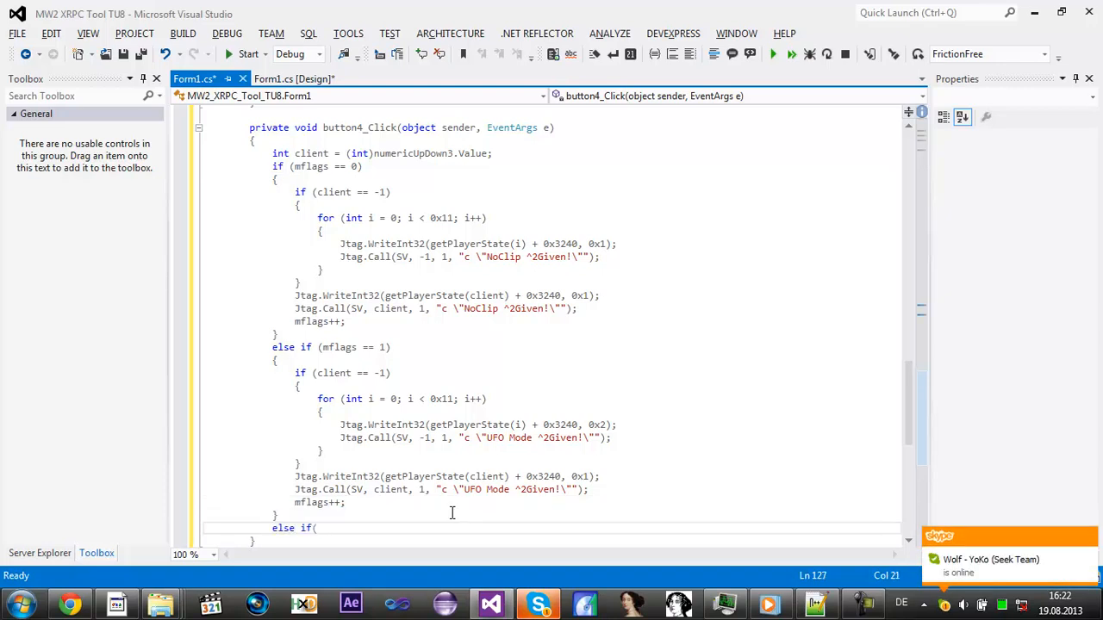
text((mflags ==)
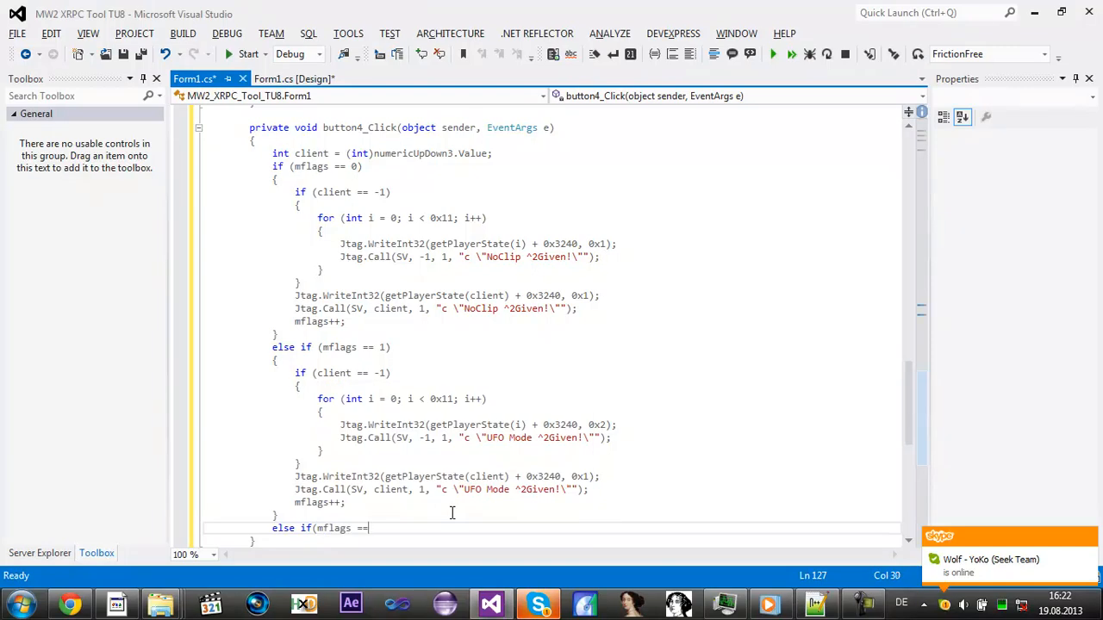
text(2))
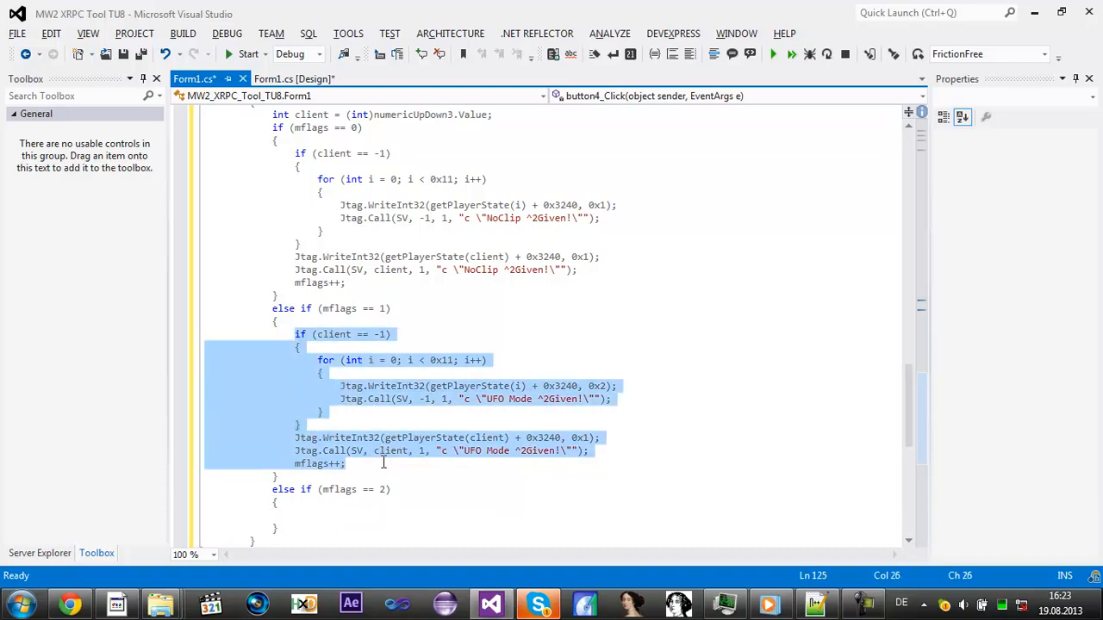
scroll(down, 3)
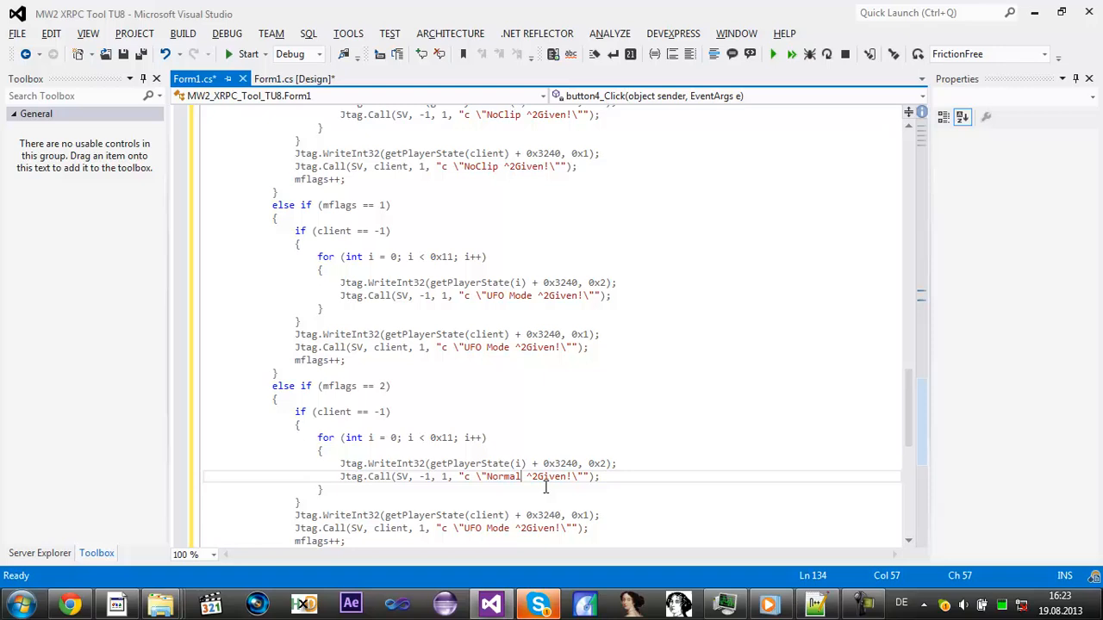
text(Movement)
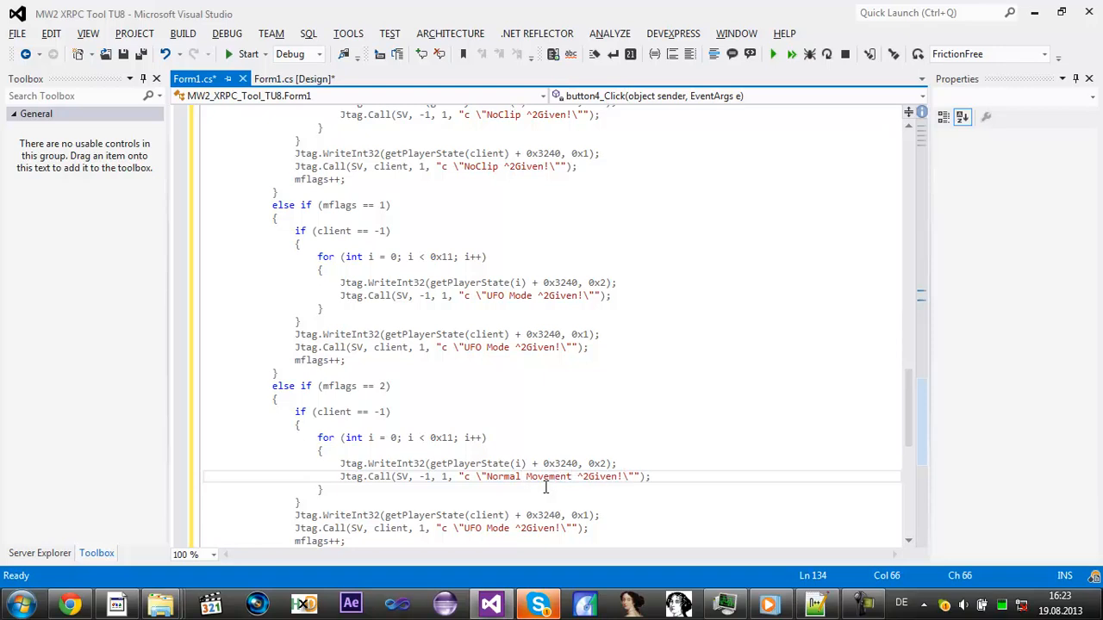
double_click(500, 527)
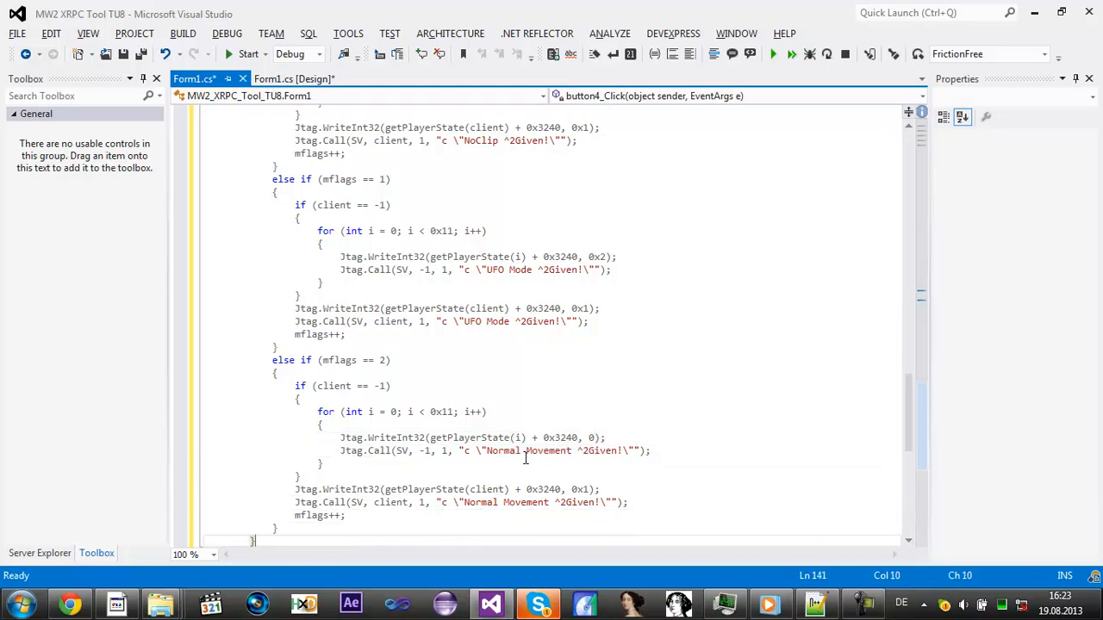
scroll(down, 3)
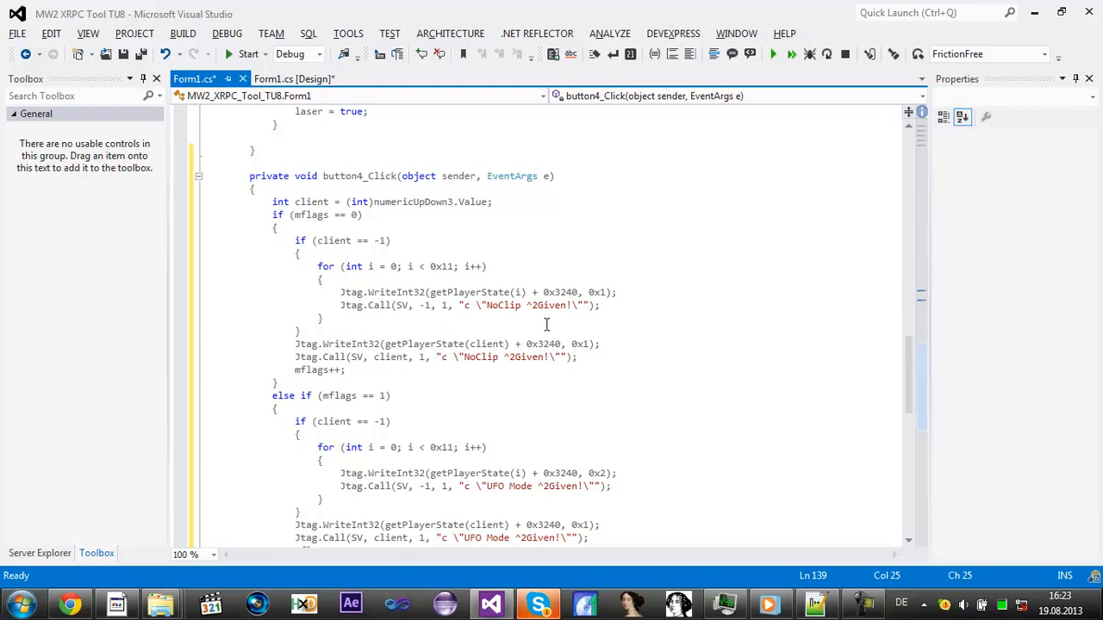
mouse_move(479, 340)
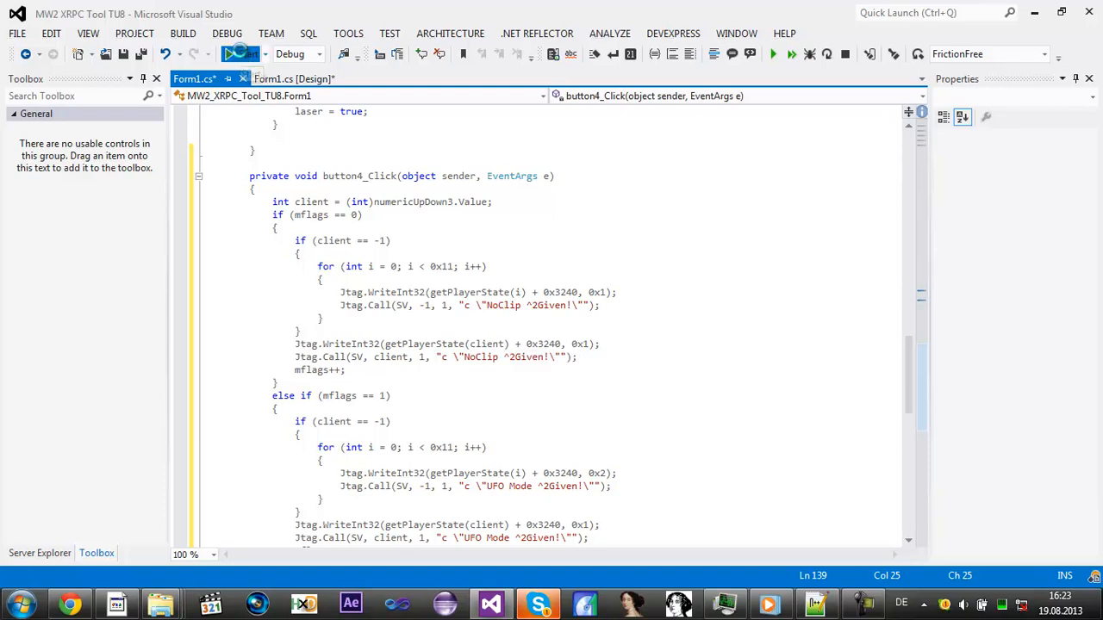
Step: Test-run the tool and connect; it crashes with an unhandled COMException, so stop debugging
click(249, 53)
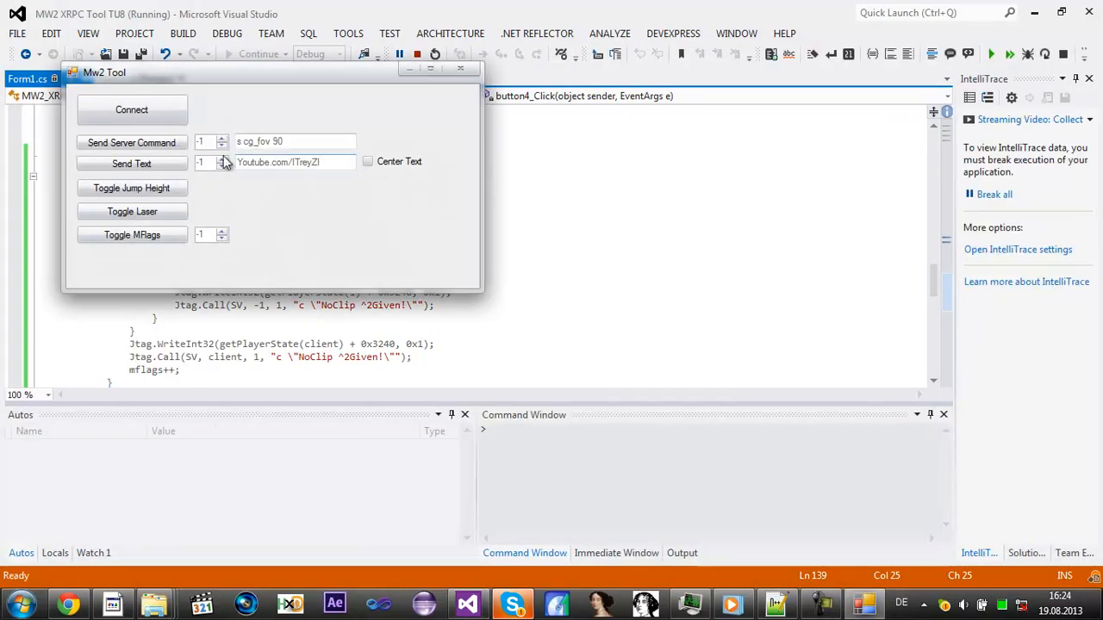
click(131, 111)
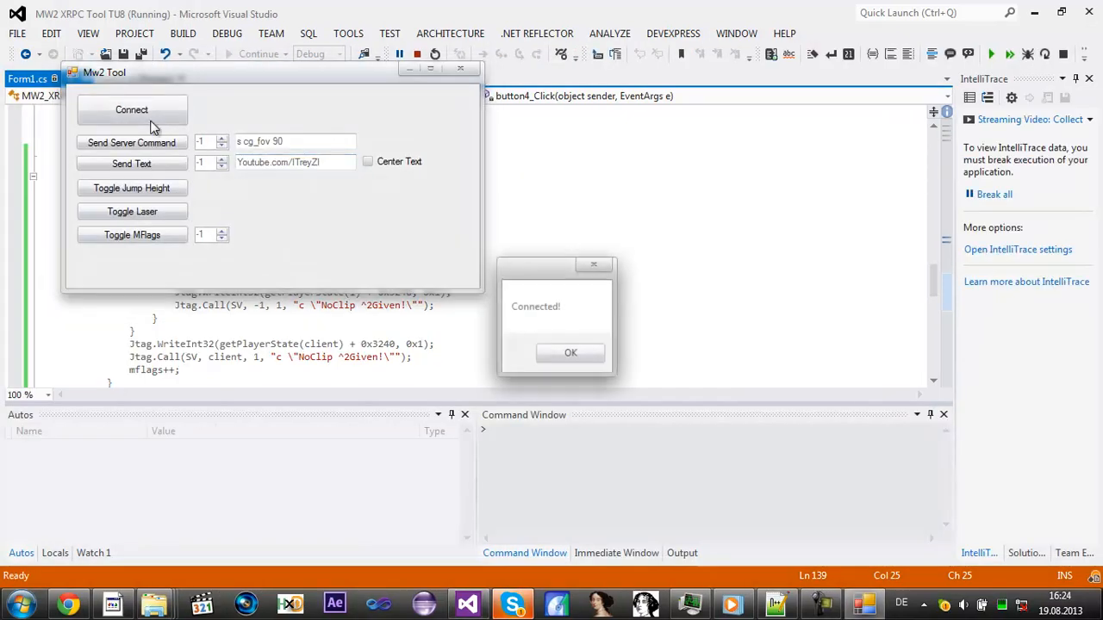
click(568, 351)
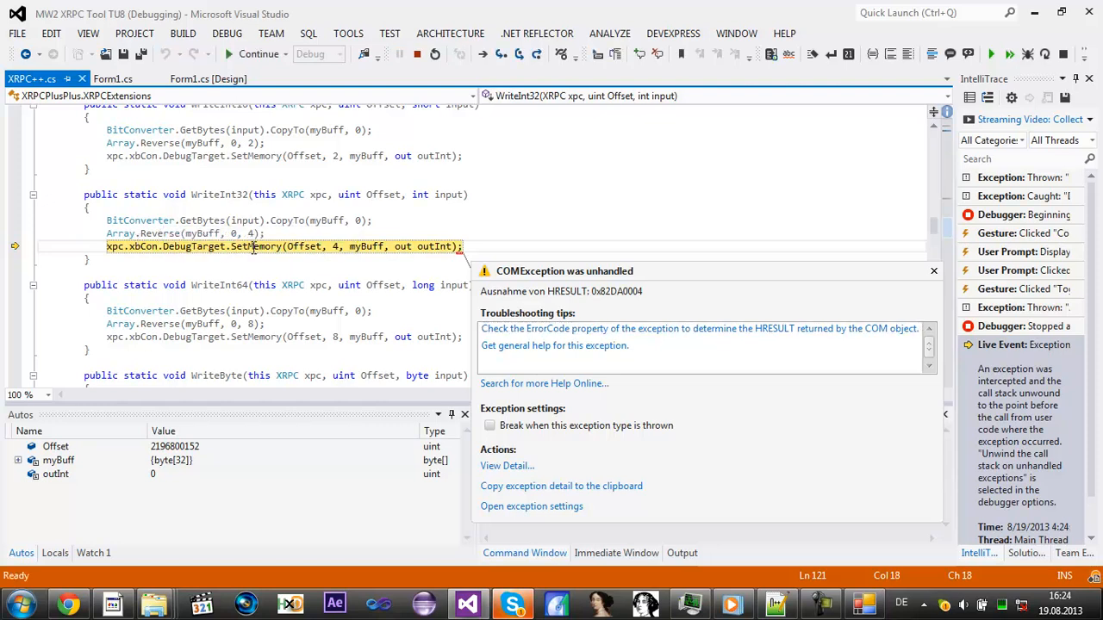
click(417, 54)
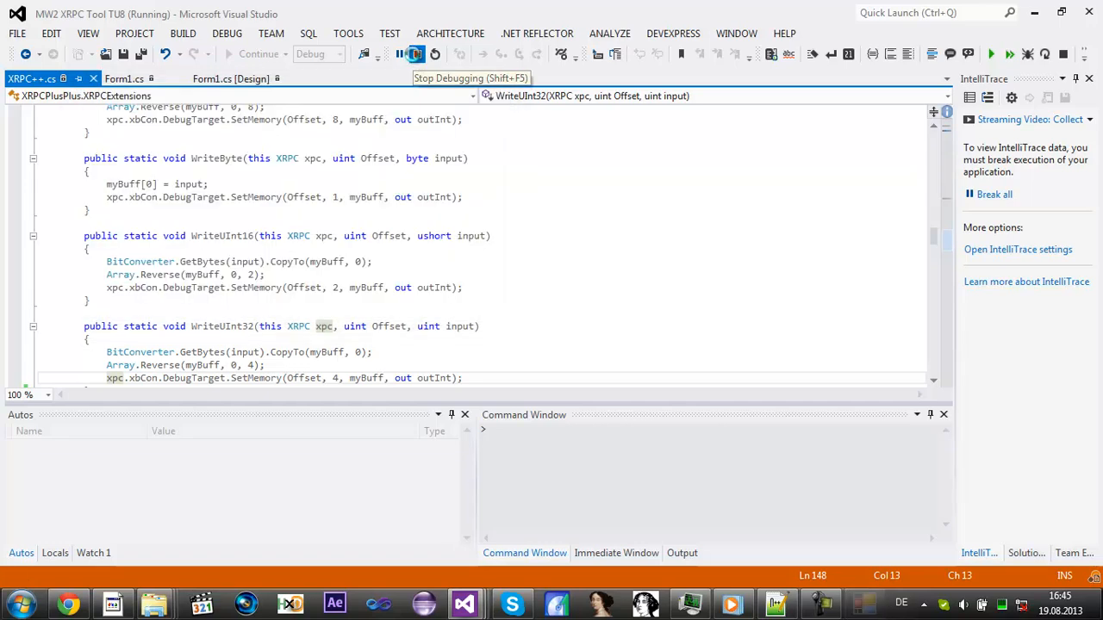
click(414, 53)
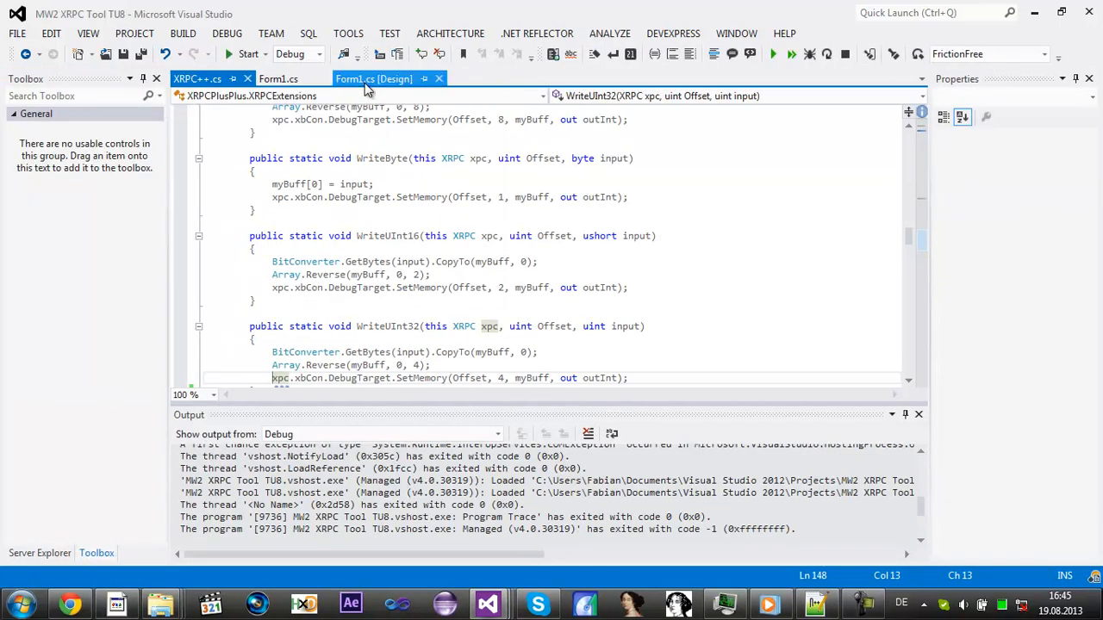
Step: Return to Form1.cs and revise the WriteInt32 flag-write calls in button4_Click
click(372, 79)
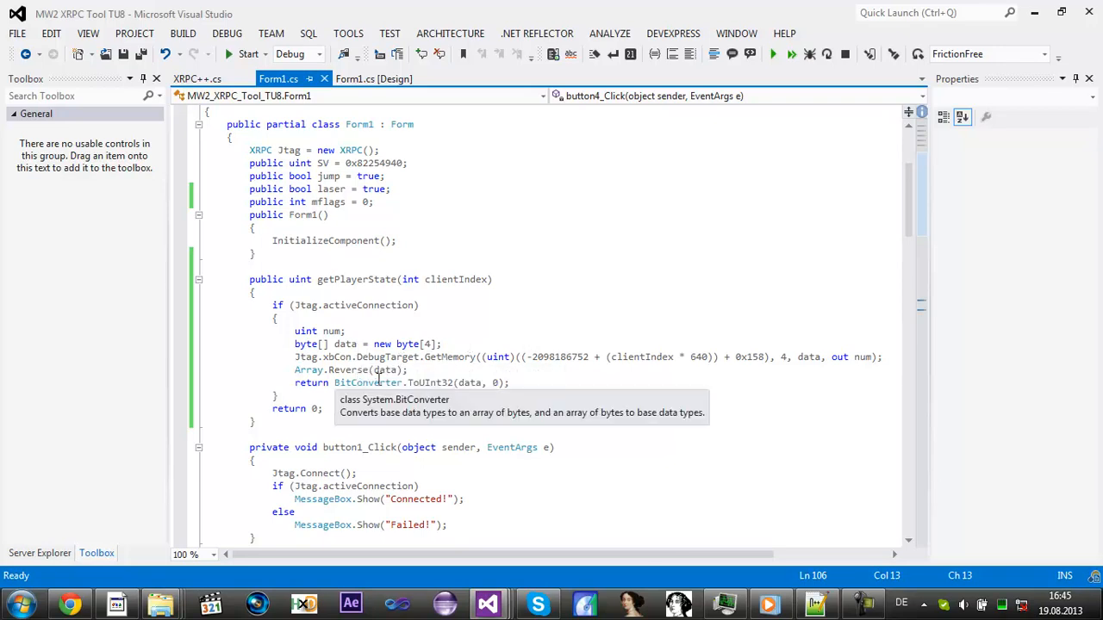
mouse_move(555, 362)
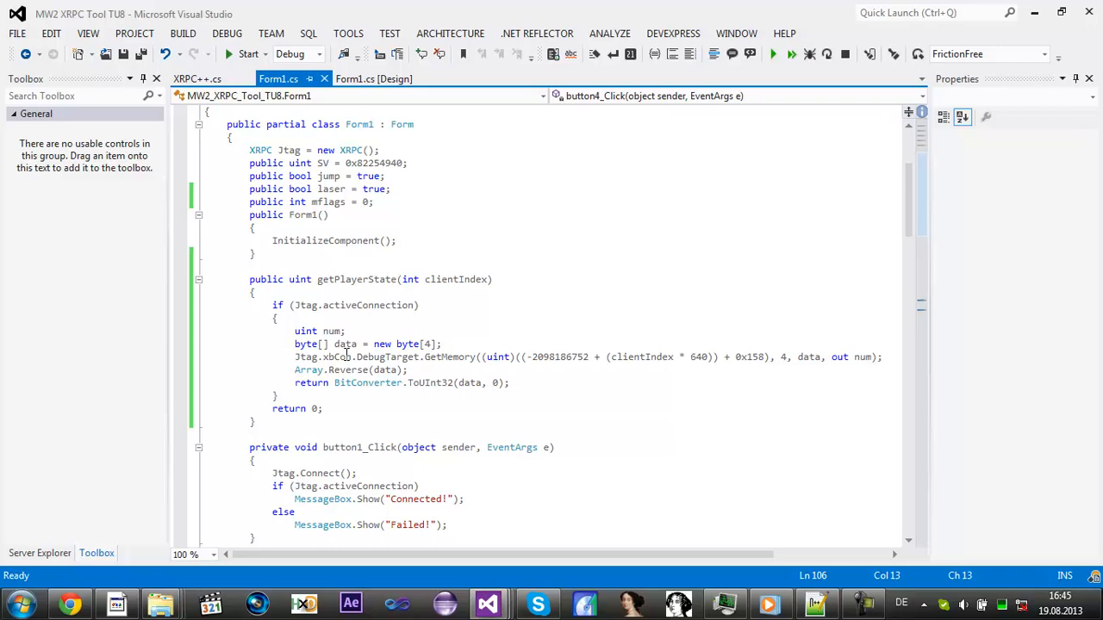
mouse_move(520, 345)
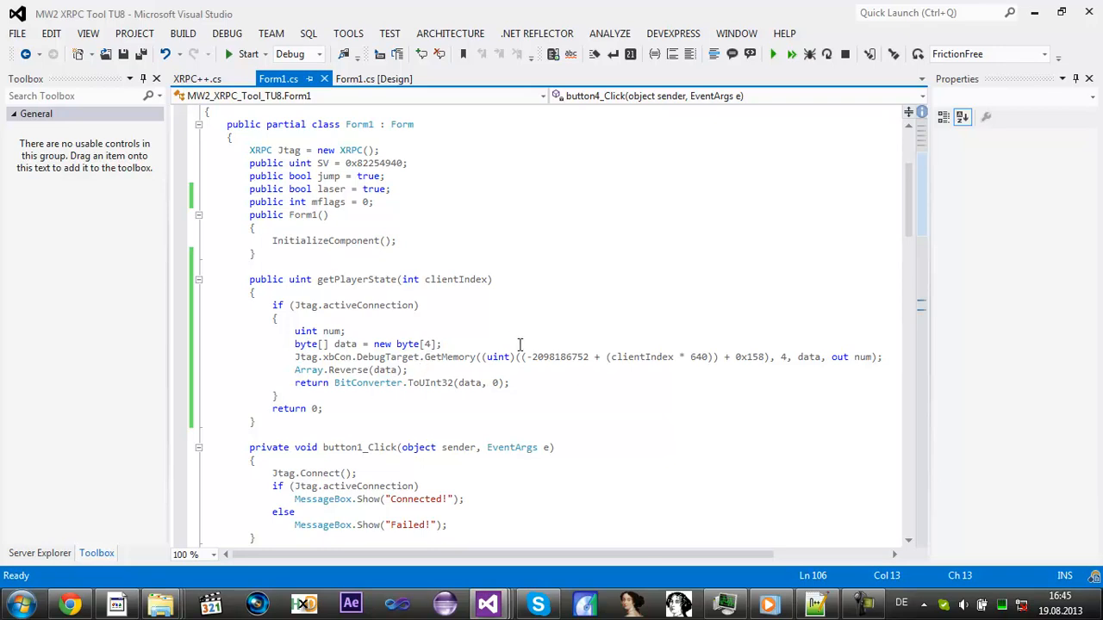
mouse_move(555, 314)
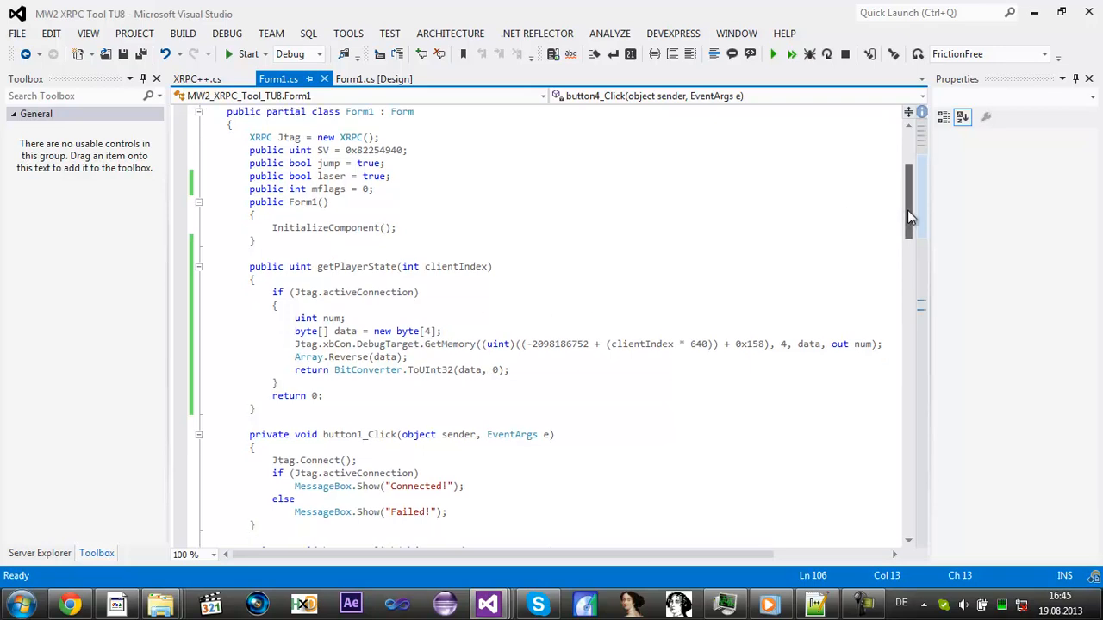
scroll(down, 3)
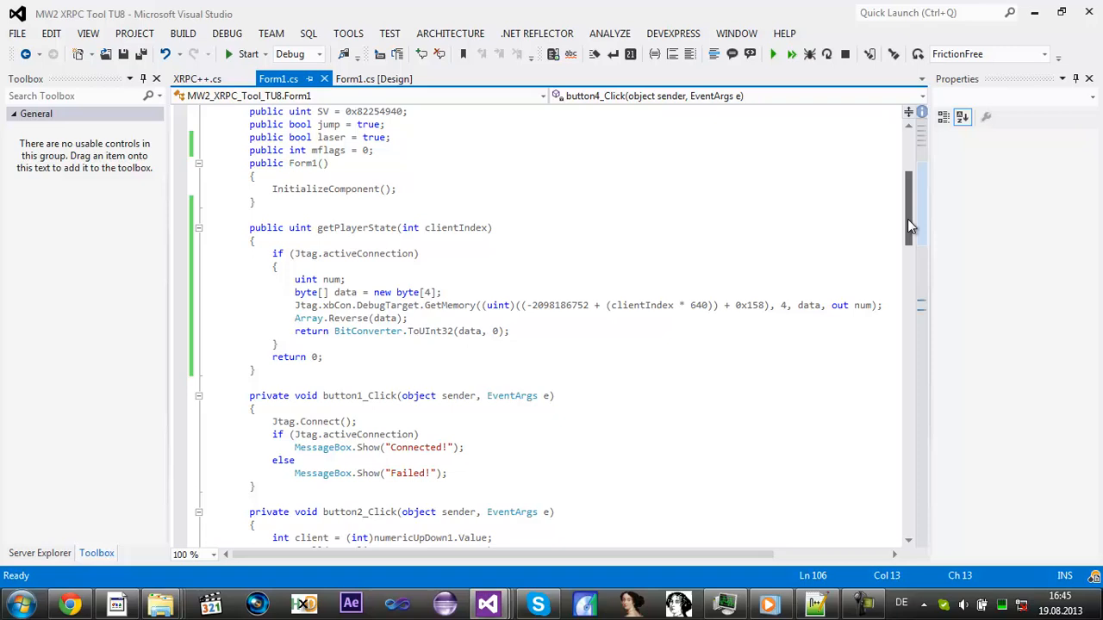
scroll(down, 3)
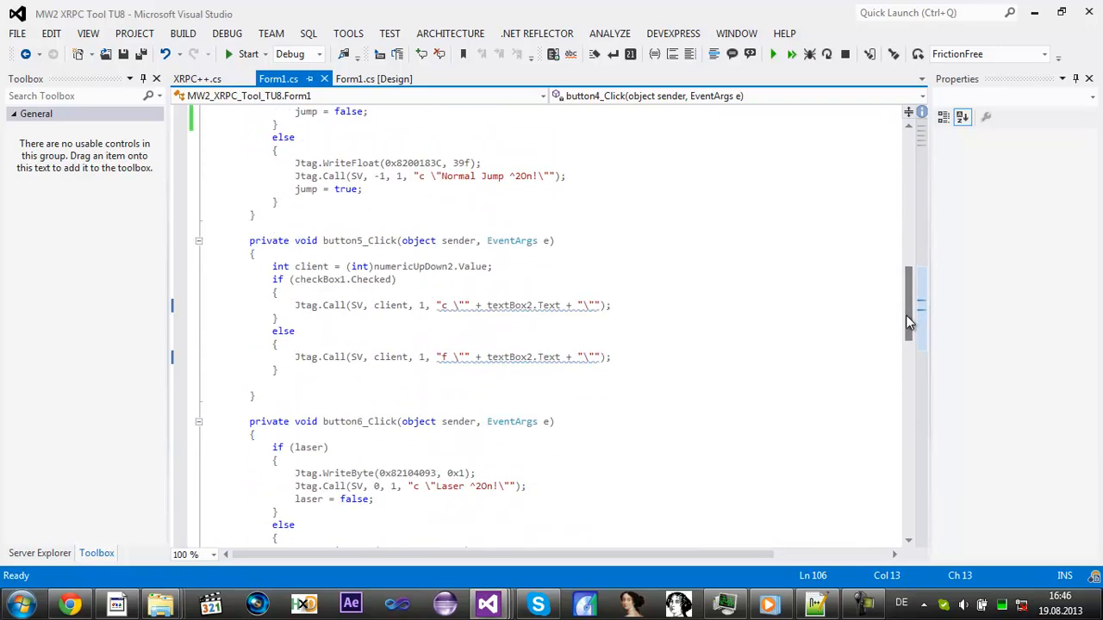
scroll(down, 3)
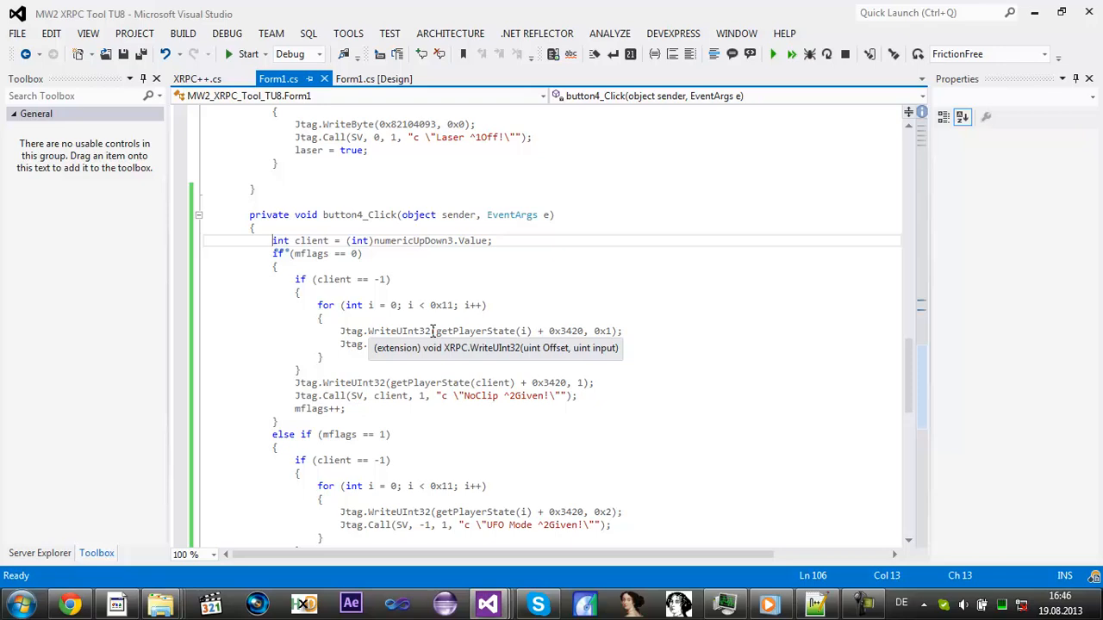
mouse_move(414, 331)
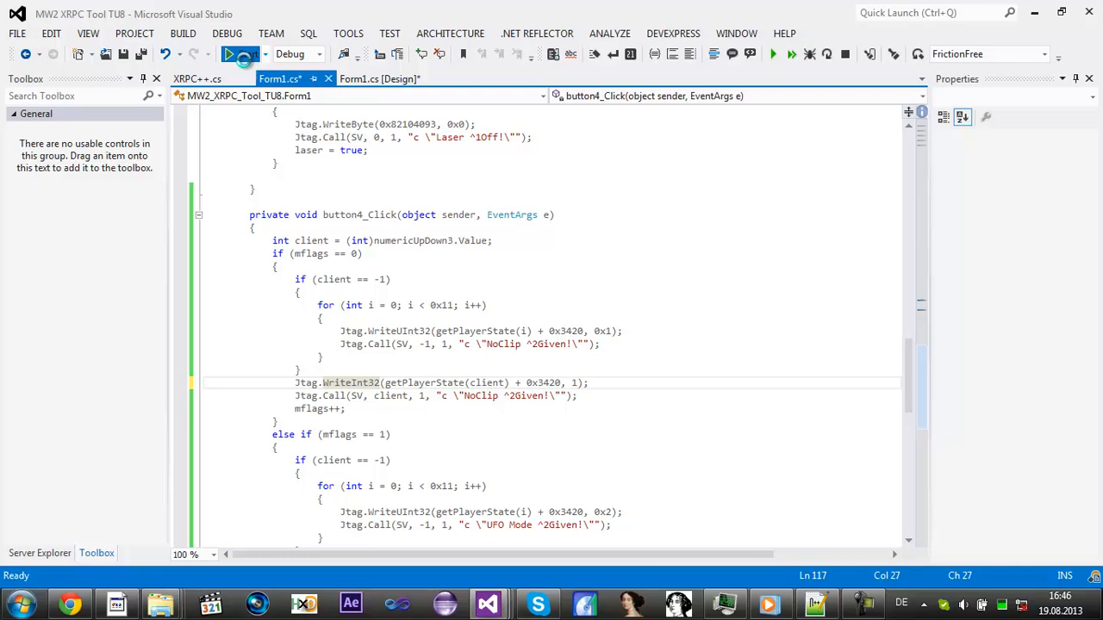
Step: Launch the tool again to try the Toggle MFlags button
click(244, 53)
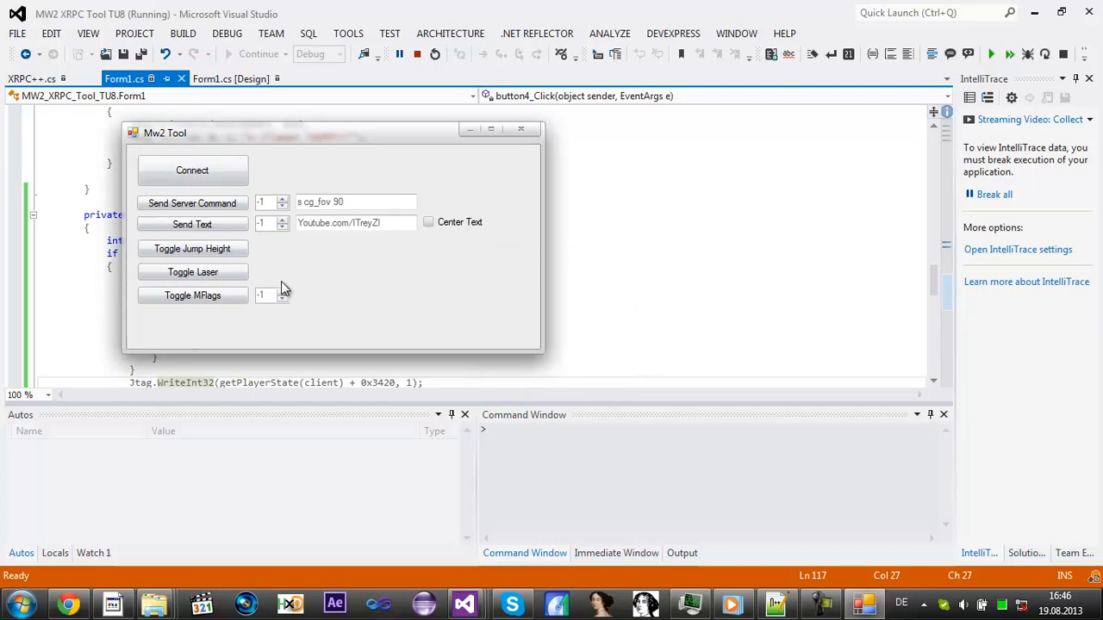
mouse_move(287, 296)
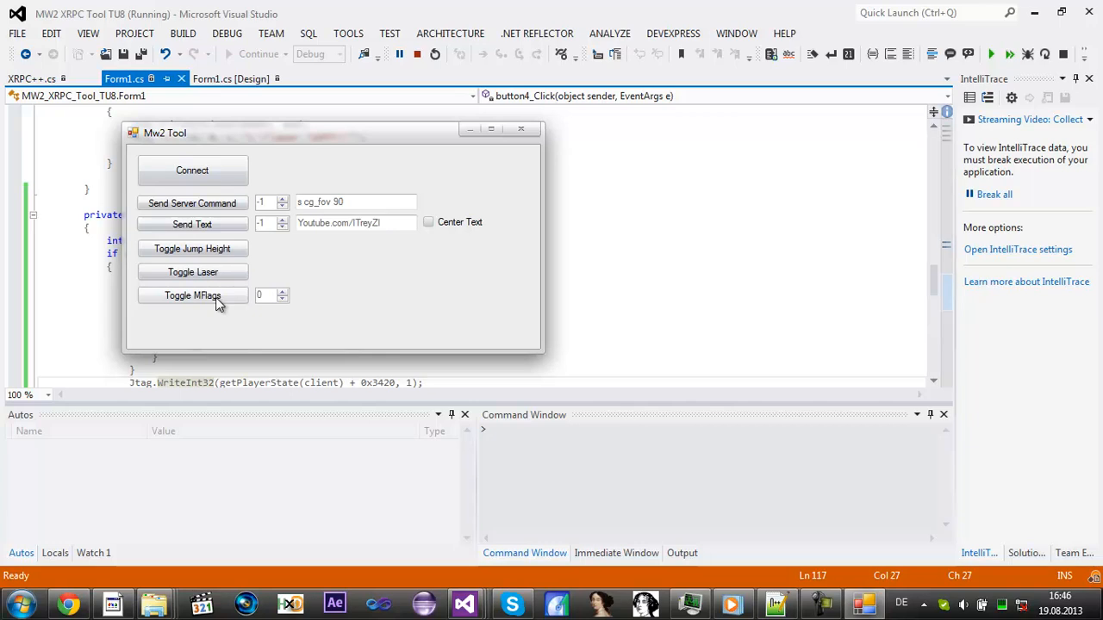
mouse_move(222, 303)
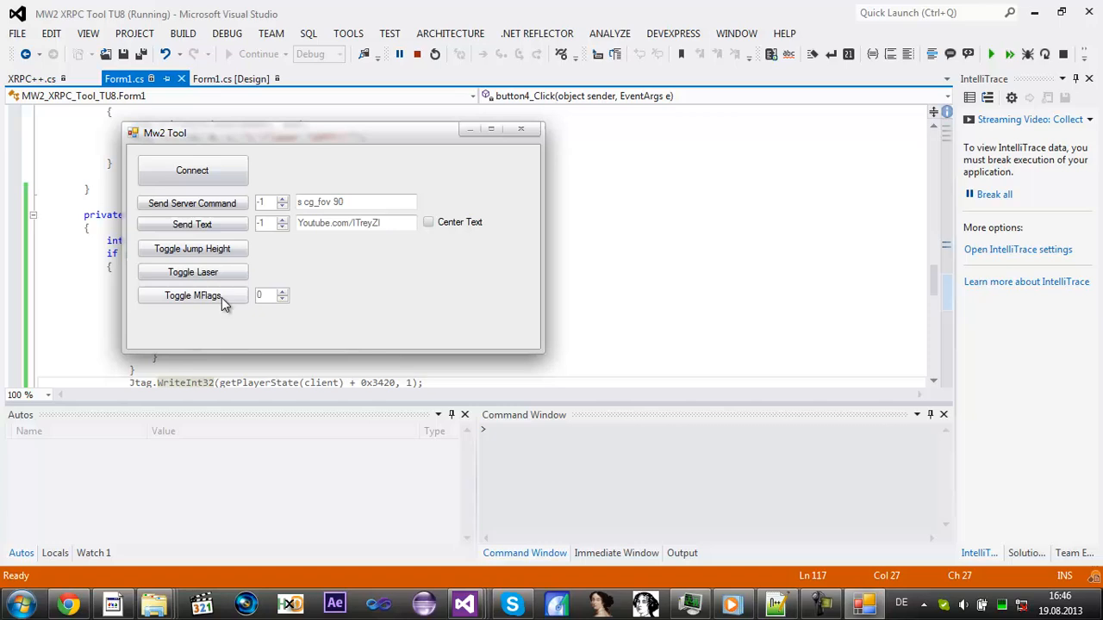
mouse_move(389, 177)
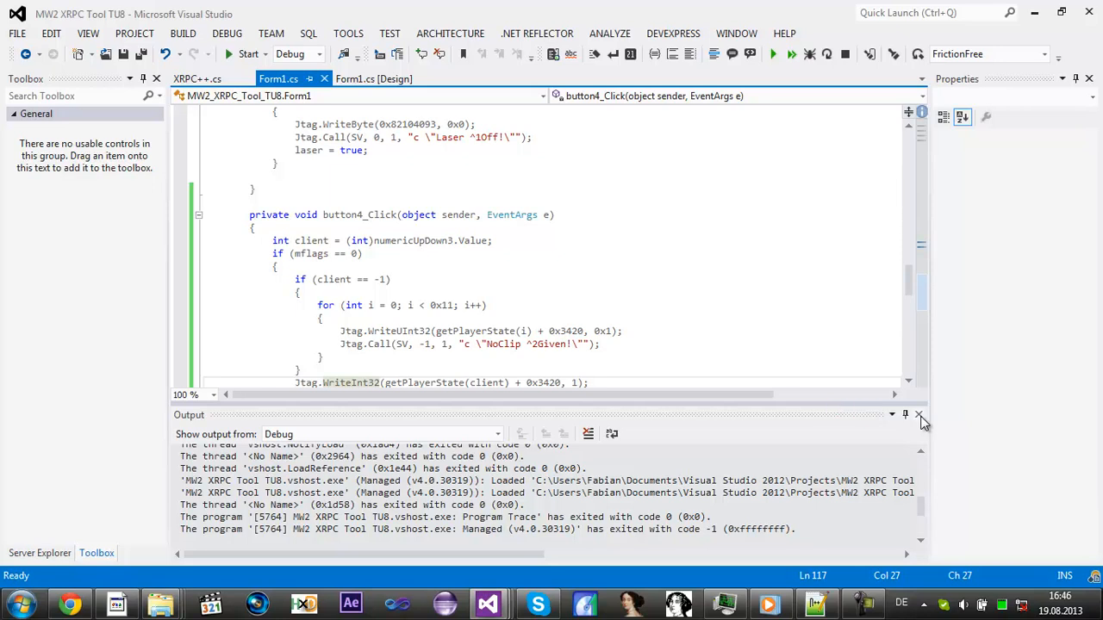
Step: Change the single-client NoClip write value to 0x1 and review the UFO and Normal Movement branches
click(920, 413)
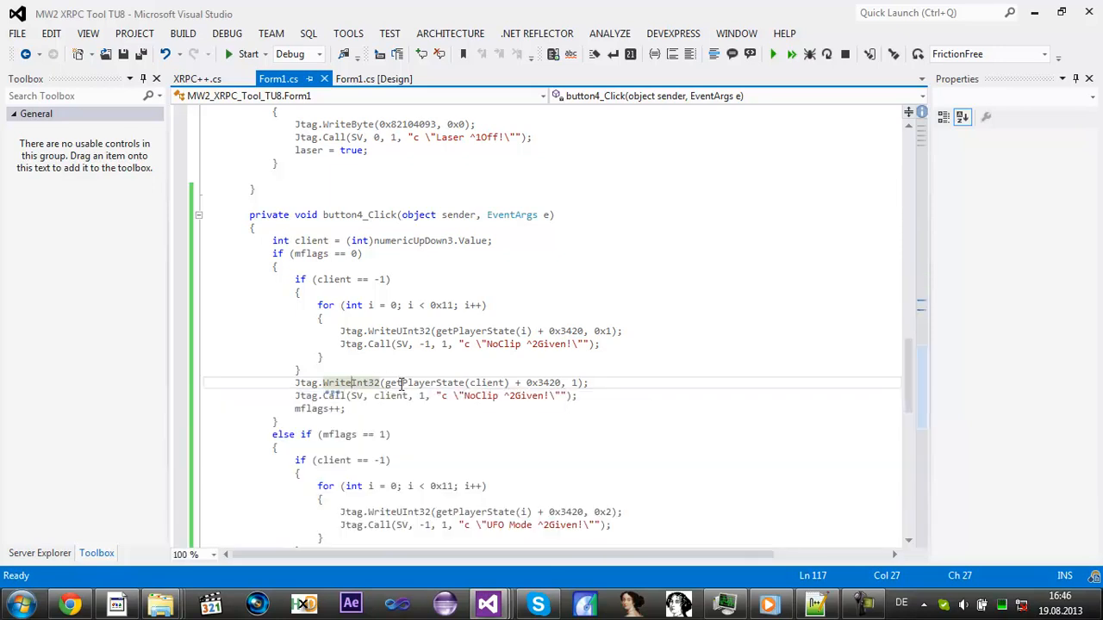
mouse_move(451, 395)
text(U)
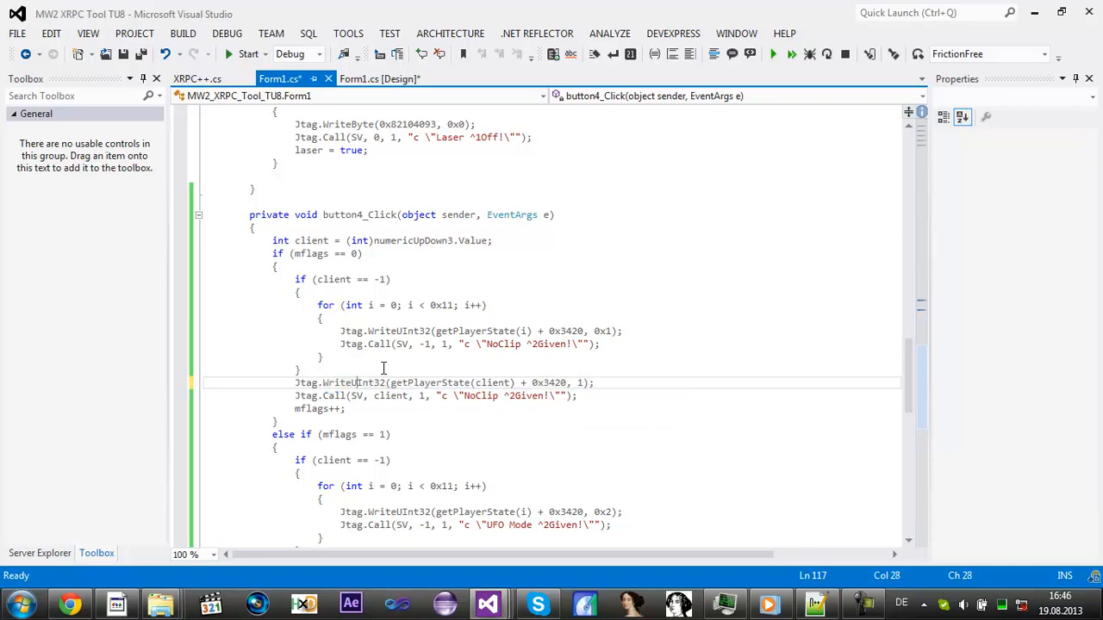
mouse_move(412, 331)
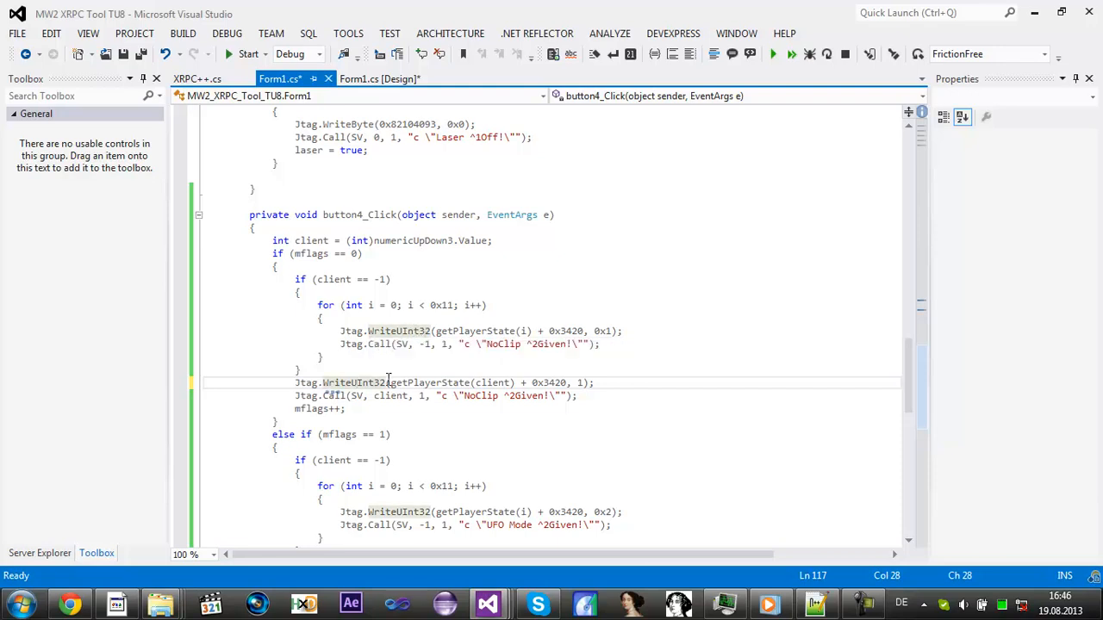
mouse_move(441, 383)
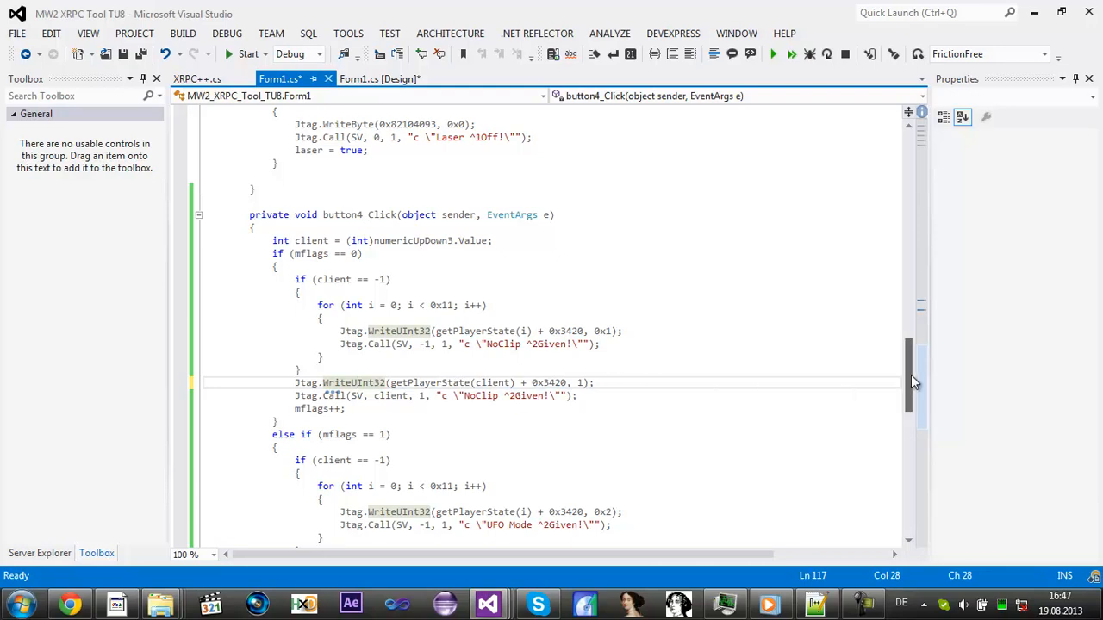
scroll(down, 3)
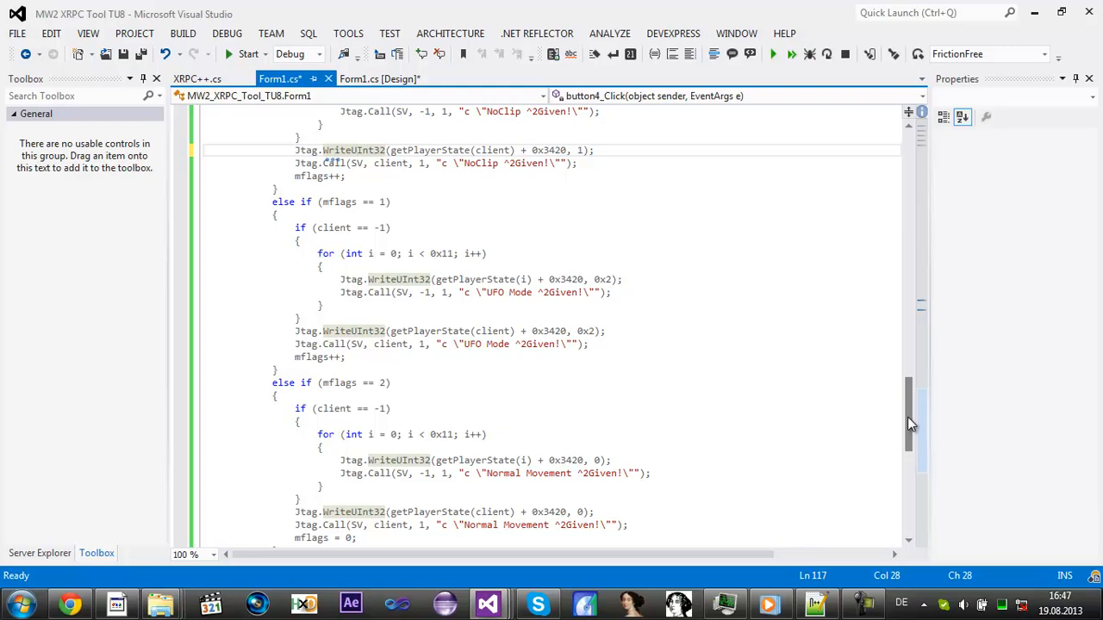
scroll(down, 3)
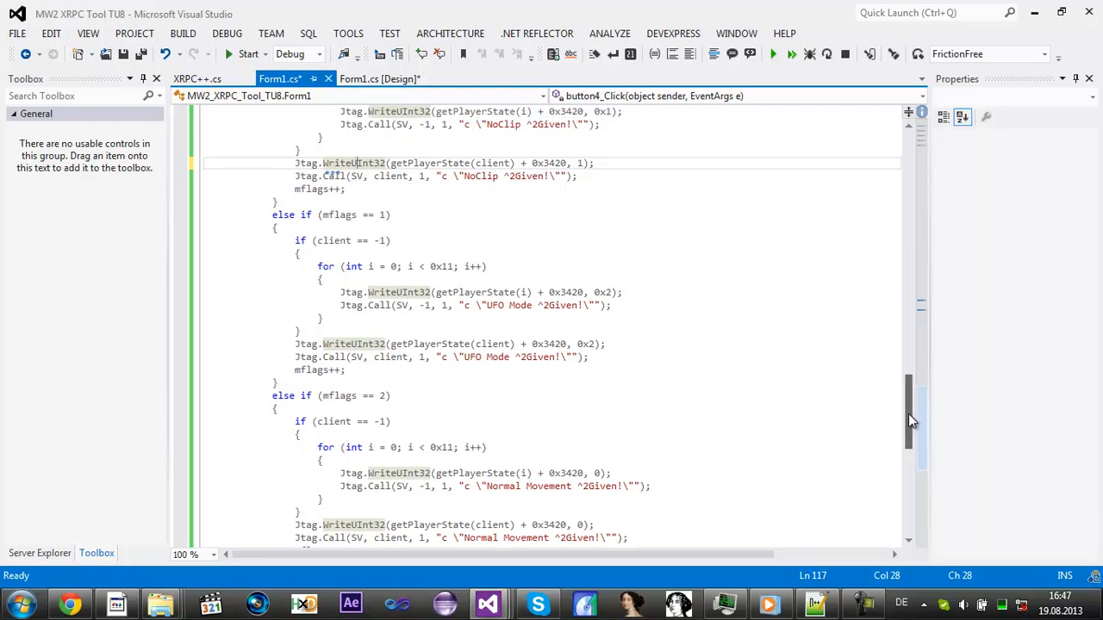
mouse_move(803, 386)
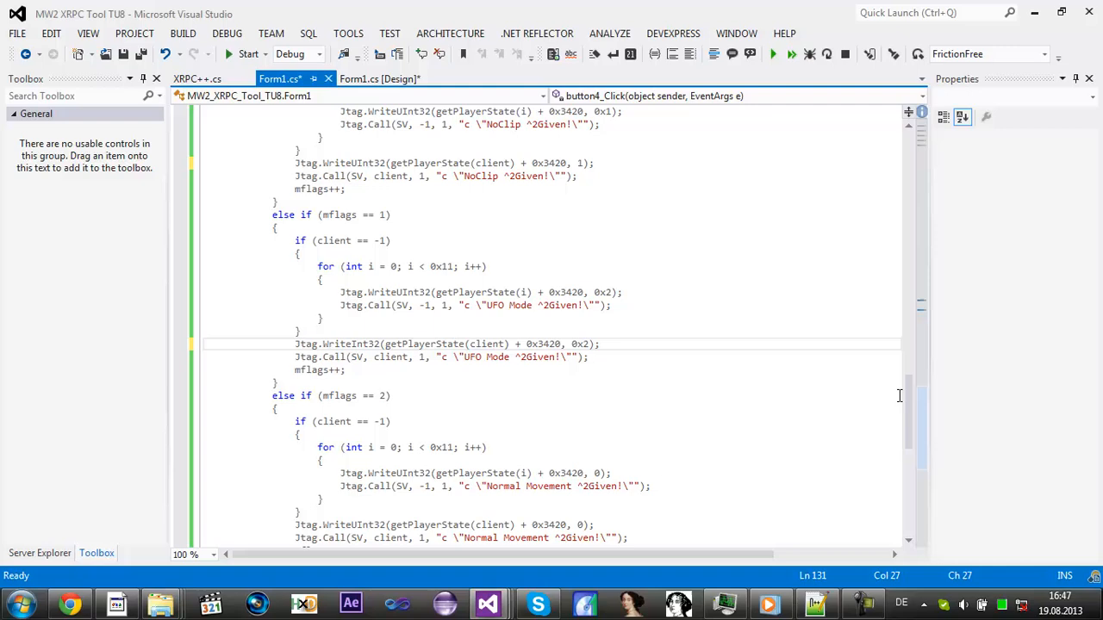
scroll(up, 3)
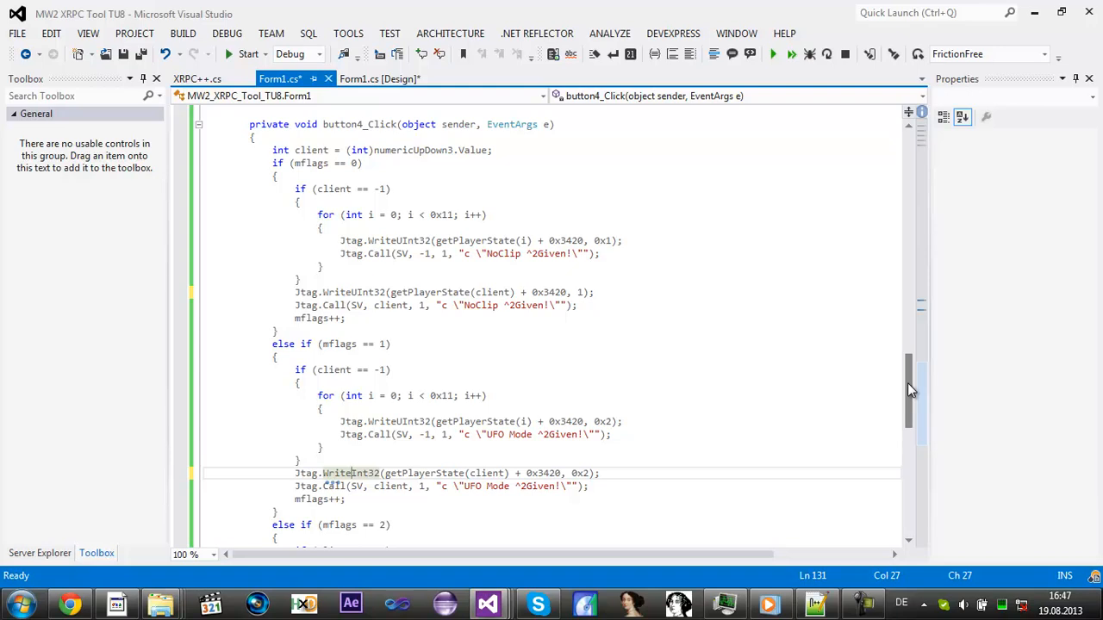
scroll(down, 3)
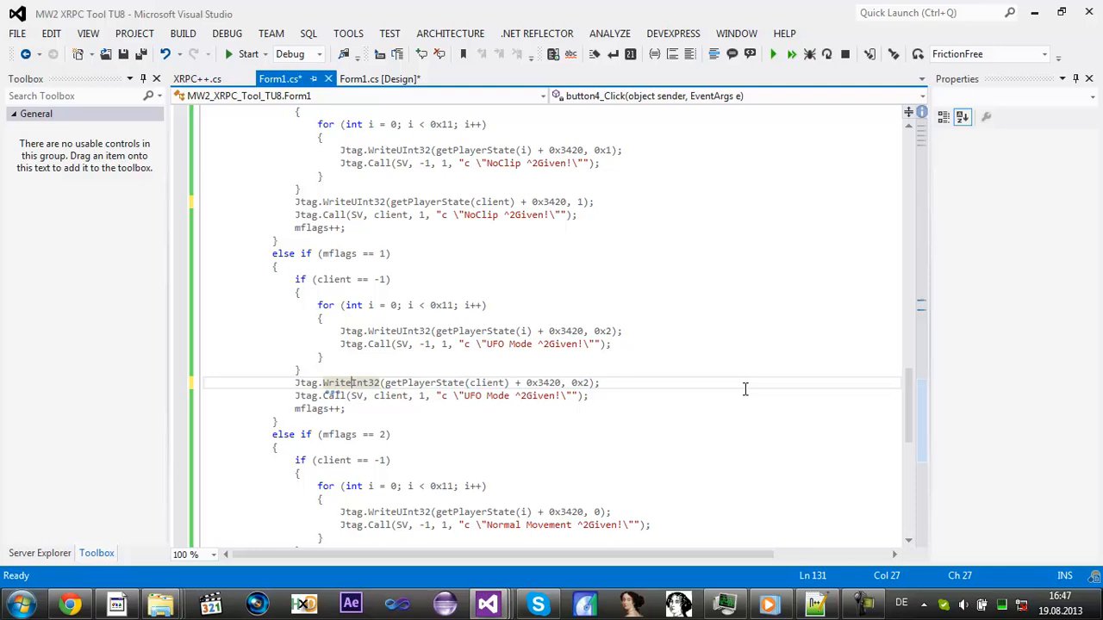
mouse_move(758, 293)
text(0x)
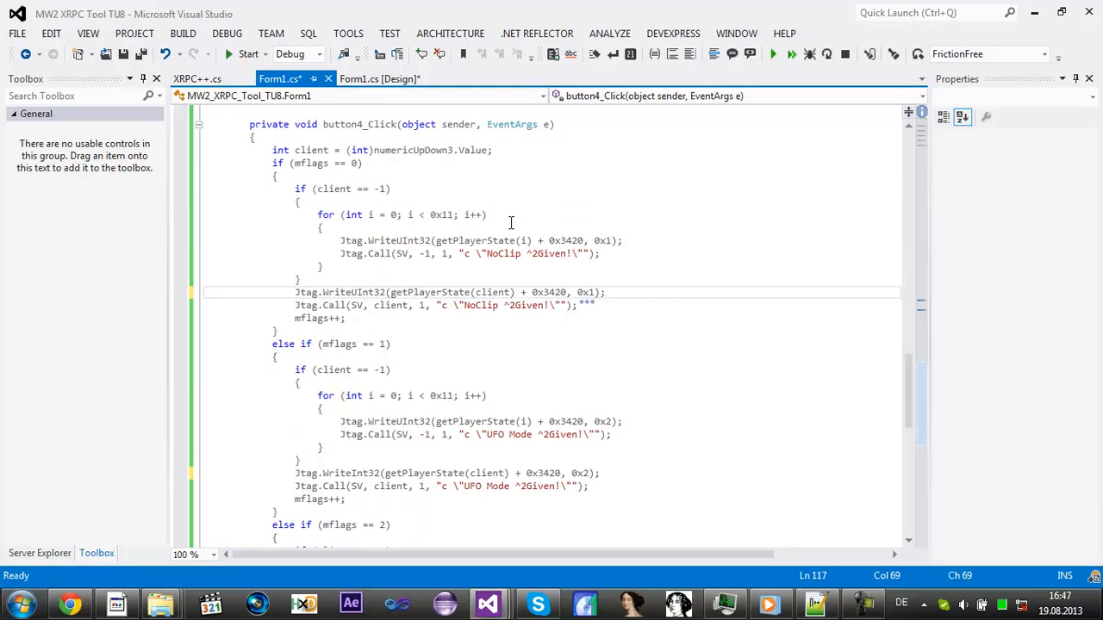
mouse_move(619, 248)
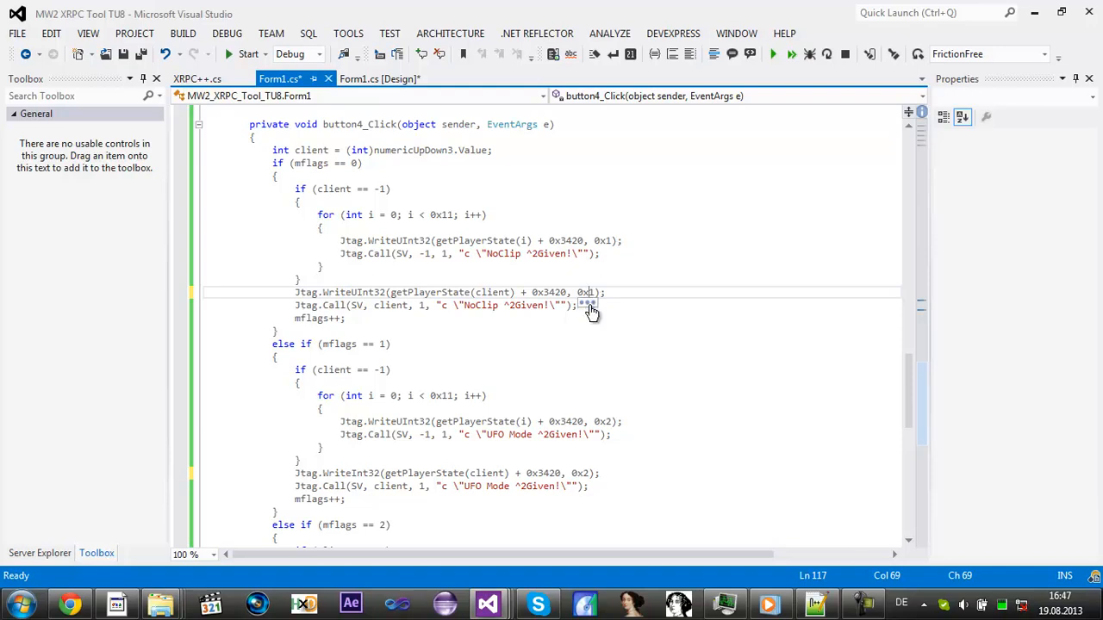
click(589, 307)
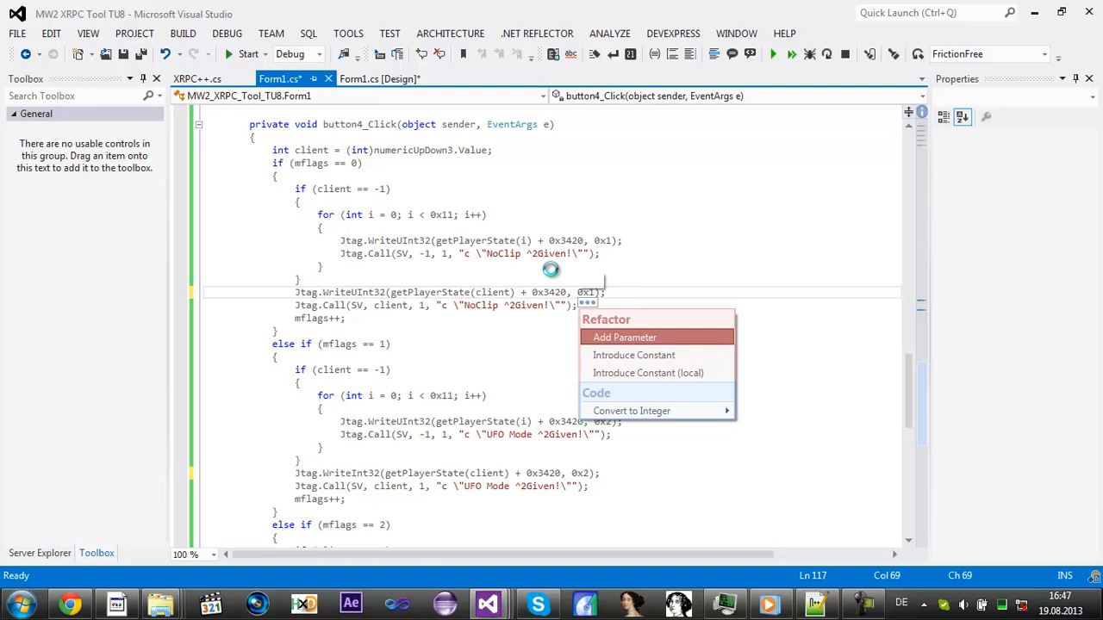
mouse_move(519, 242)
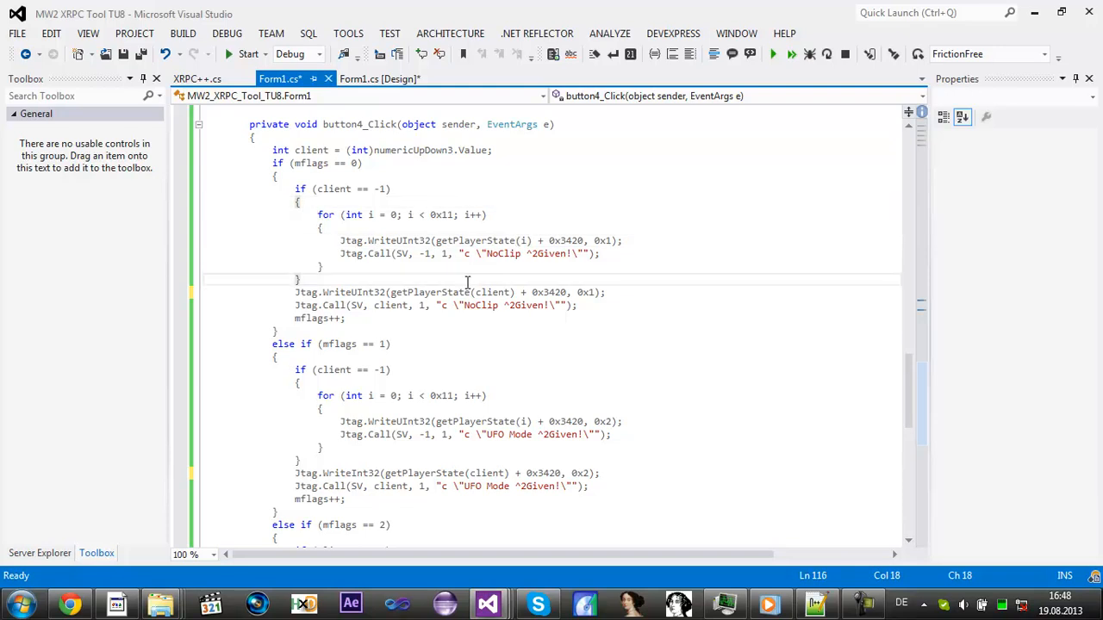
scroll(down, 3)
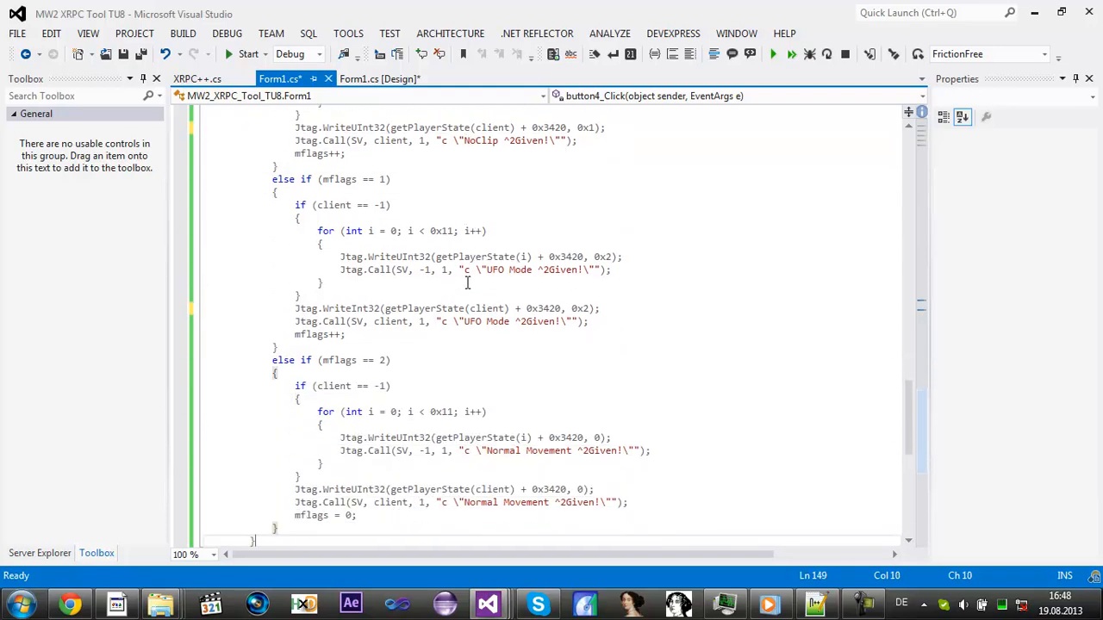
scroll(down, 3)
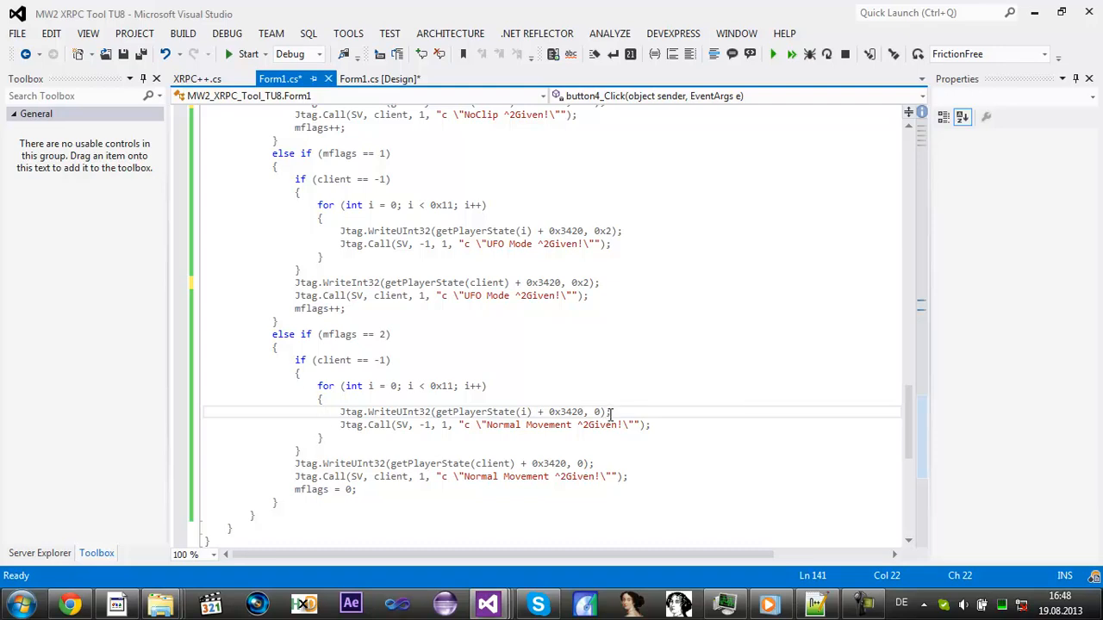
mouse_move(531, 376)
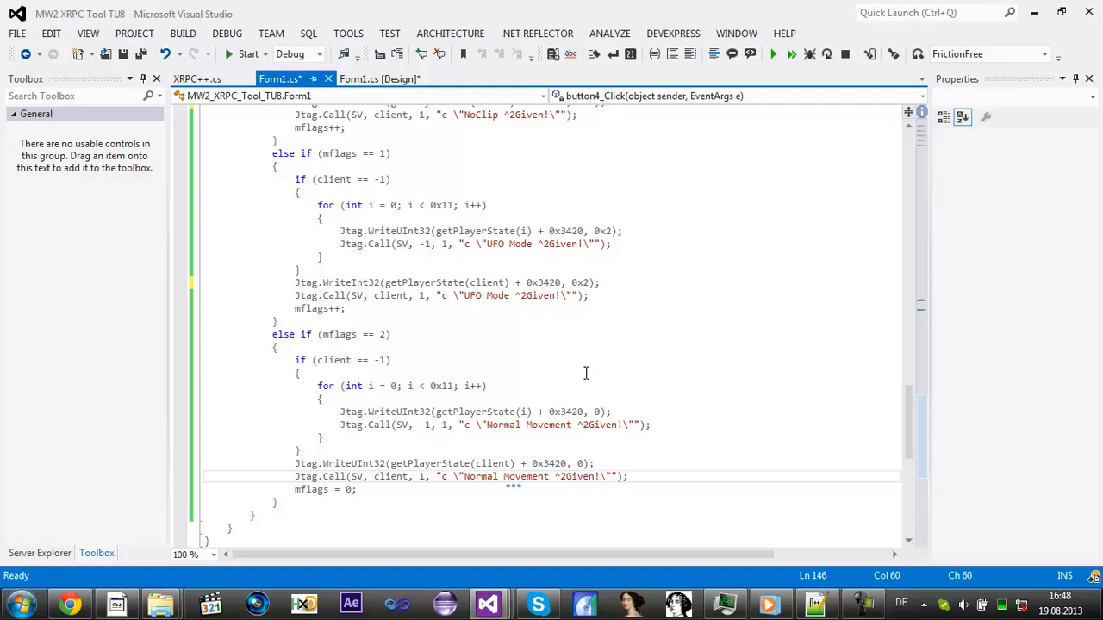
mouse_move(705, 441)
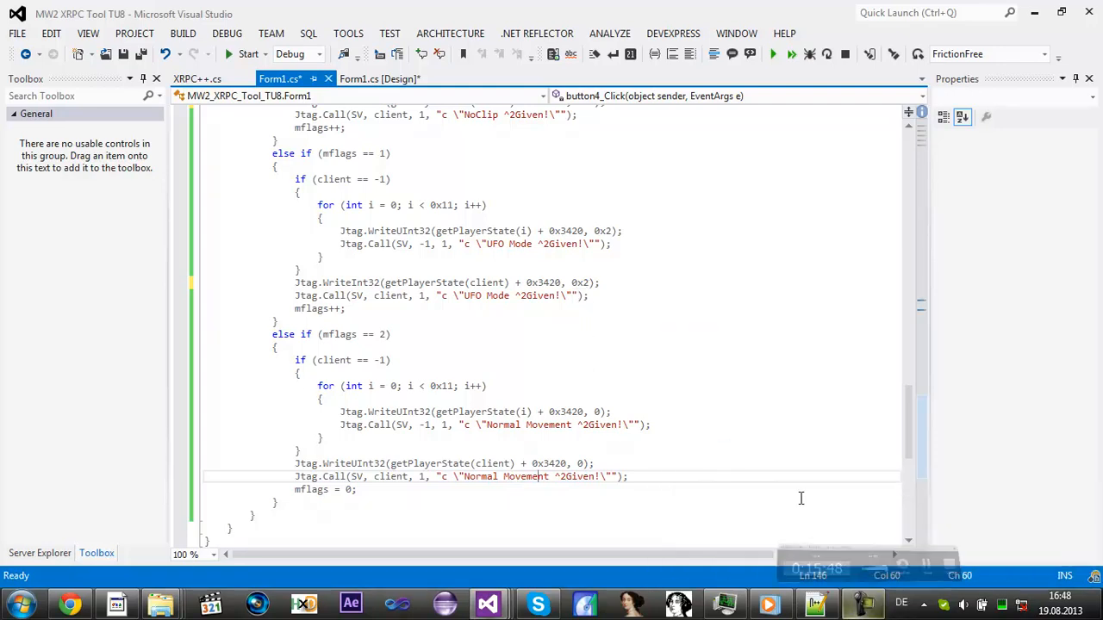
Step: Show the Mw2 Tool form layout with the Toggle MFlags button and select the form itself
click(379, 80)
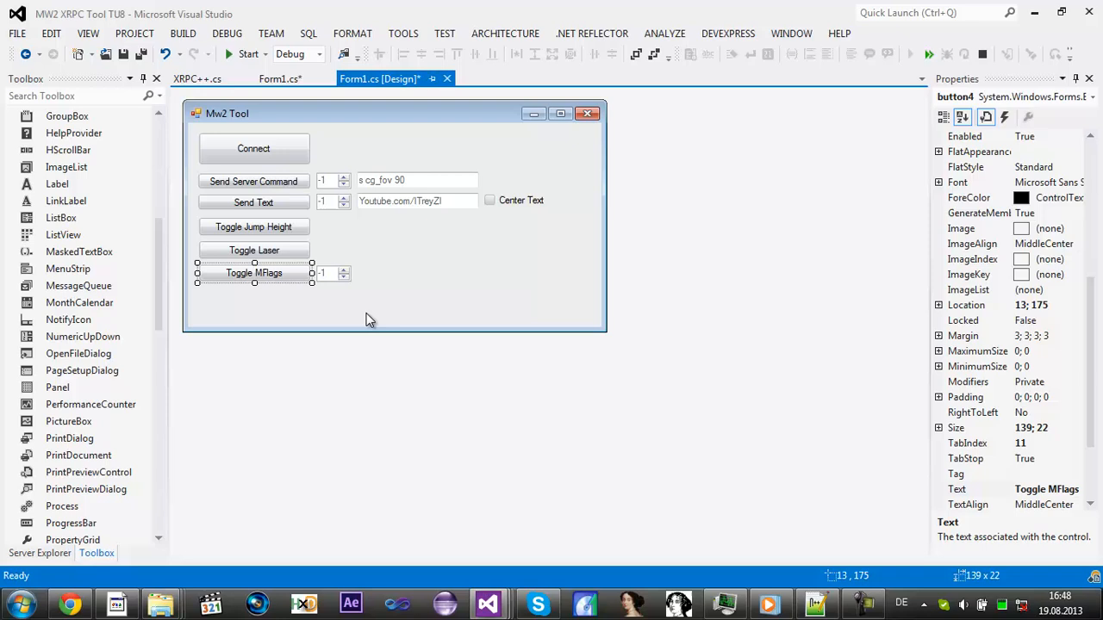
click(407, 242)
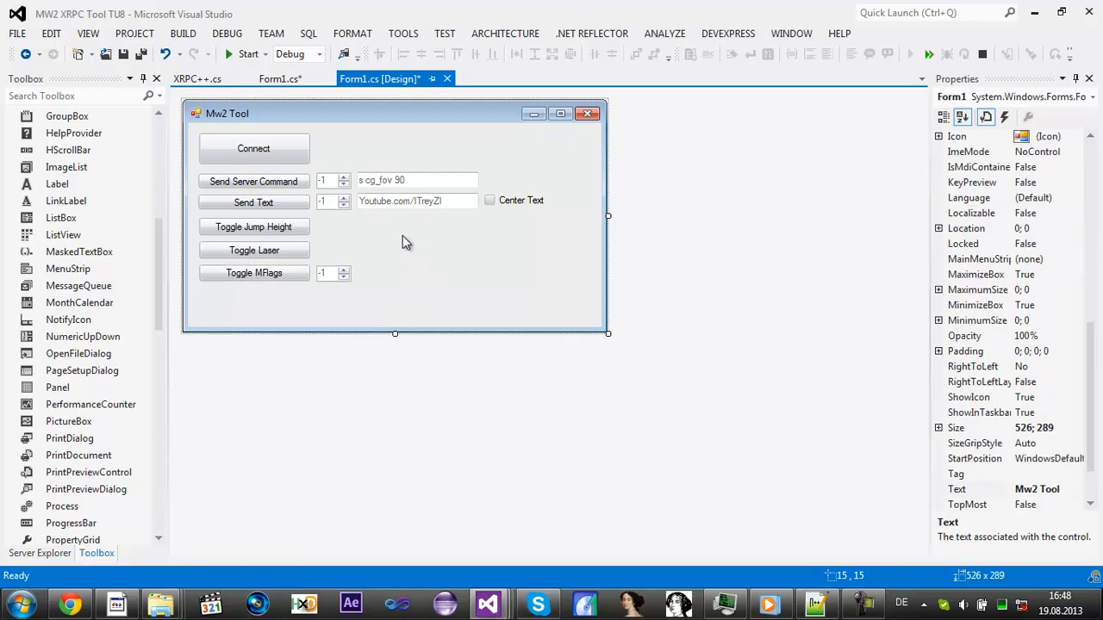
mouse_move(776, 535)
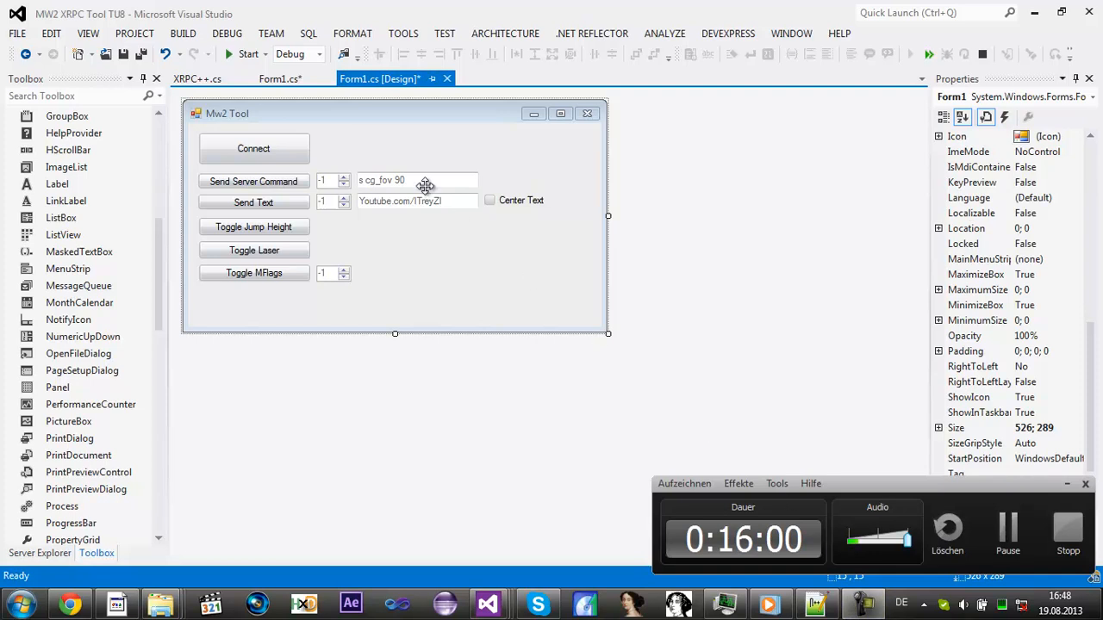
mouse_move(435, 237)
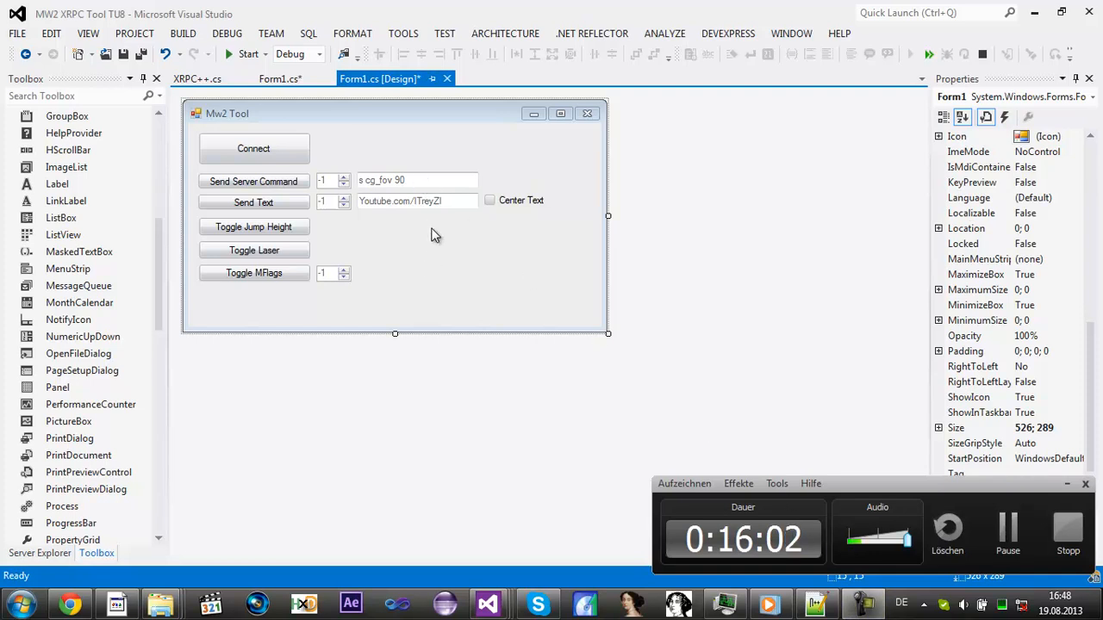
mouse_move(484, 262)
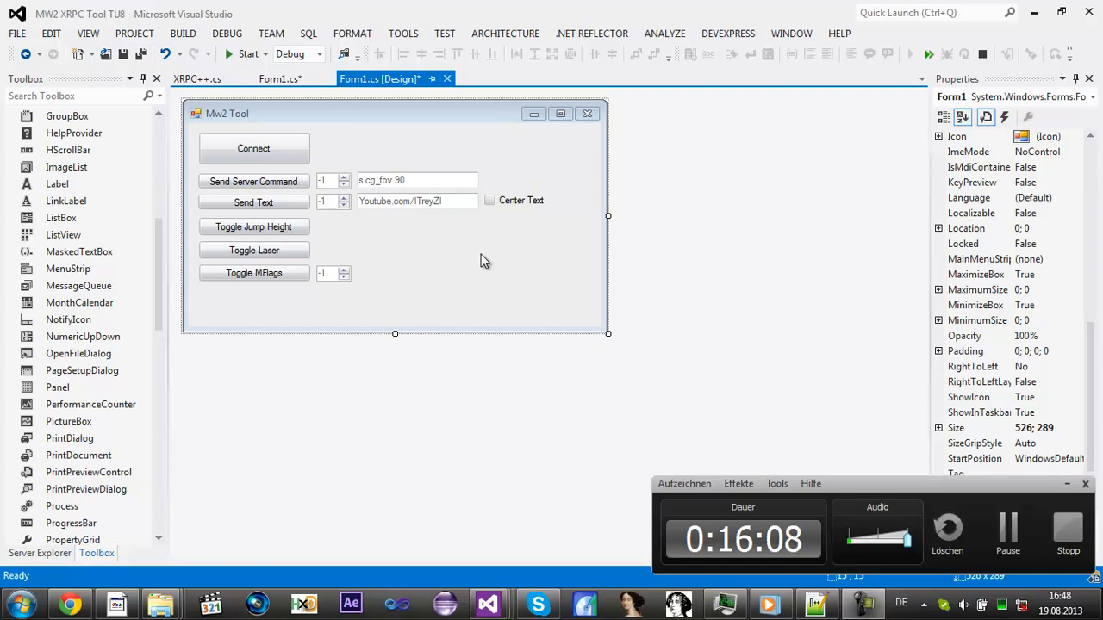
mouse_move(490, 306)
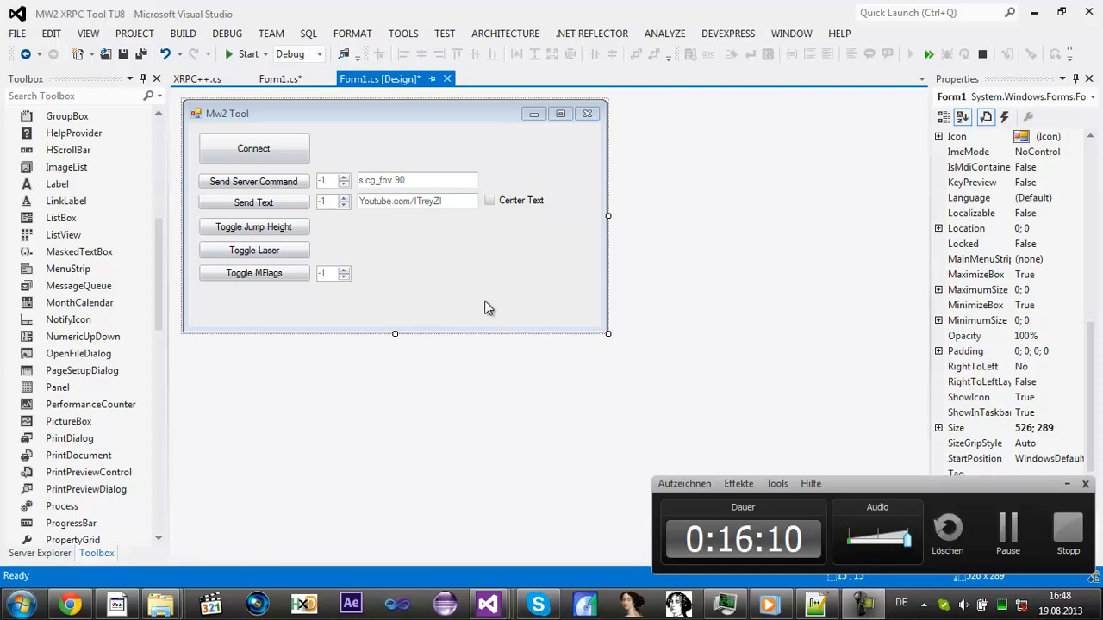
mouse_move(730, 403)
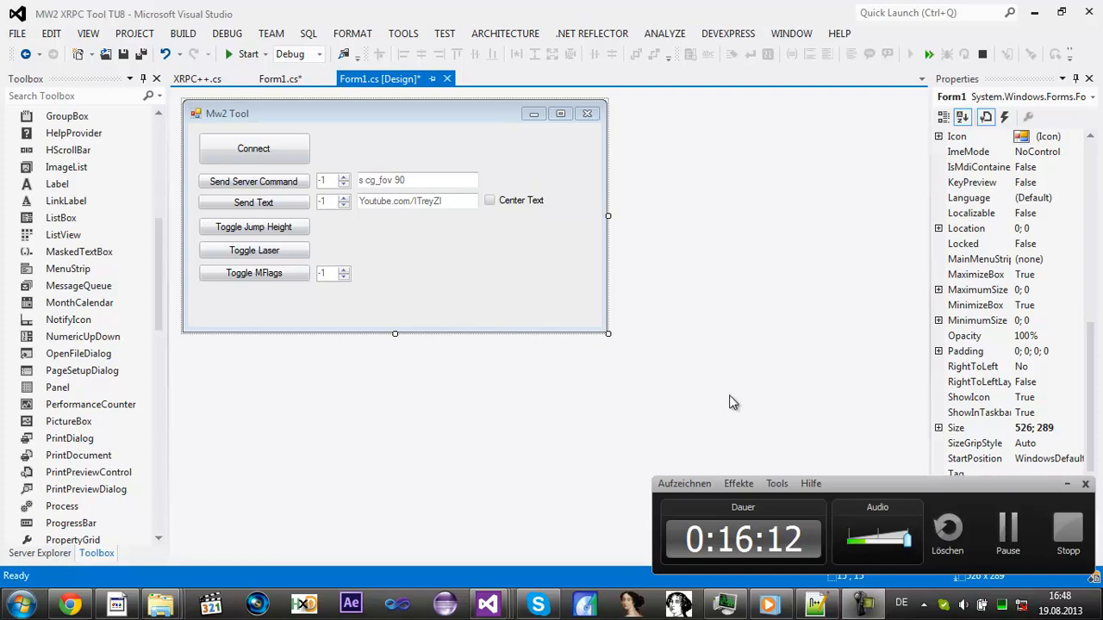